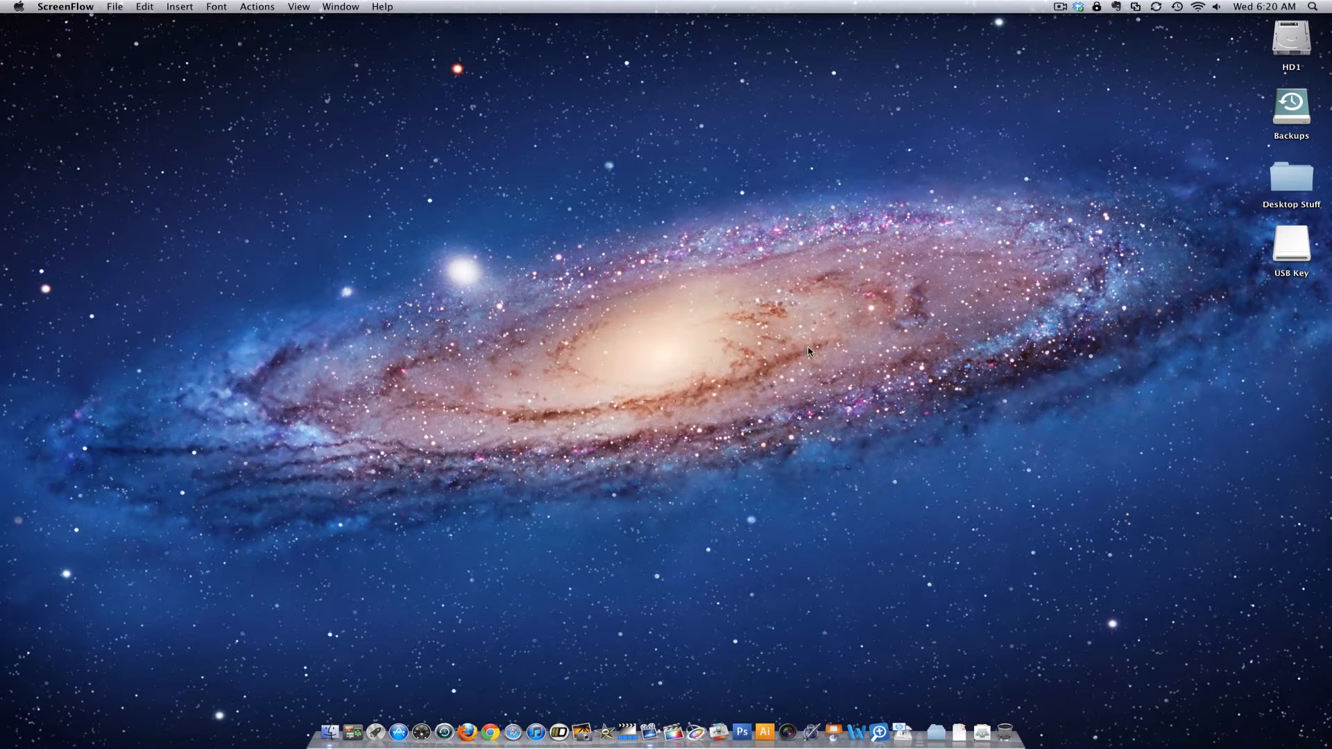
mouse_move(720, 406)
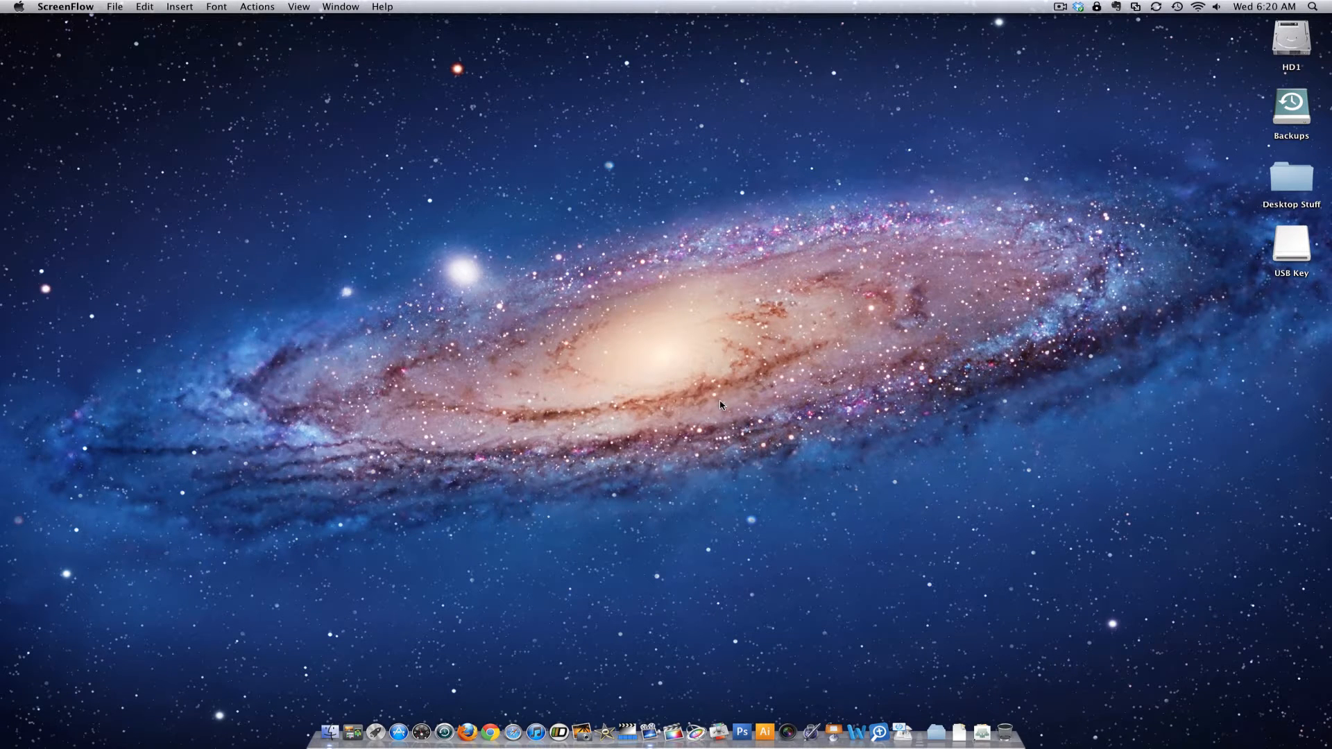
mouse_move(698, 416)
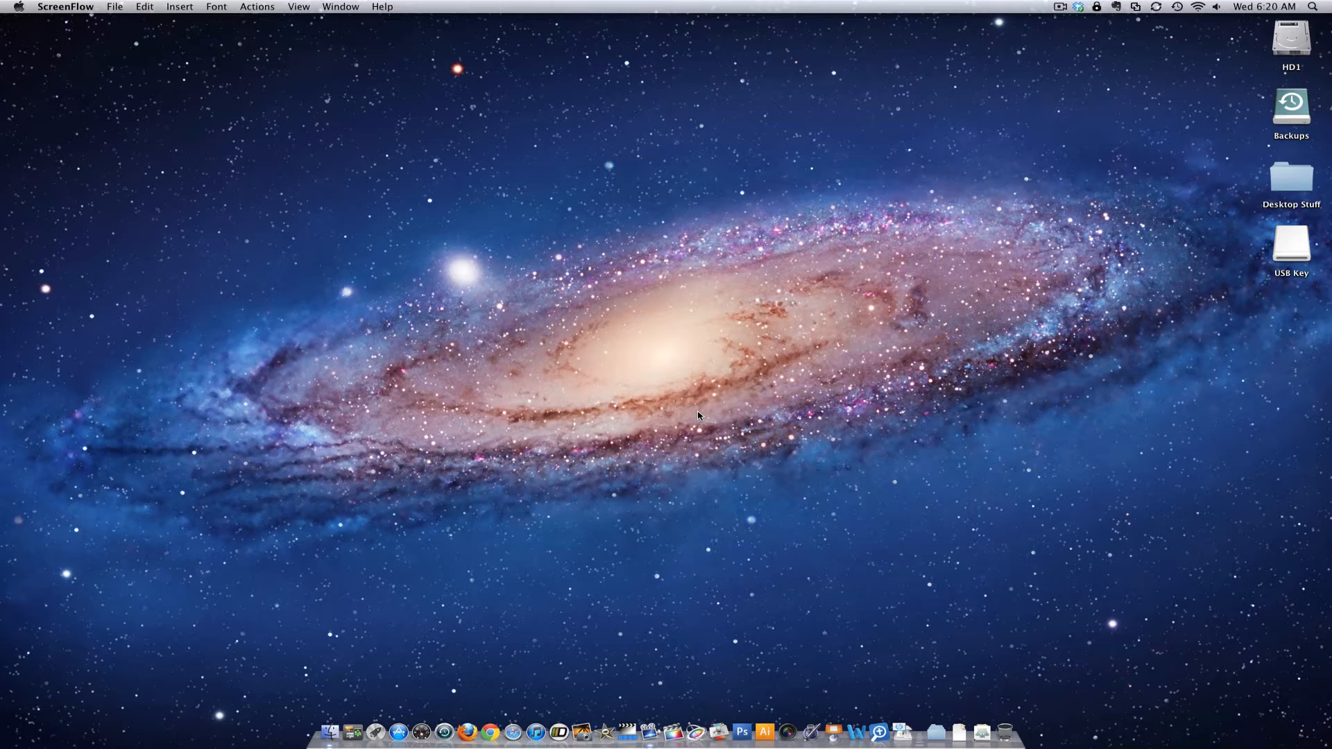
mouse_move(685, 402)
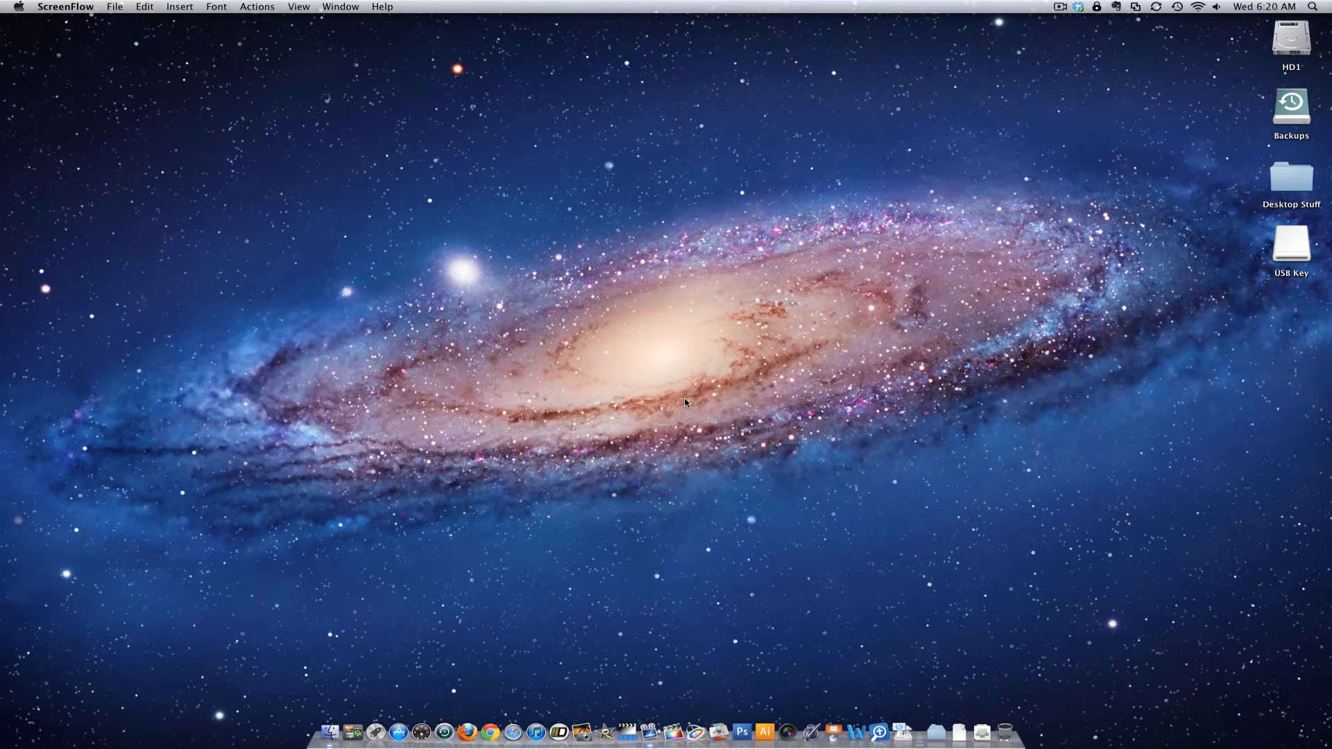
mouse_move(491, 595)
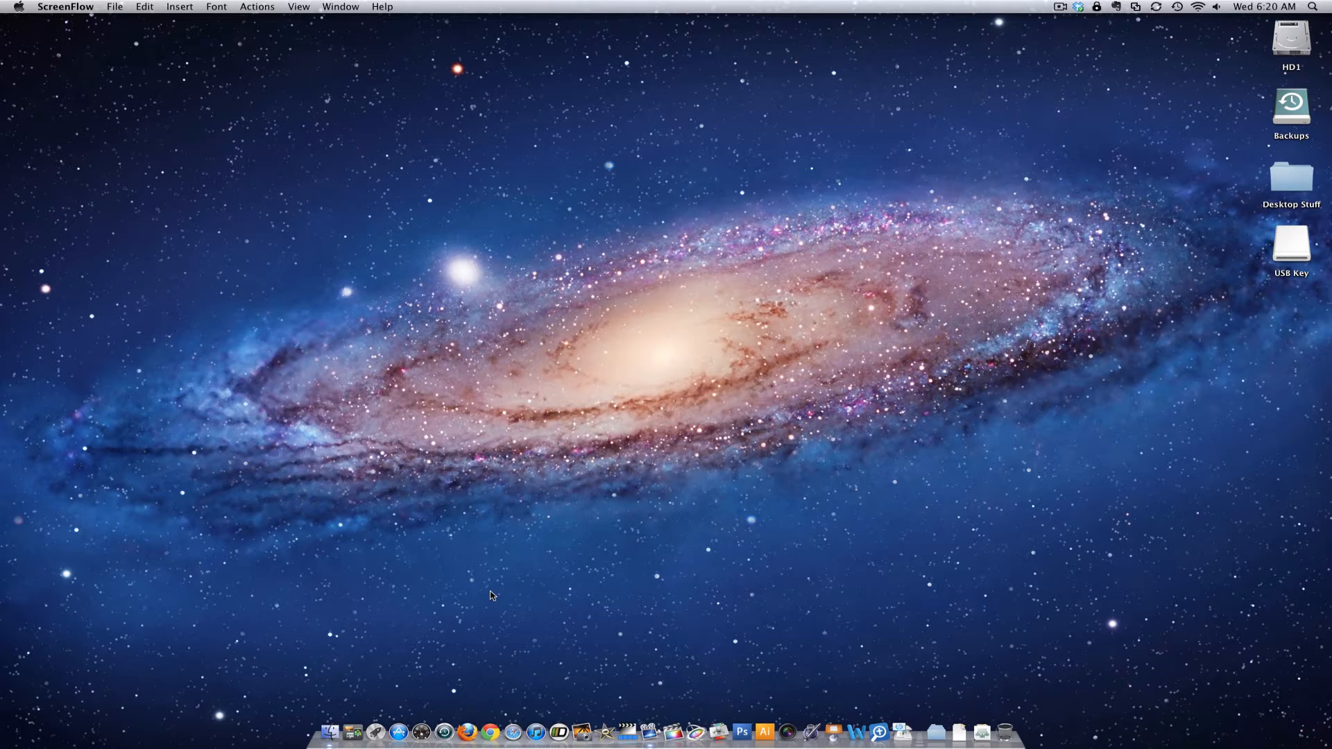
mouse_move(417, 712)
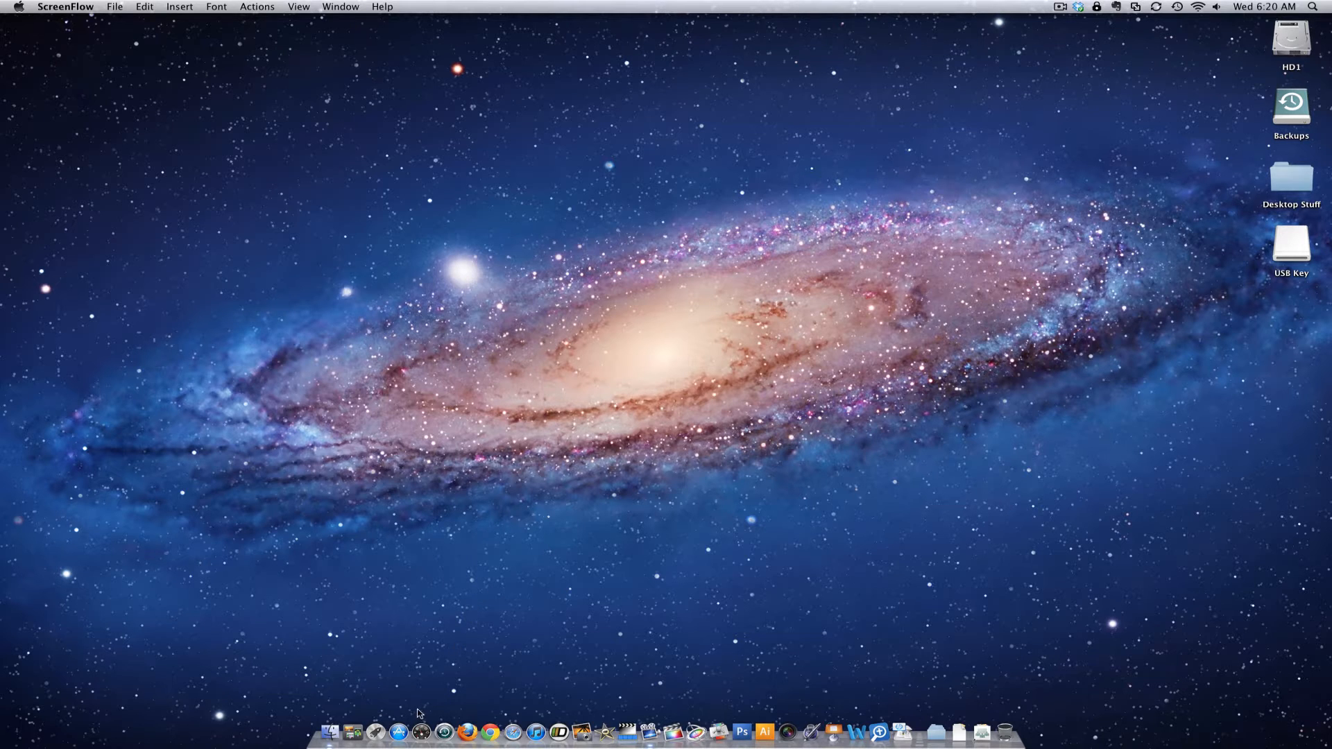
mouse_move(1127, 409)
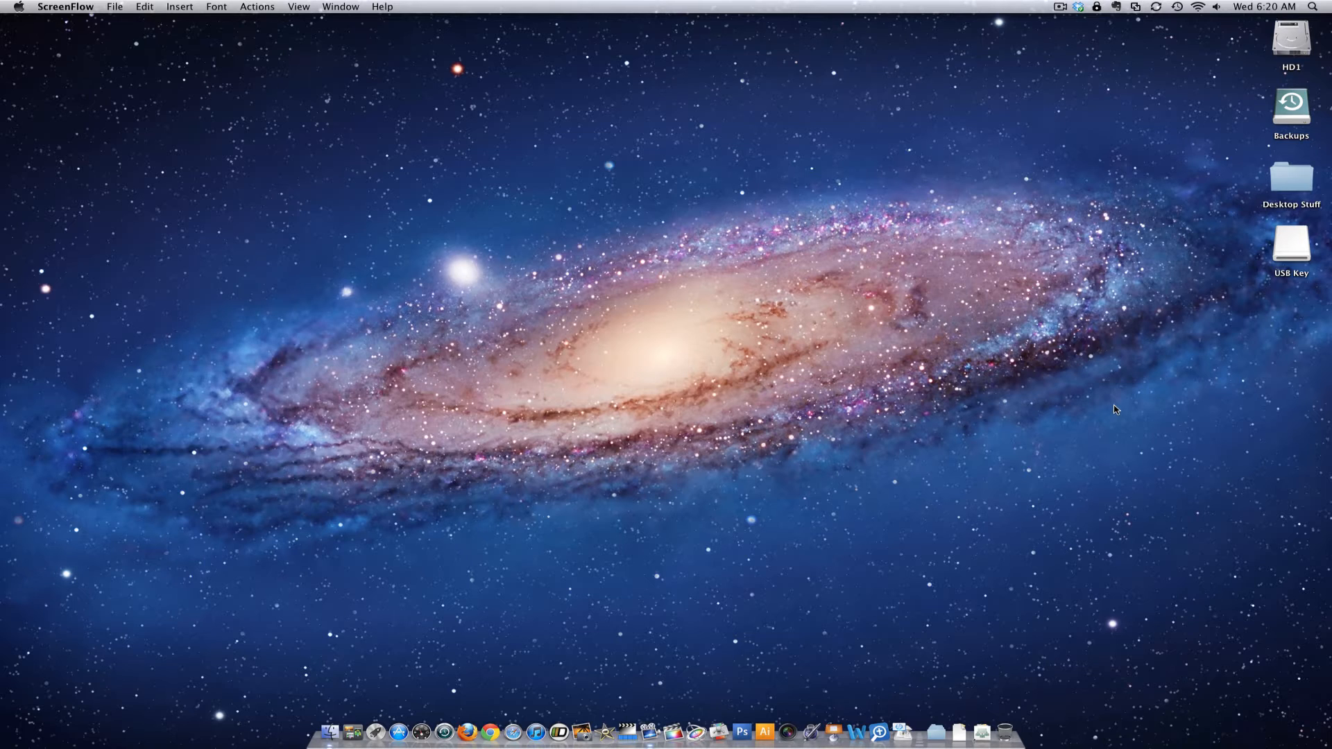
mouse_move(1062, 409)
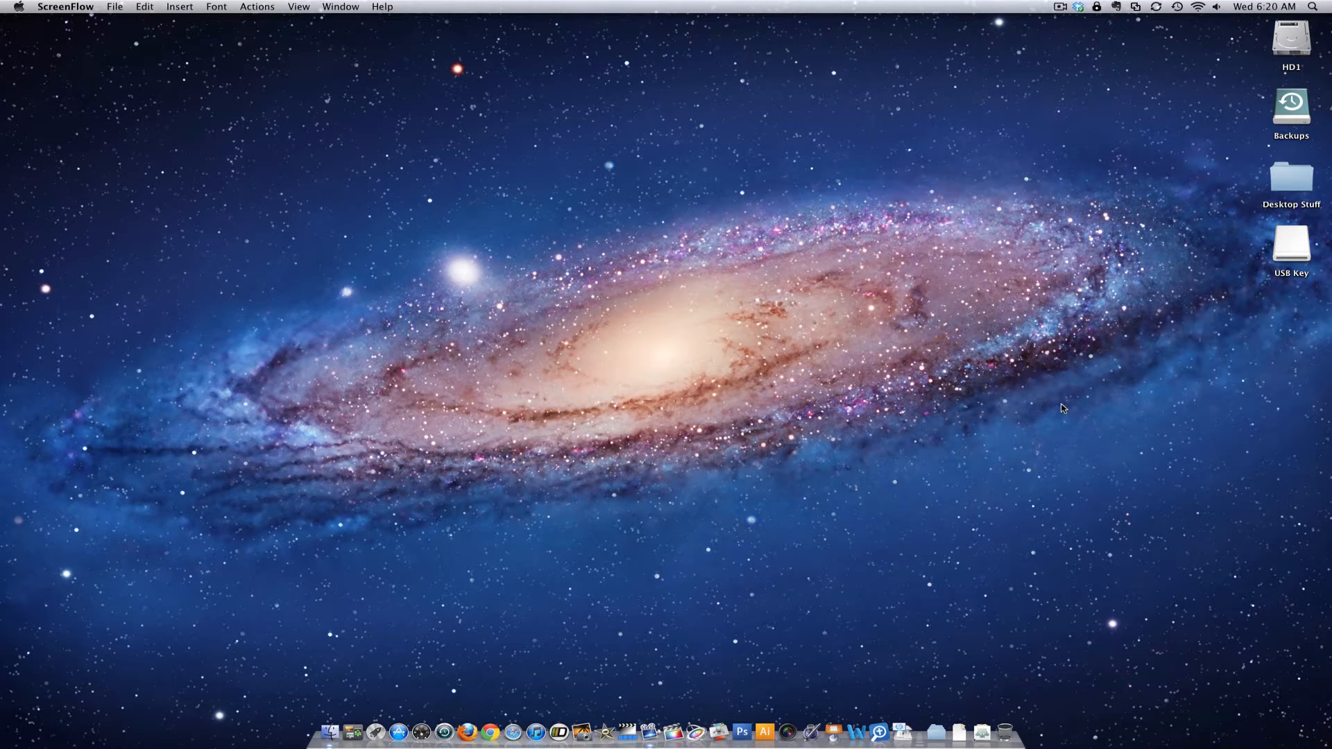
mouse_move(1051, 405)
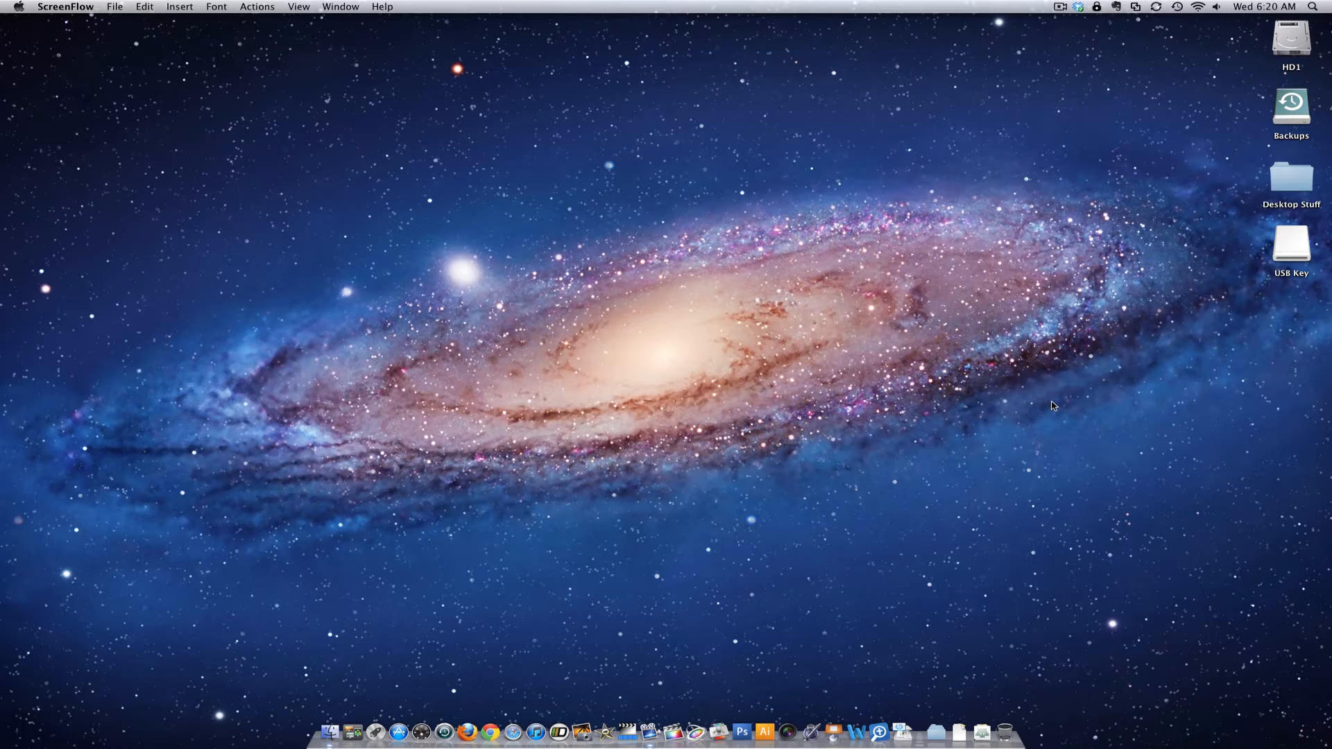
mouse_move(457, 627)
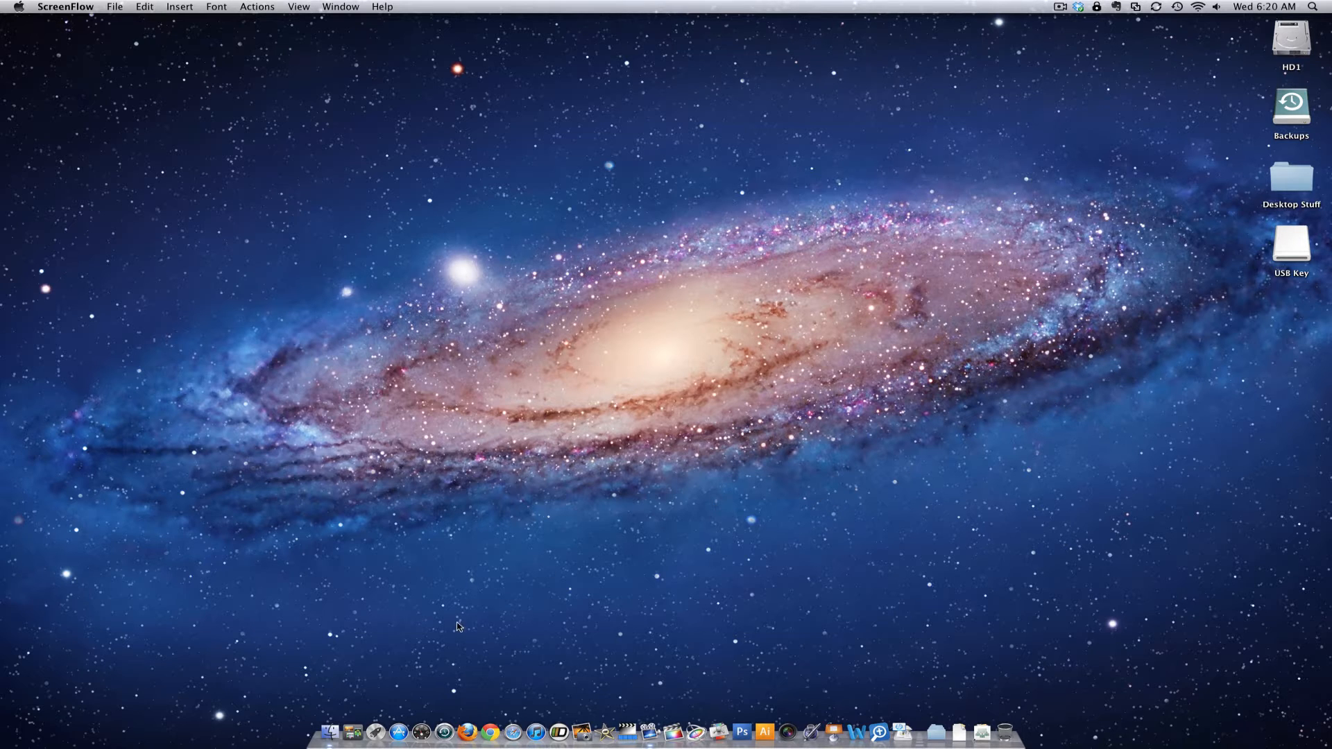
mouse_move(417, 644)
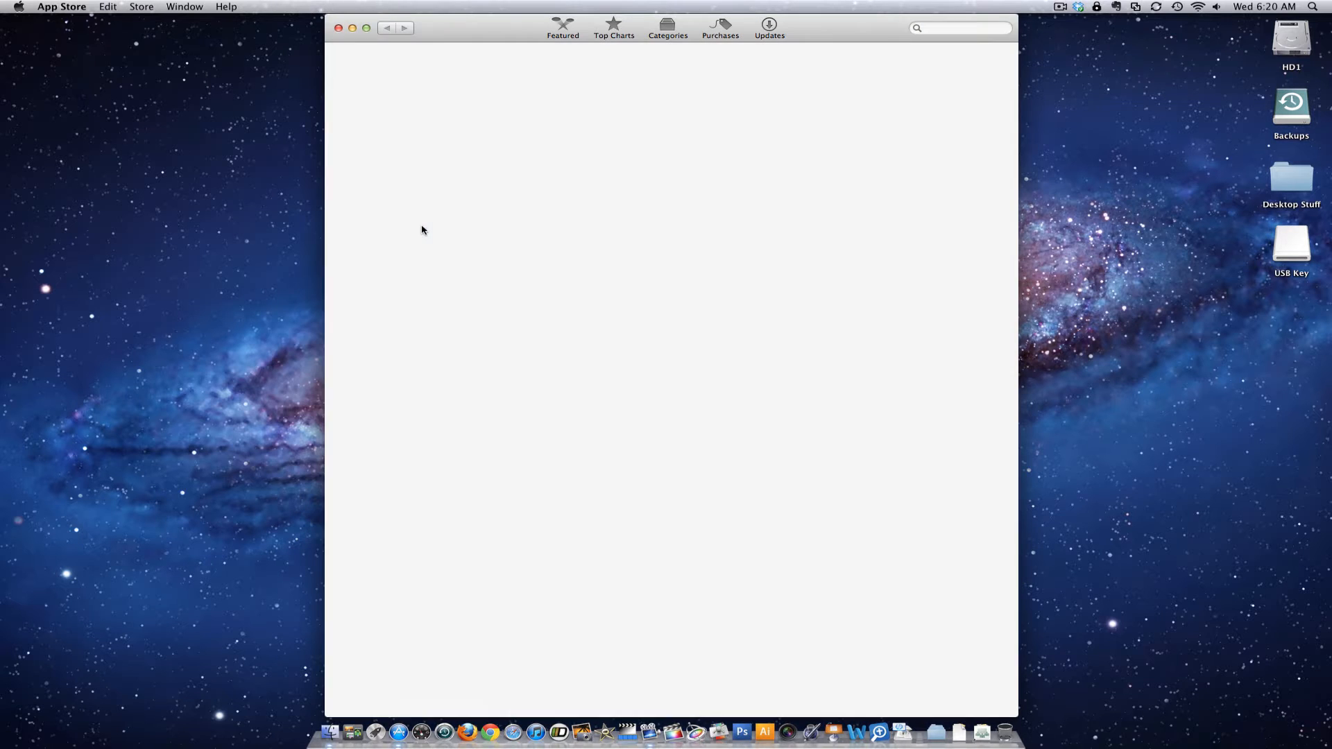
Step: Buy OS X Mountain Lion for $19.99 and sign in with the Apple ID
left_click(562, 27)
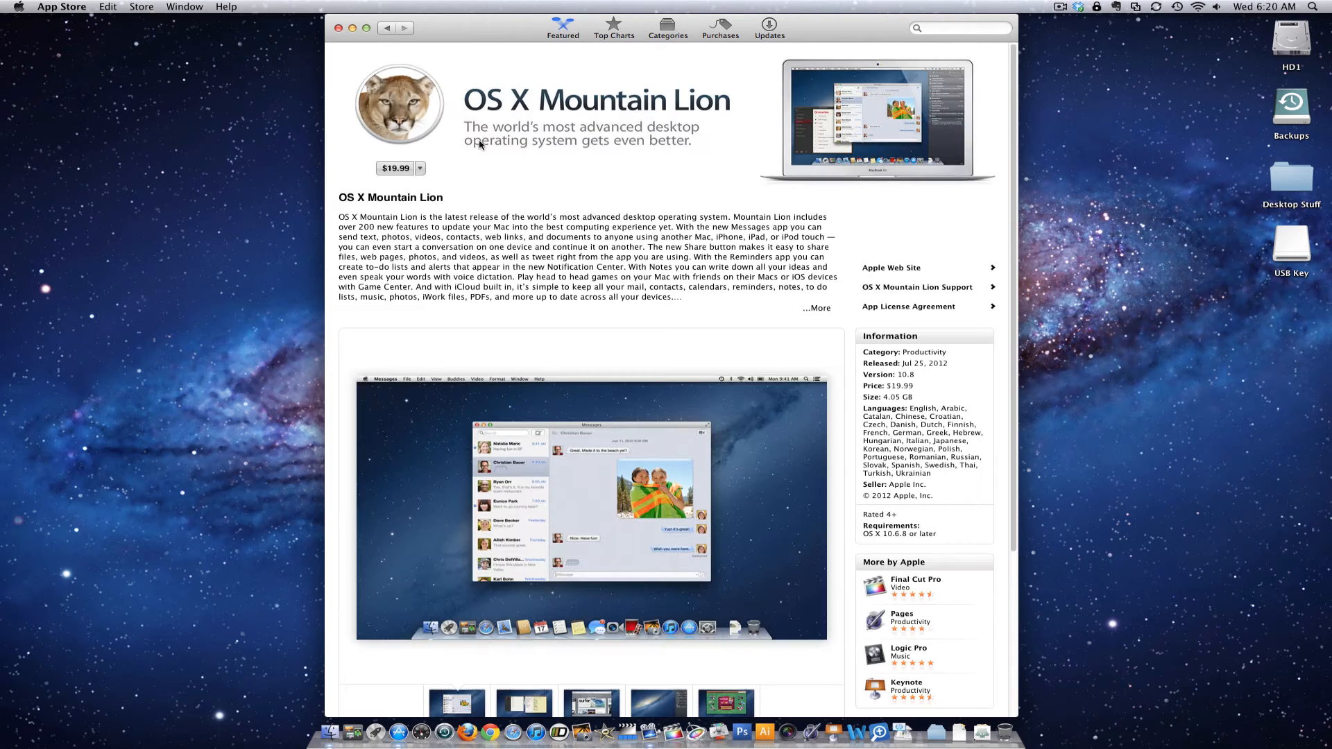
left_click(394, 167)
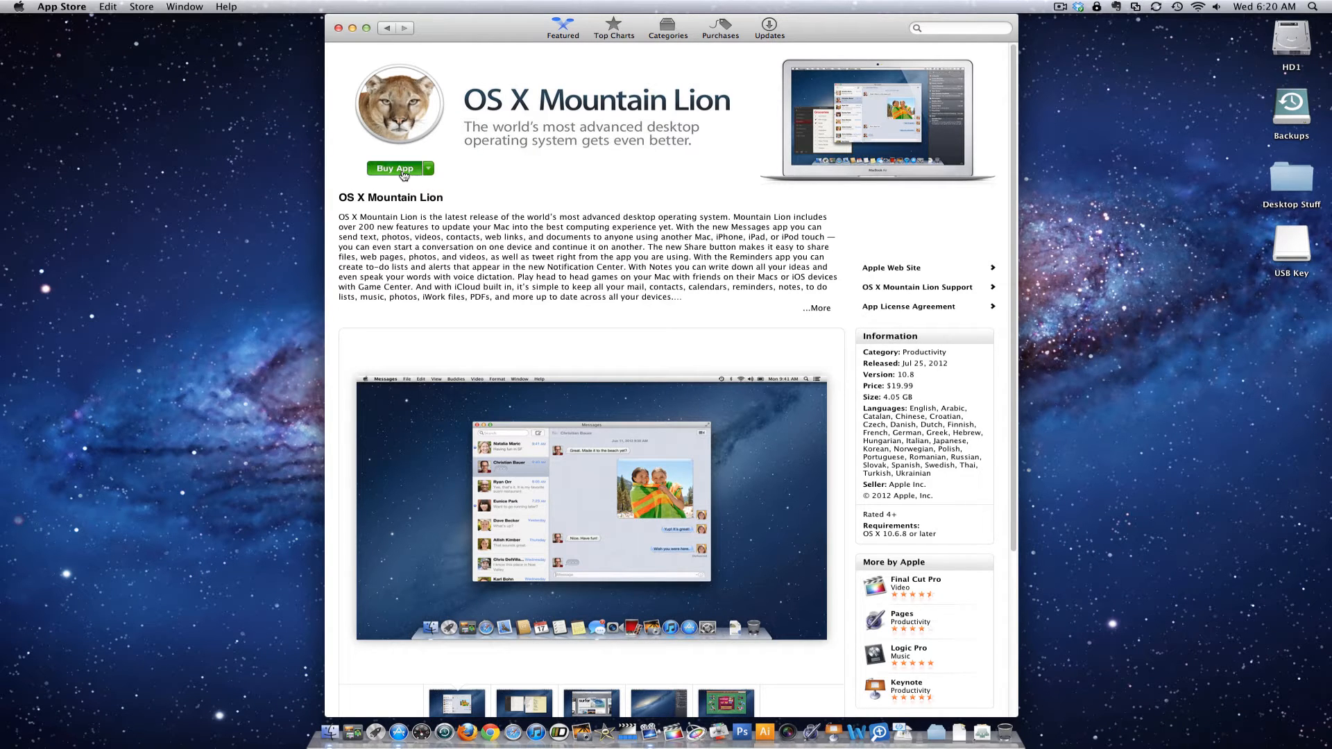
left_click(393, 167)
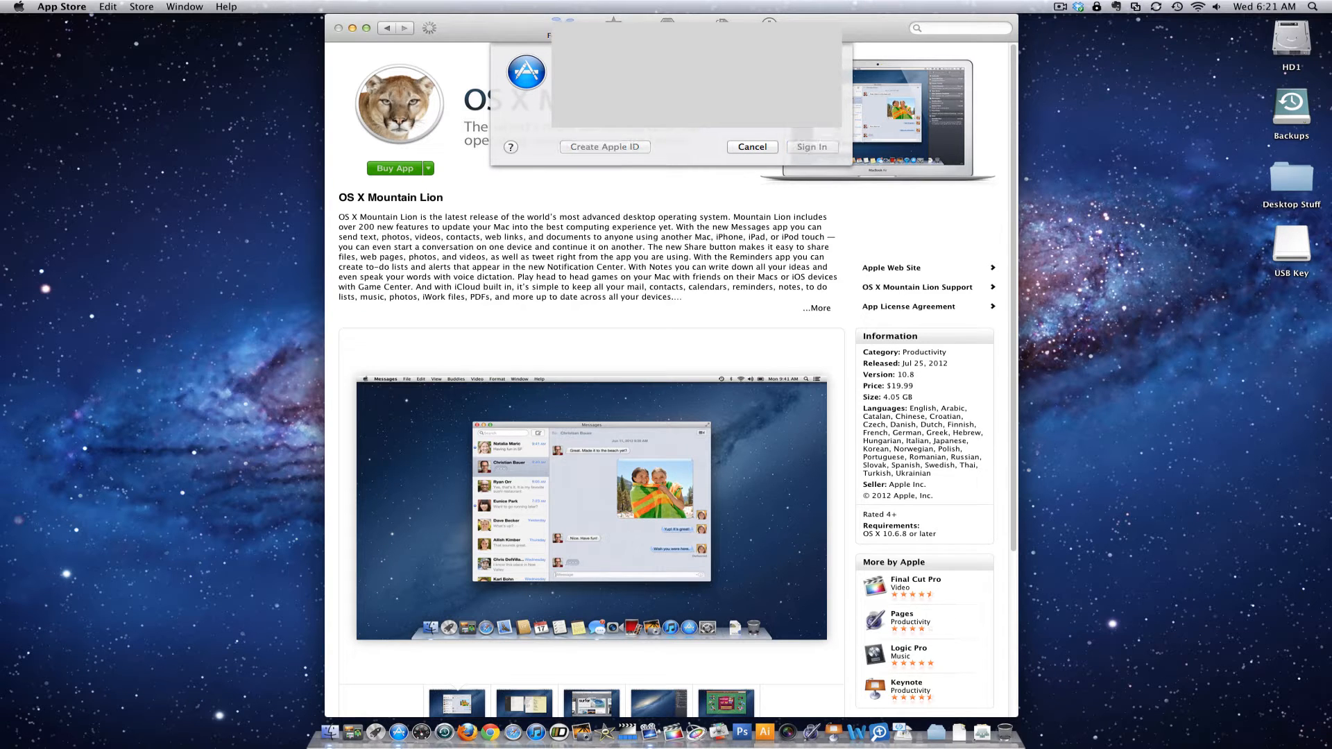
left_click(751, 146)
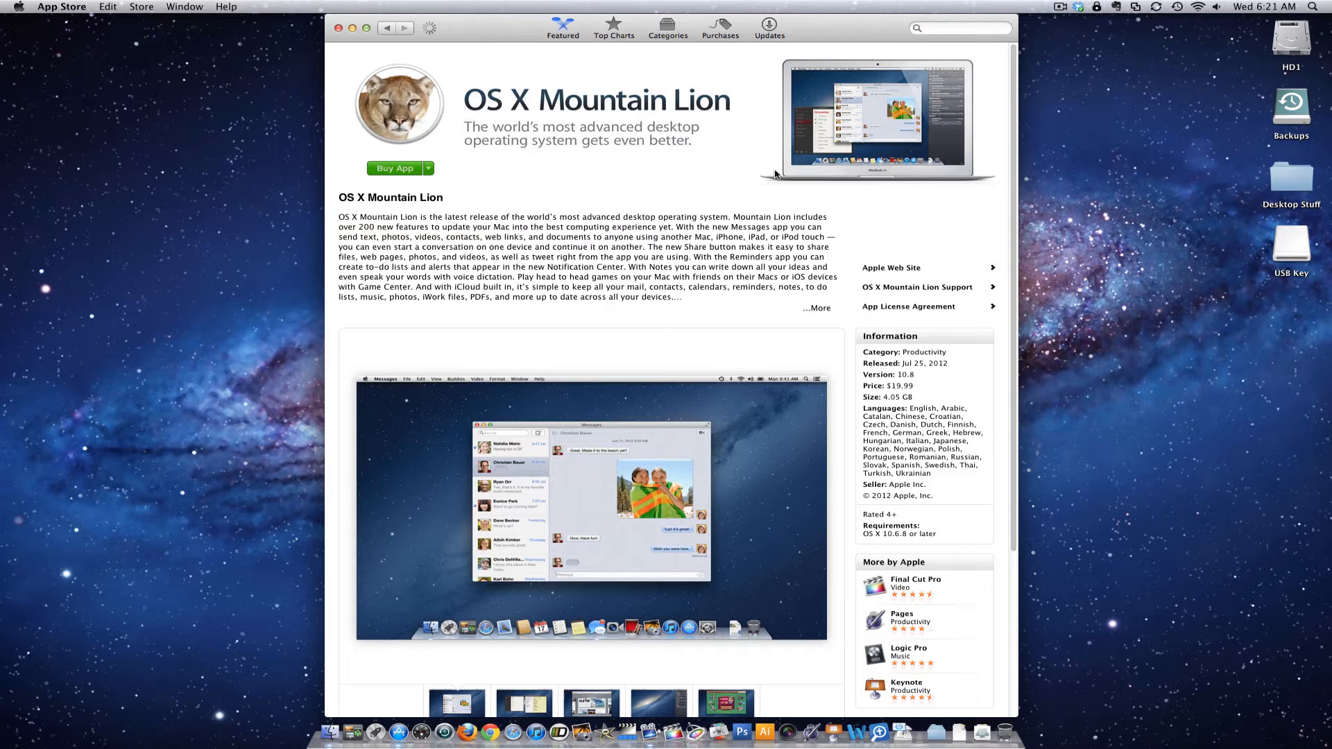
mouse_move(745, 186)
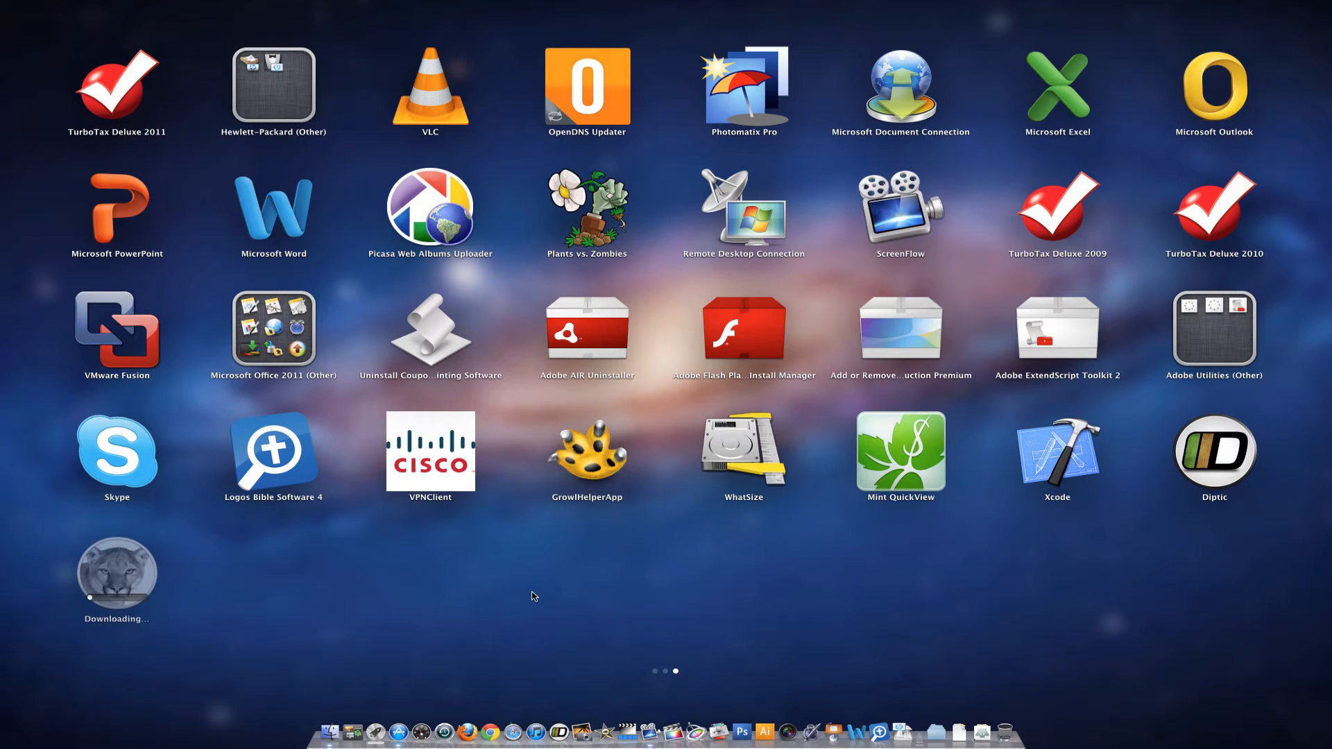
mouse_move(416, 618)
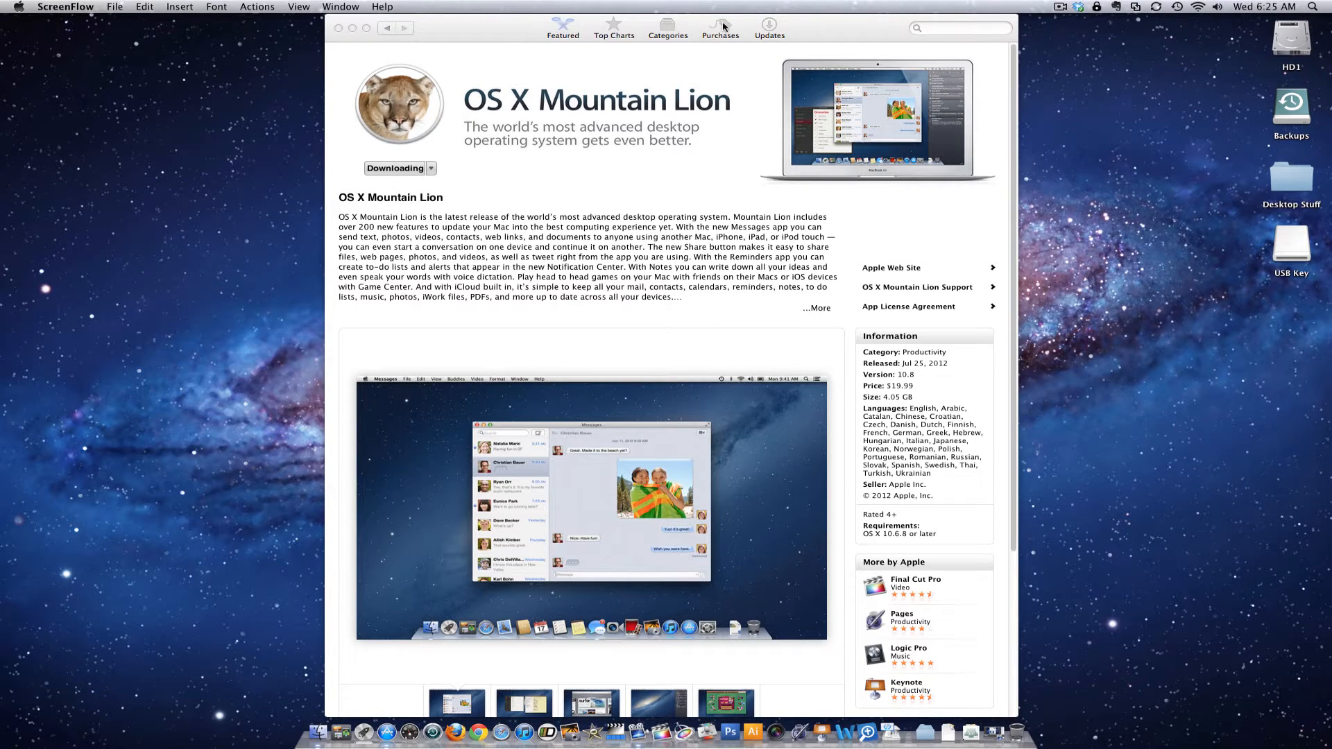
Step: Bring App Store forward and view Purchases to follow the Mountain Lion download
left_click(720, 26)
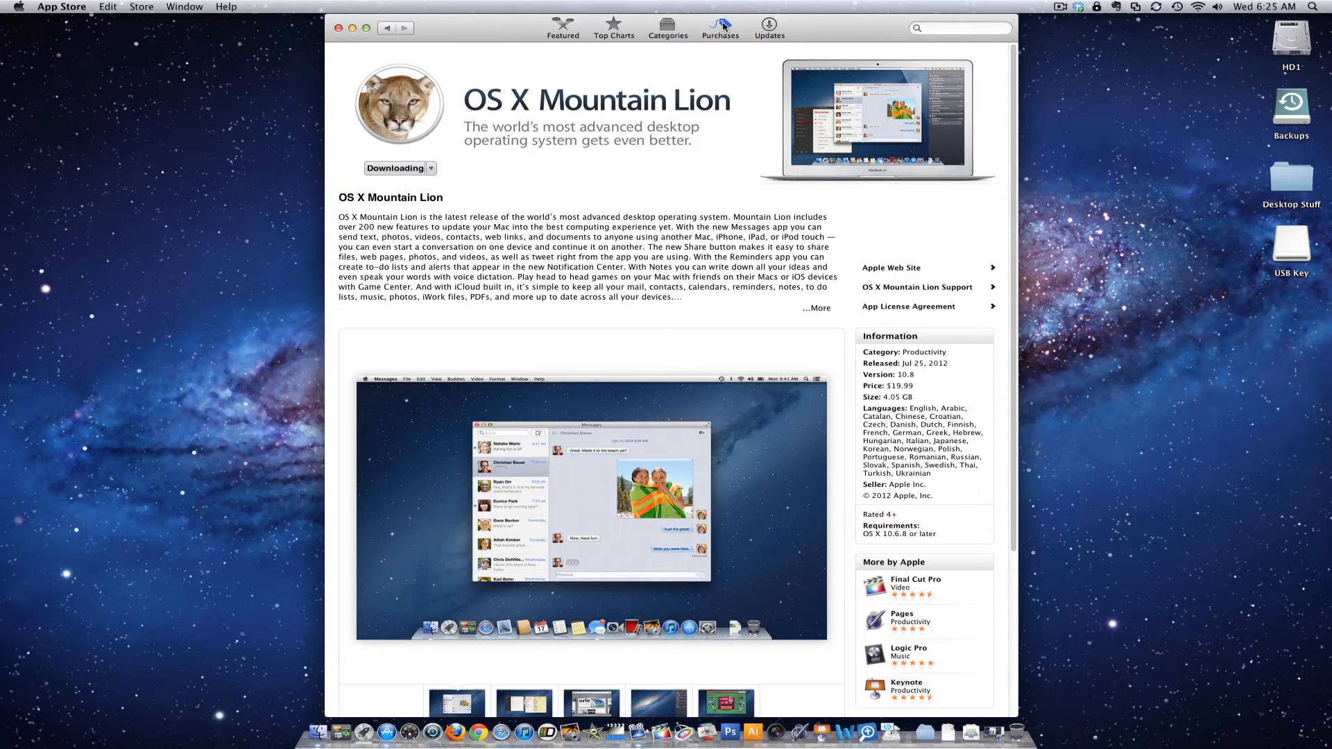
left_click(719, 27)
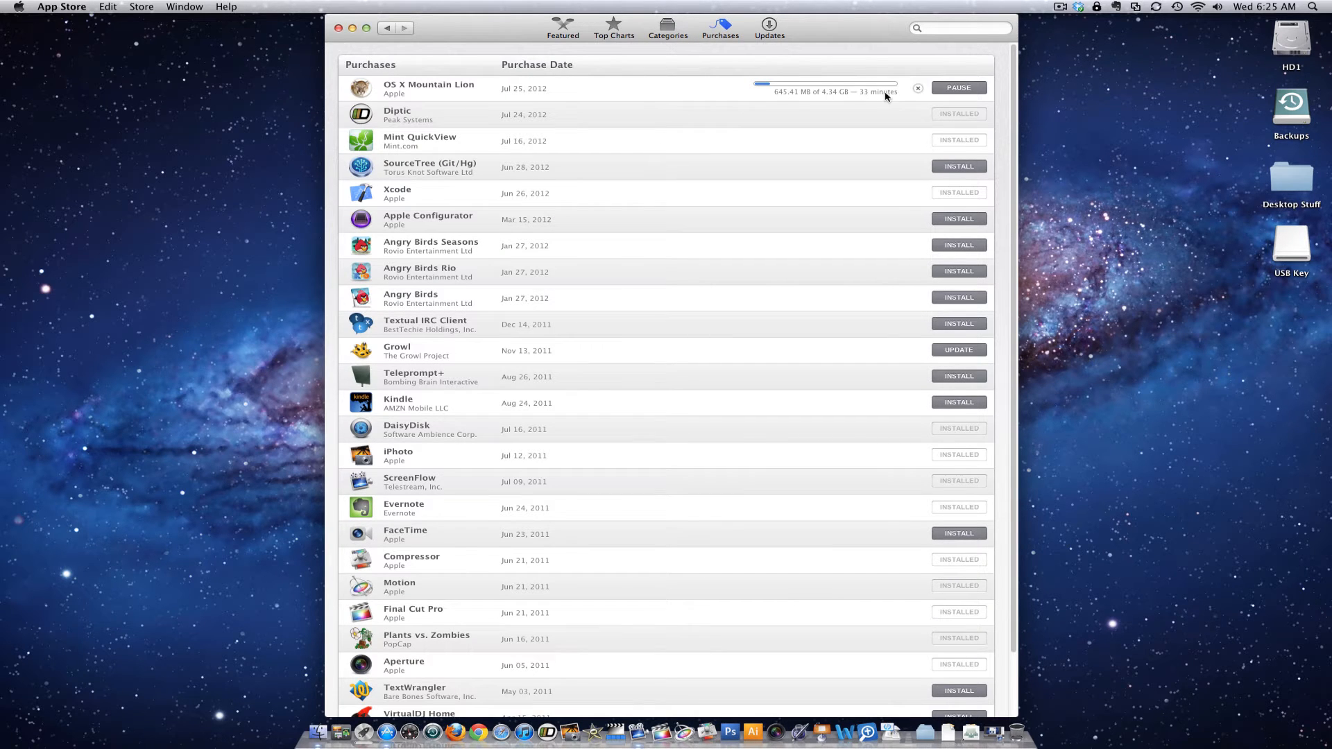
mouse_move(780, 100)
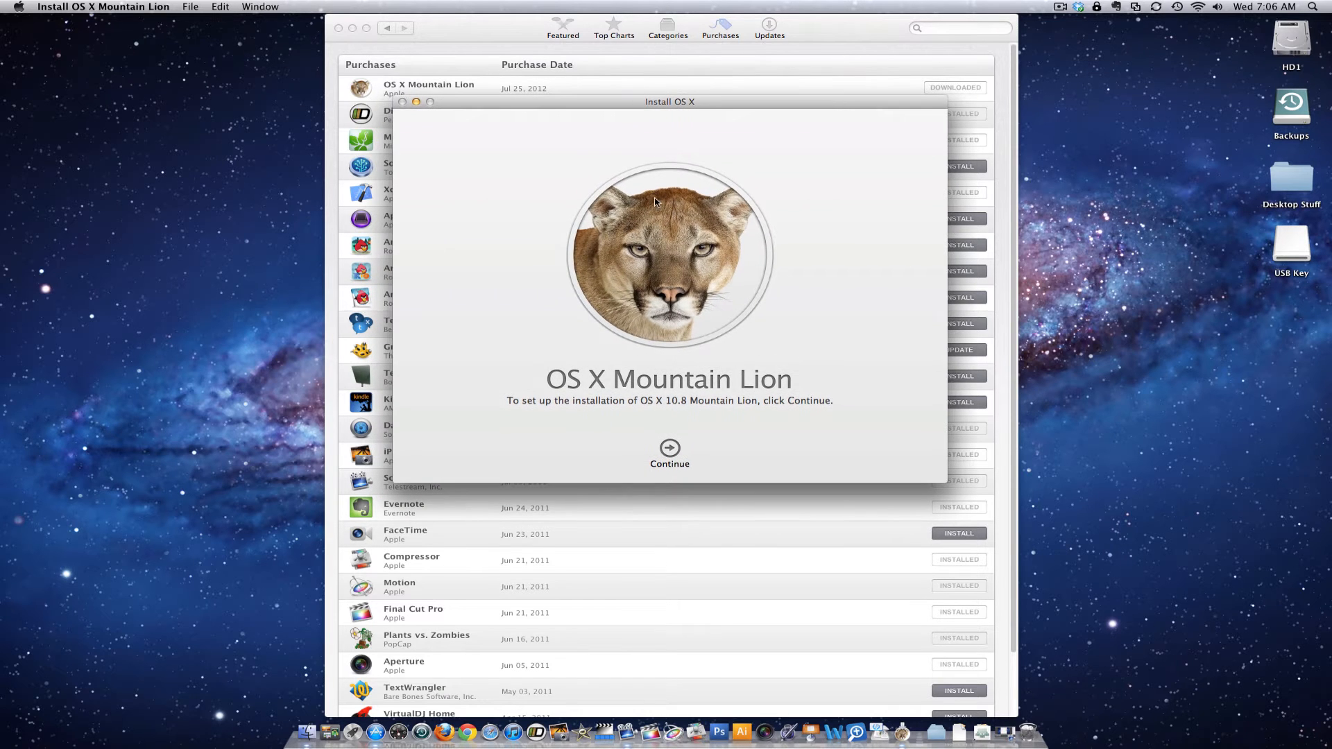
mouse_move(791, 23)
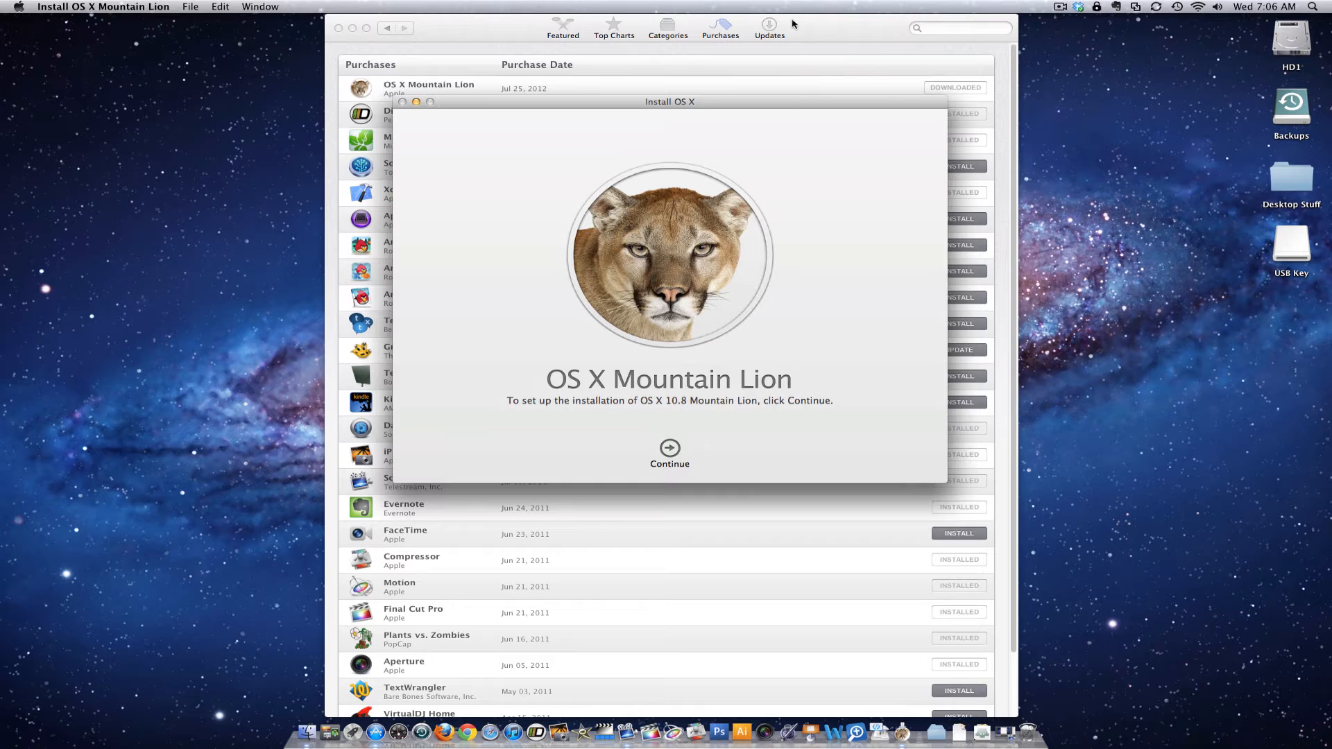
mouse_move(727, 133)
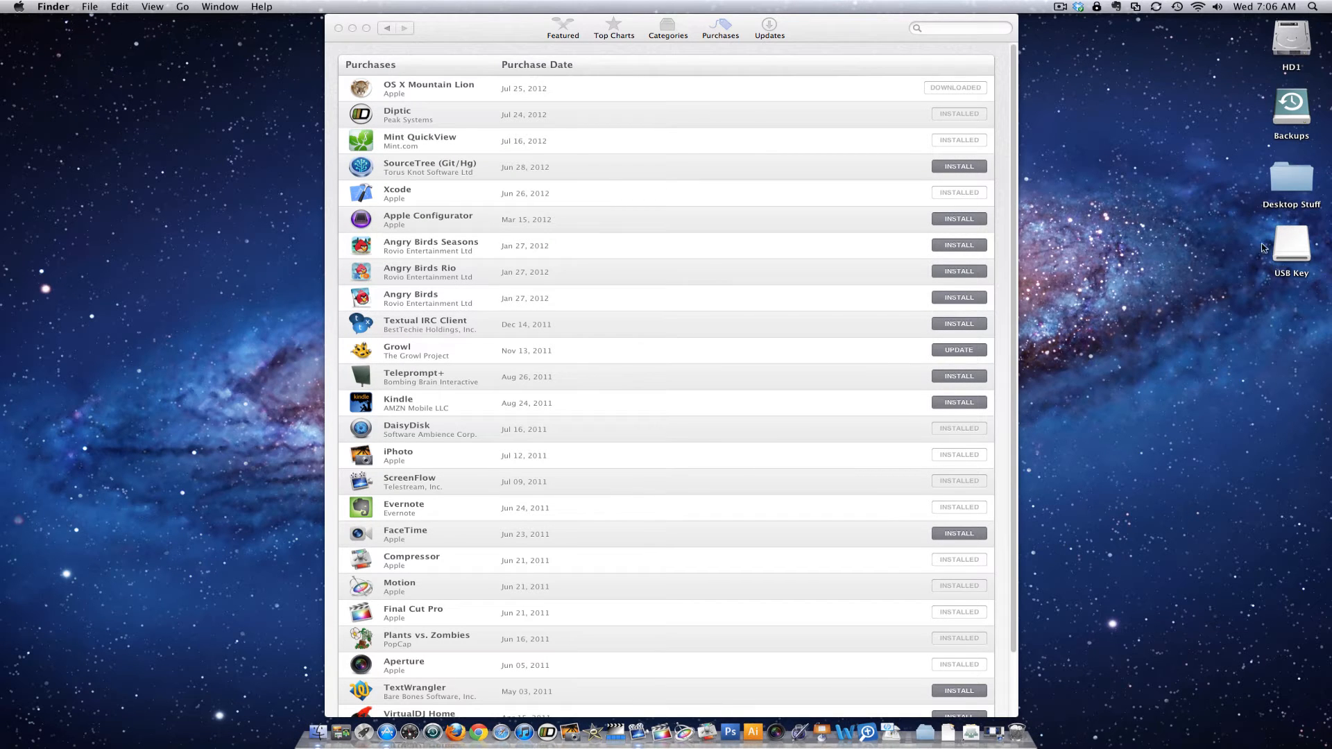
mouse_move(1265, 254)
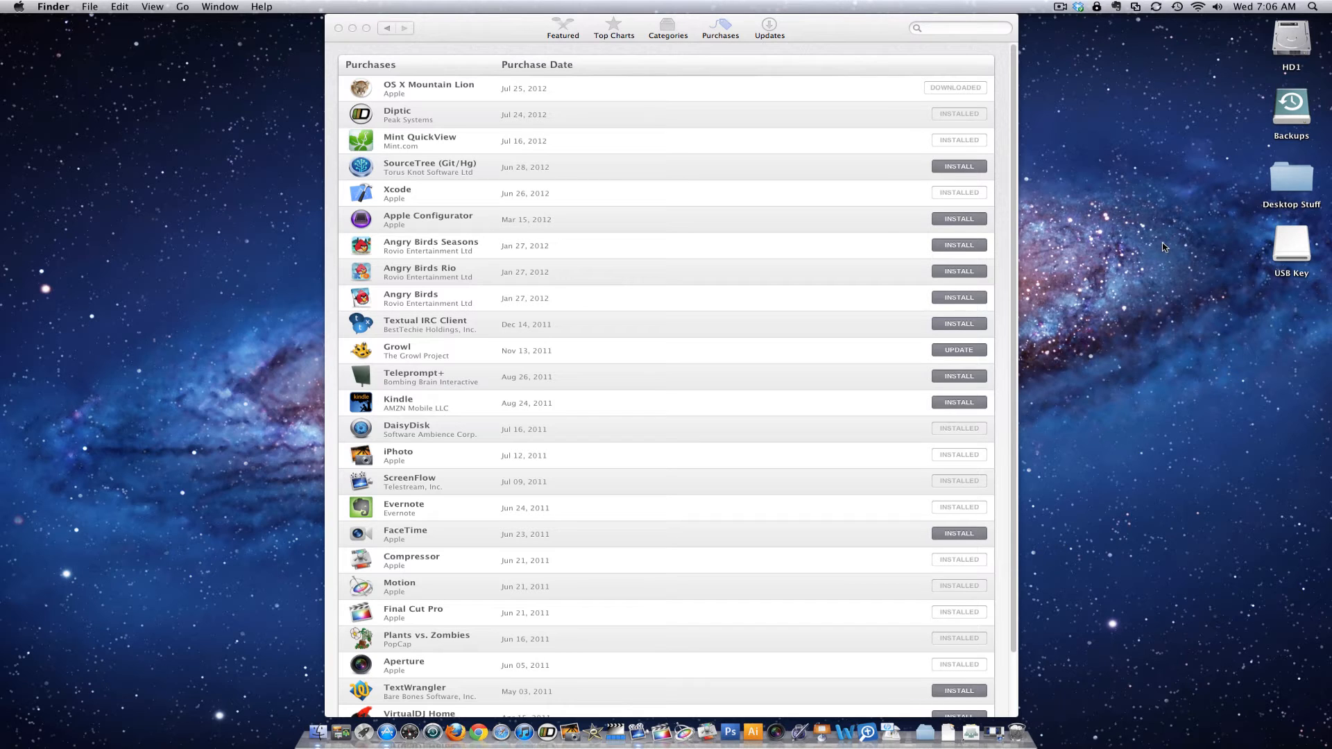
mouse_move(1227, 243)
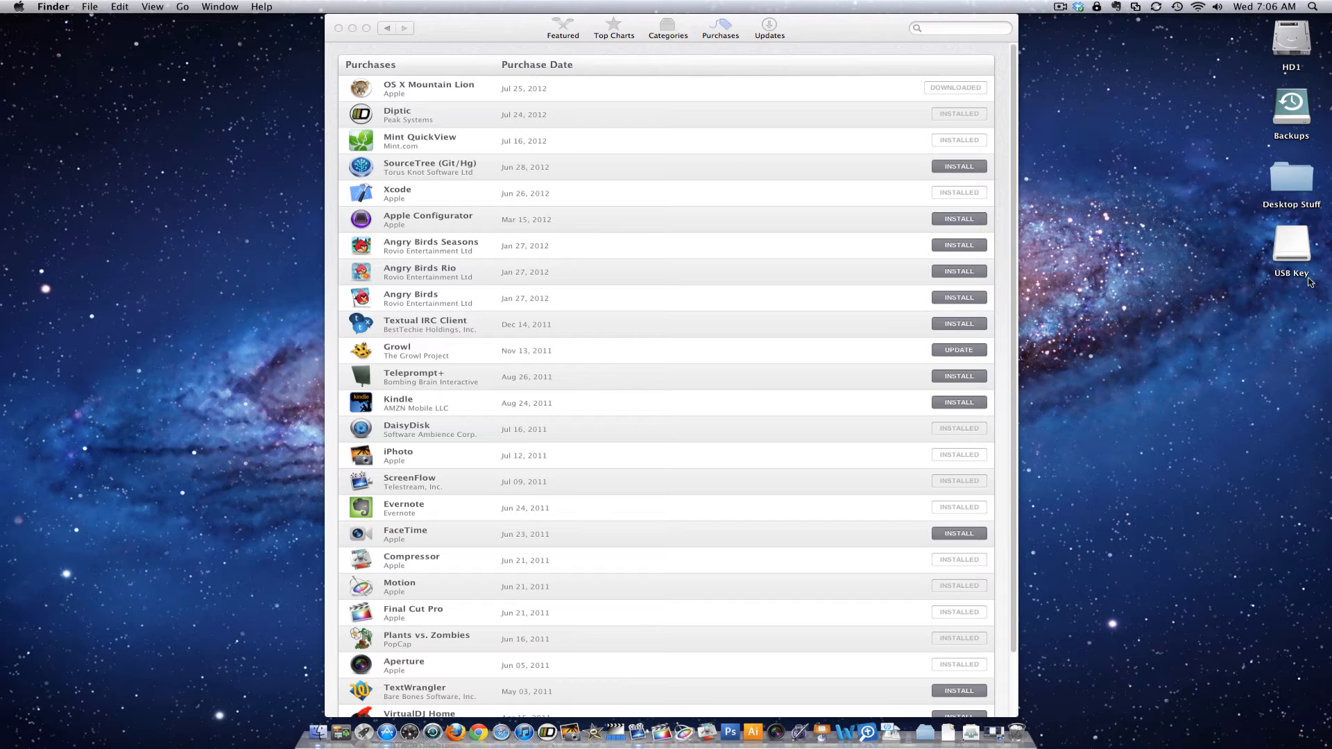
mouse_move(439, 579)
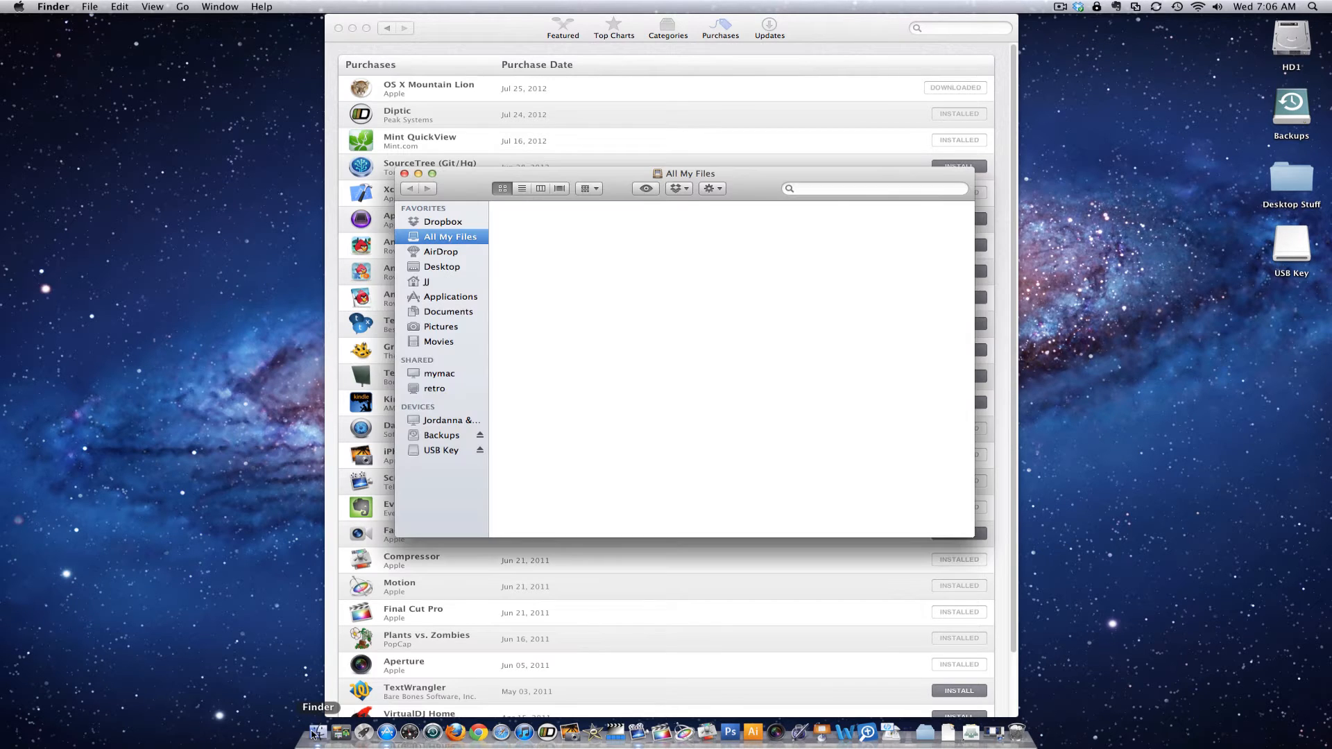
Step: Show the package contents of Install OS X Mountain Lion from Applications
left_click(450, 296)
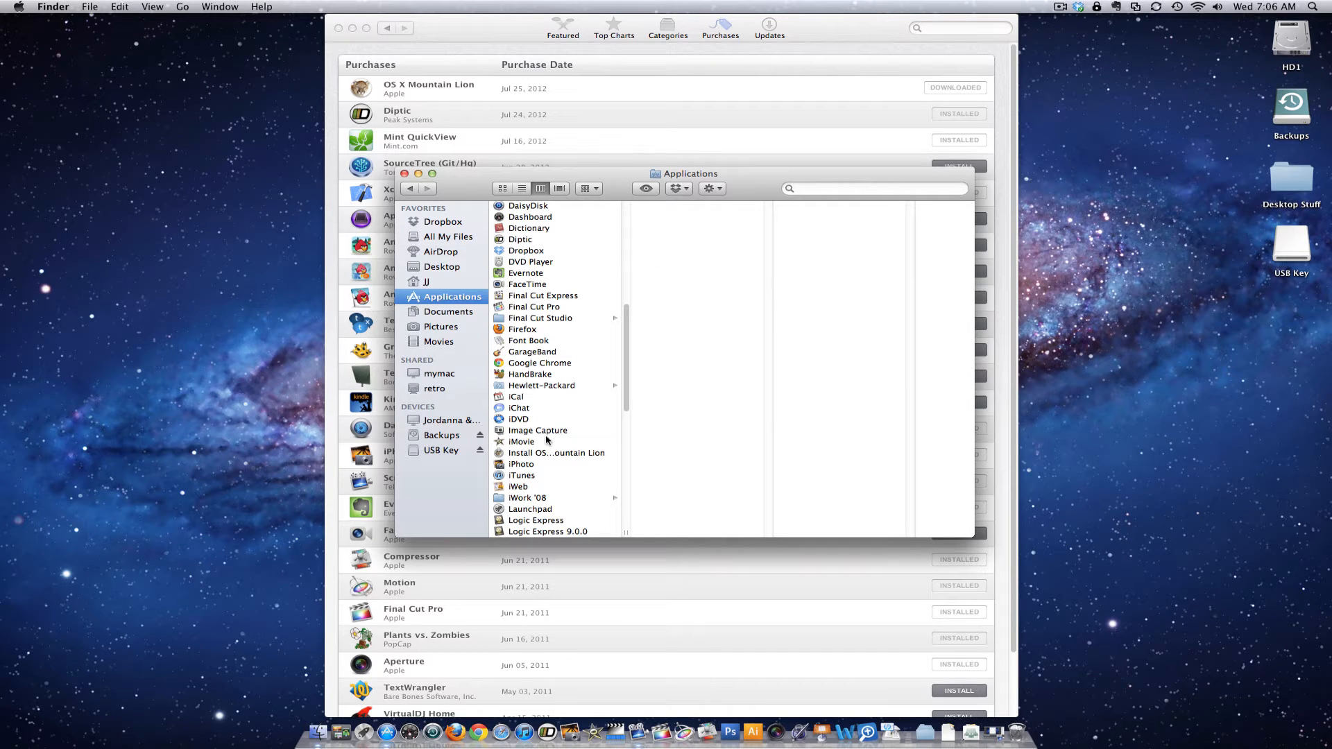
left_click(556, 452)
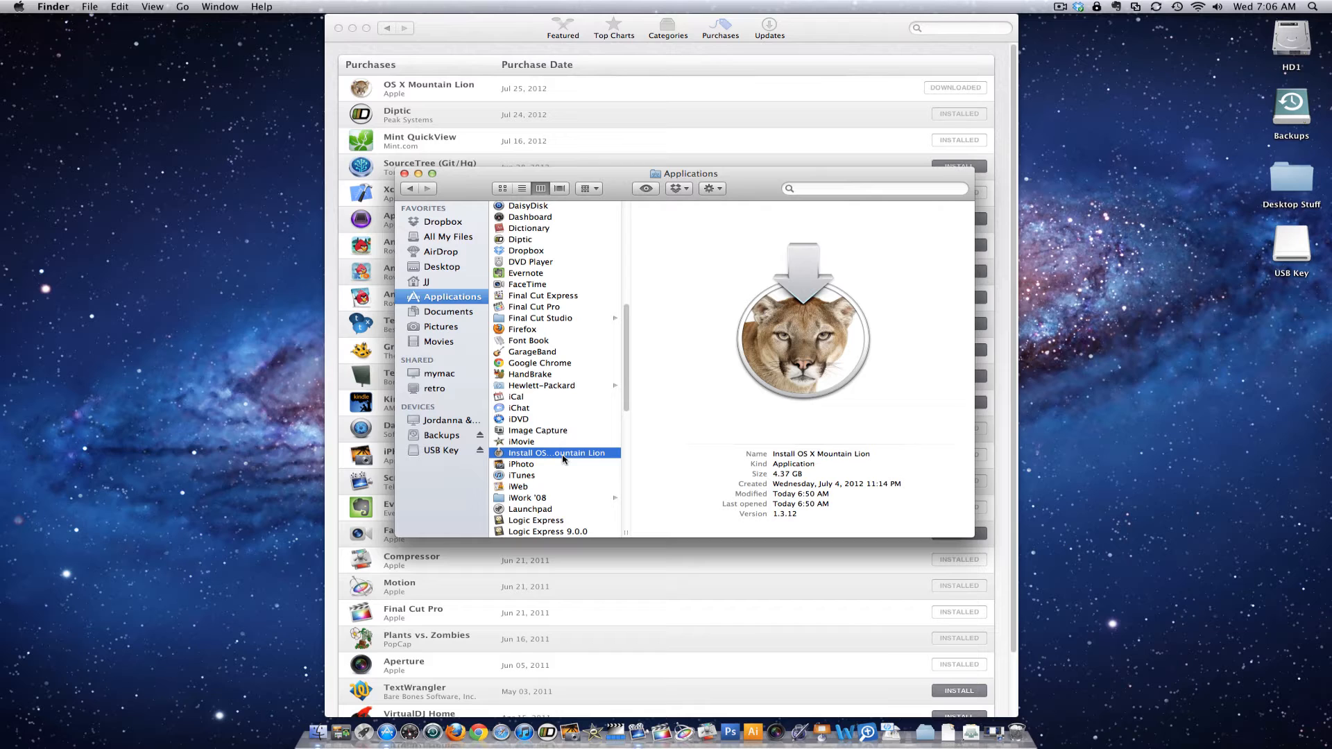
right_click(556, 453)
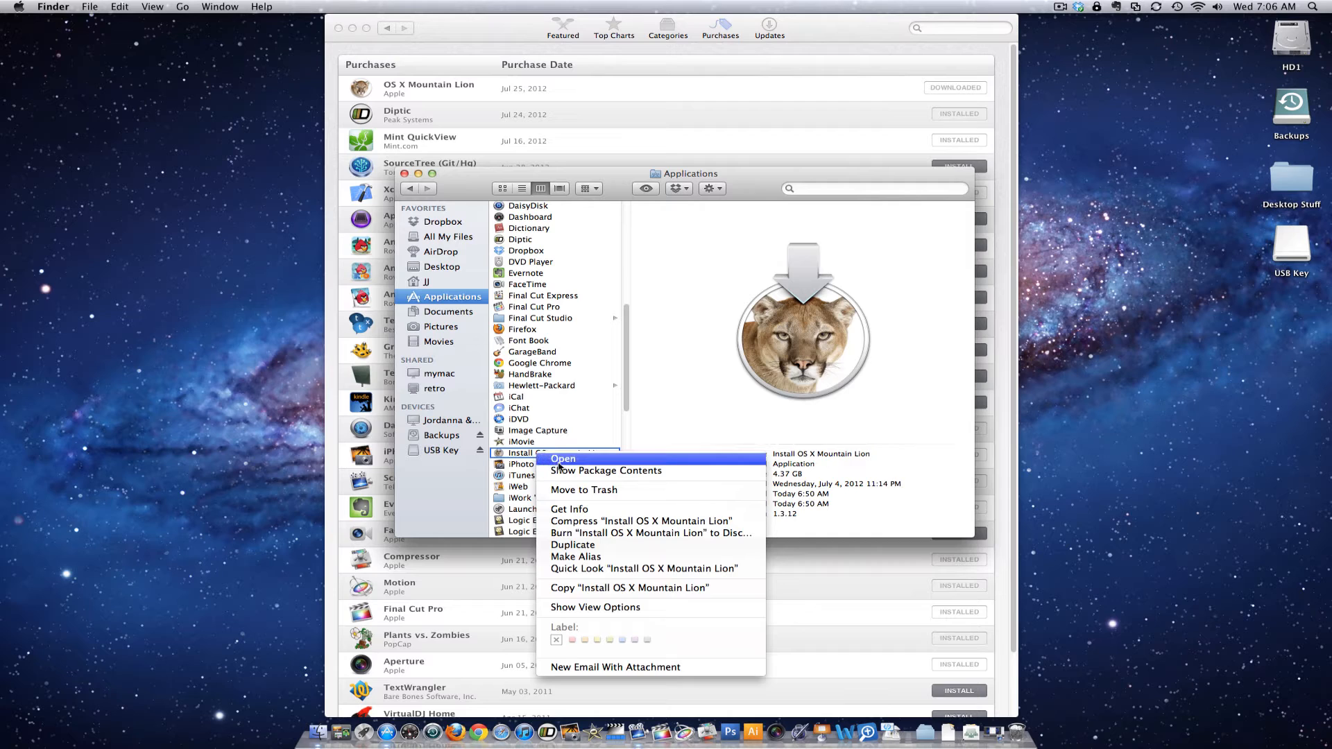
mouse_move(606, 470)
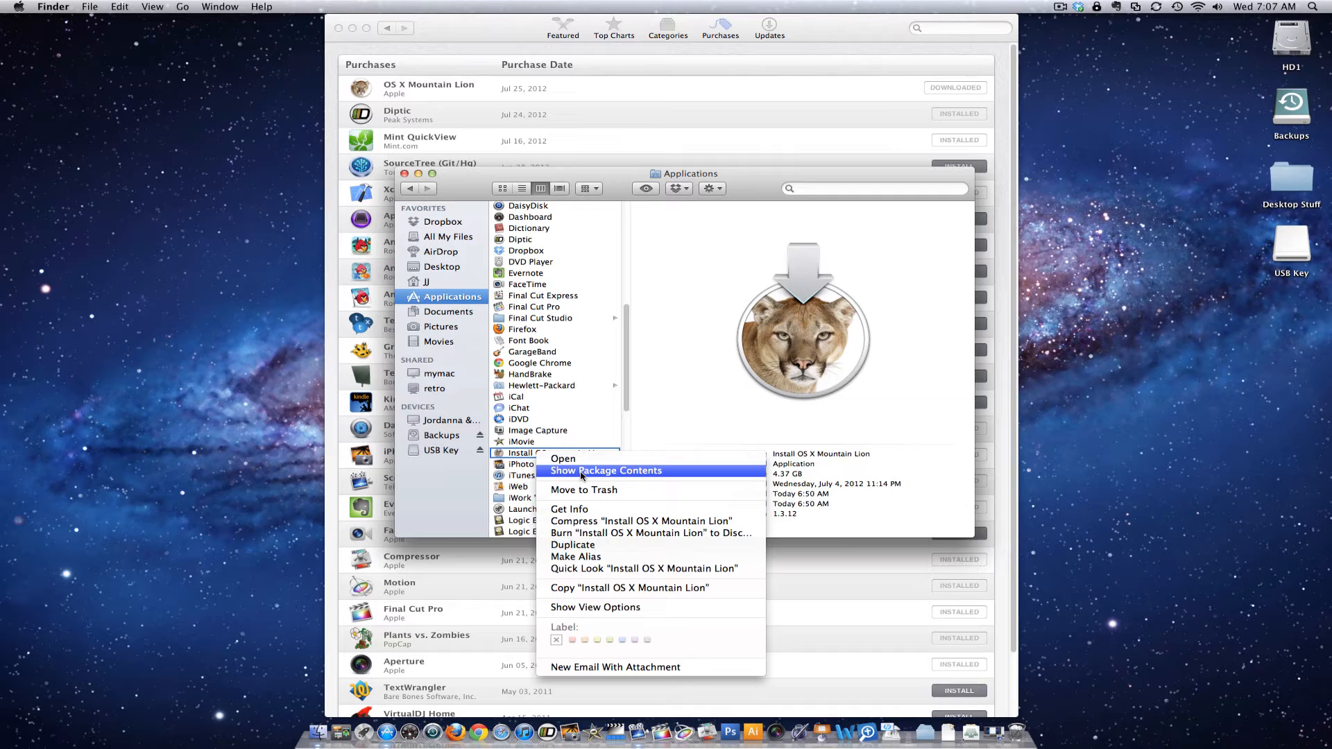
left_click(605, 471)
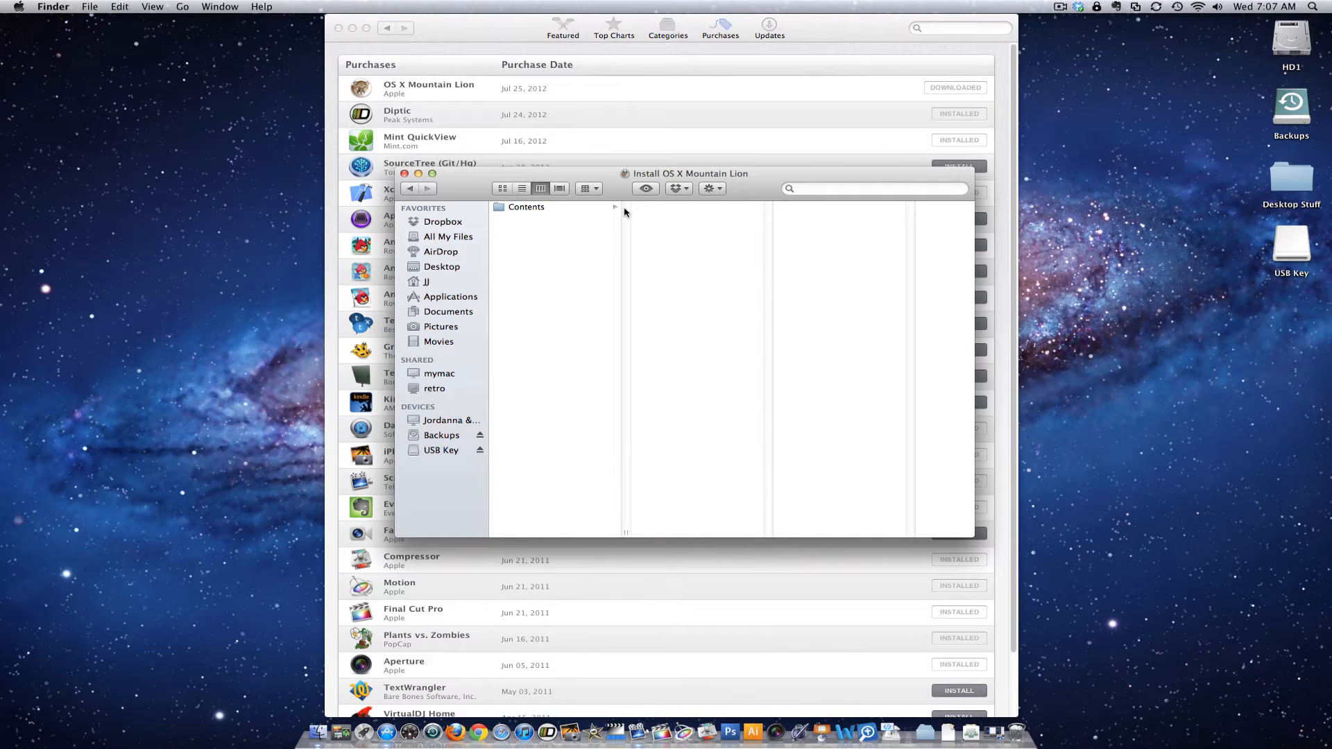
Step: Open Contents > SharedSupport and bring up the context menu on InstallESD.dmg
left_click(526, 207)
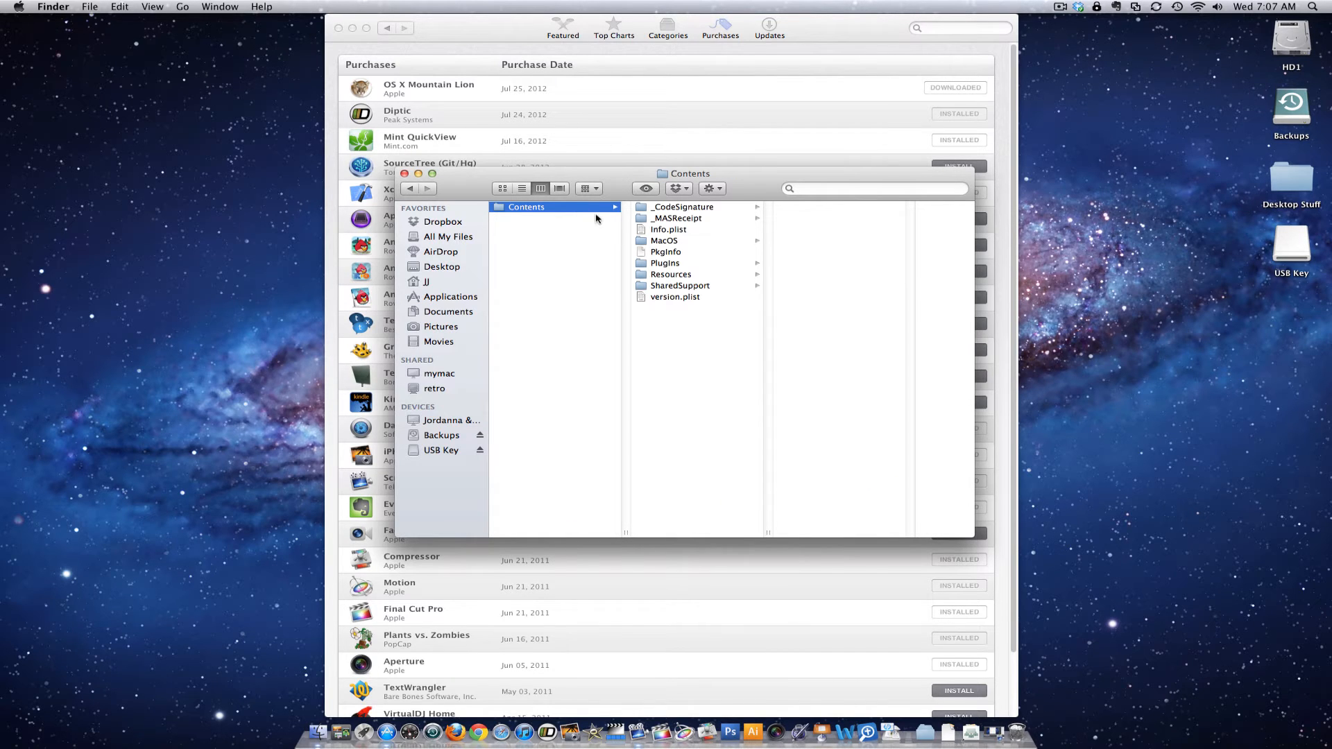
left_click(679, 285)
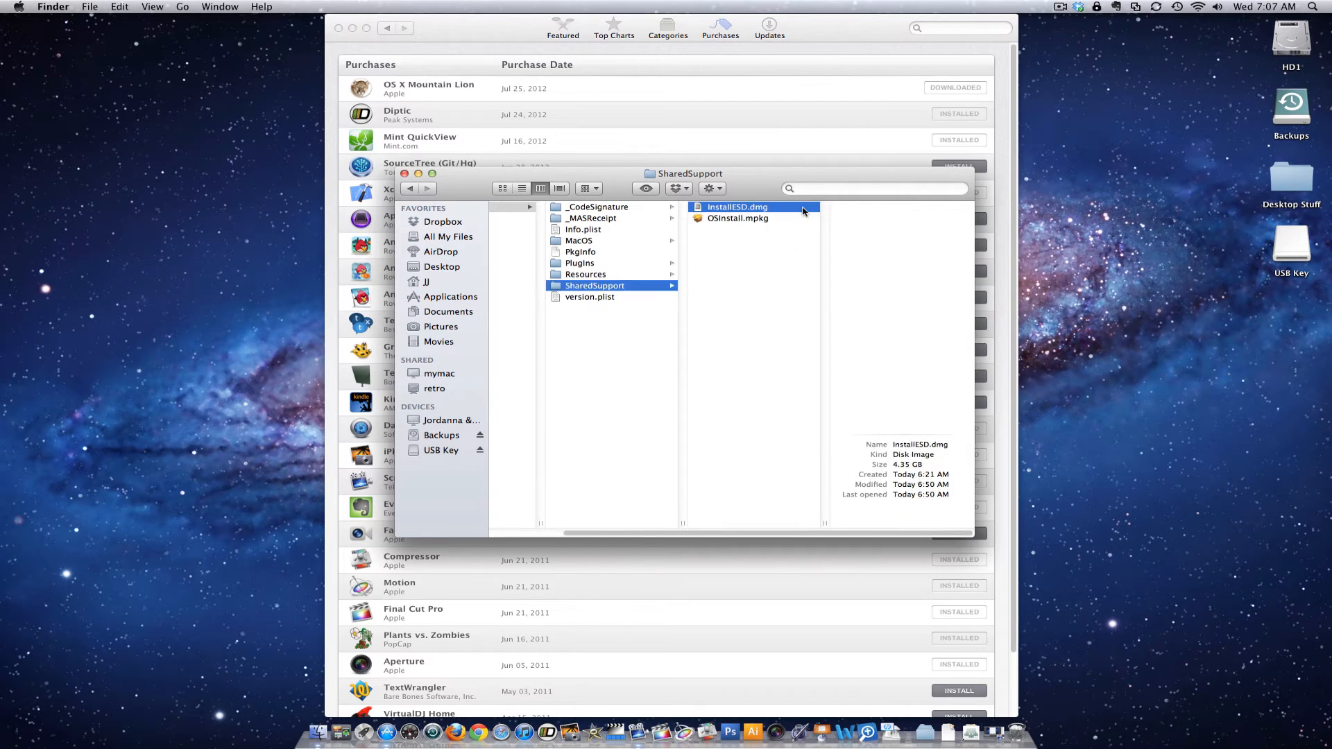
left_click(735, 207)
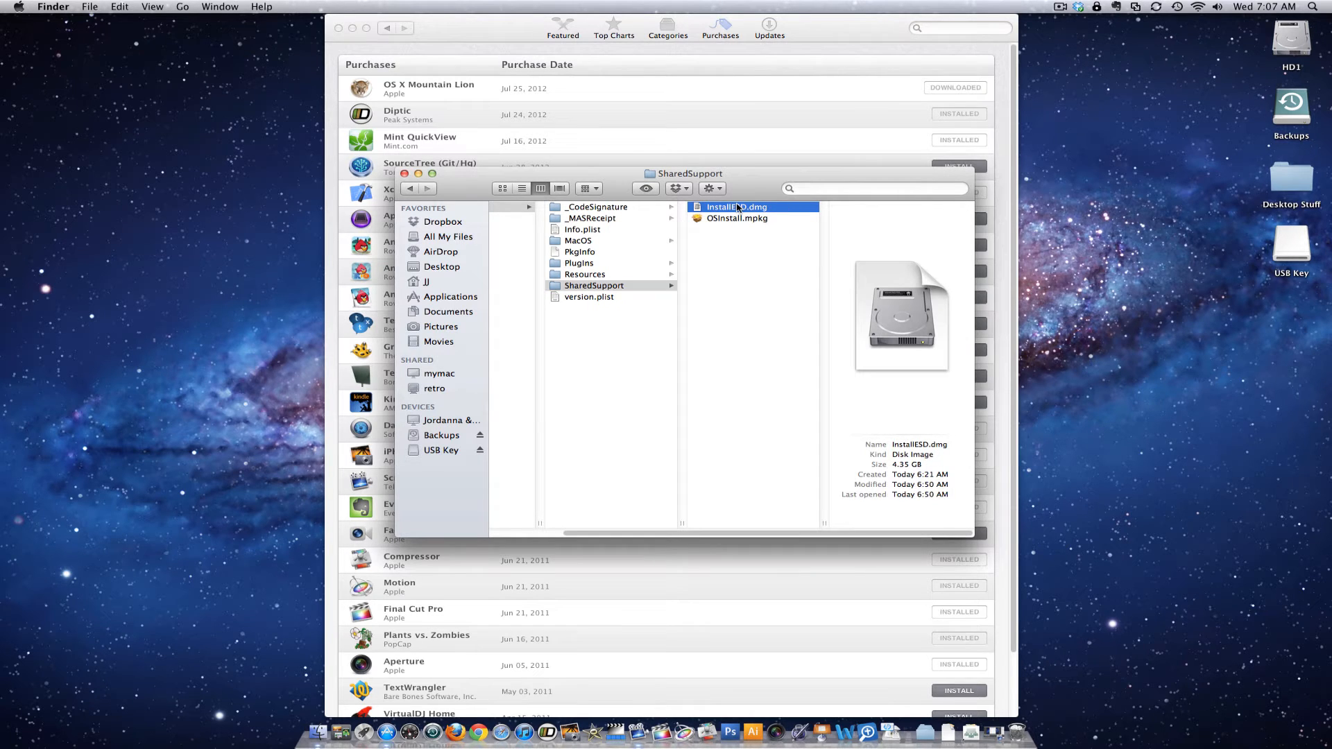
right_click(733, 207)
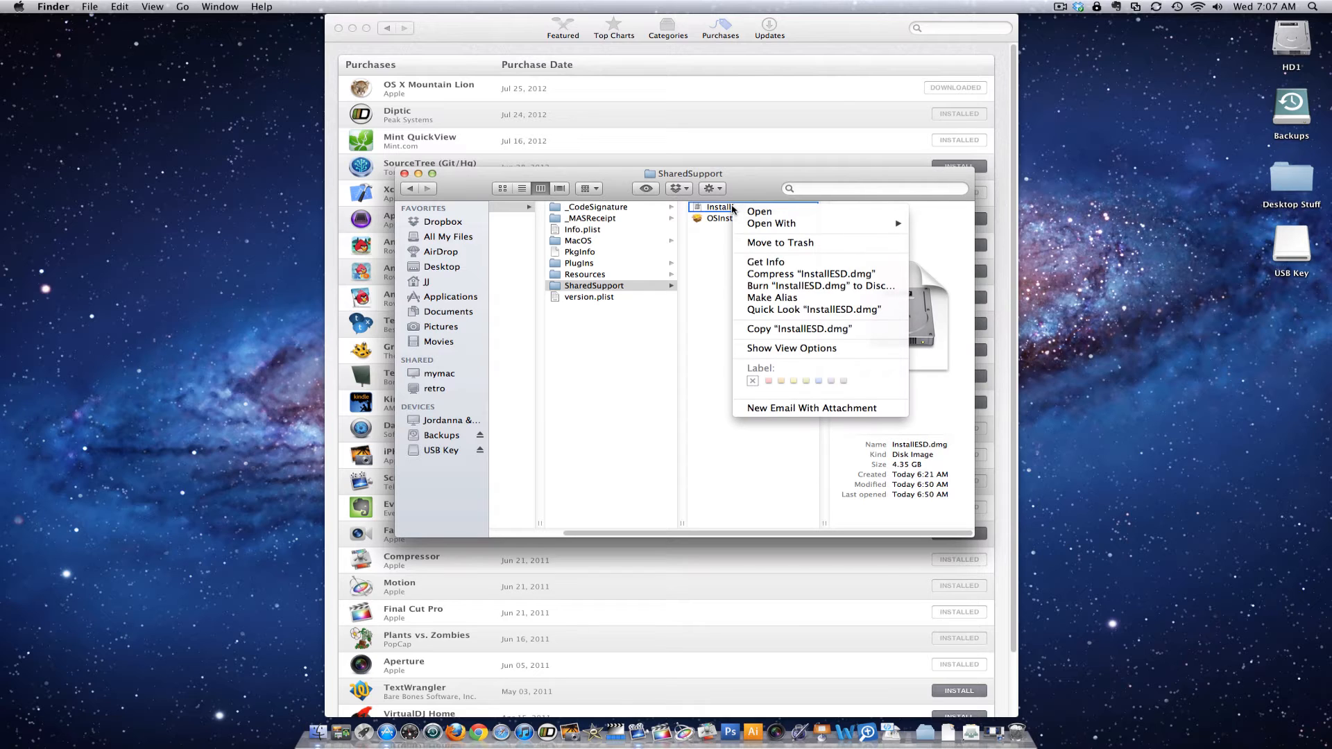
mouse_move(795, 329)
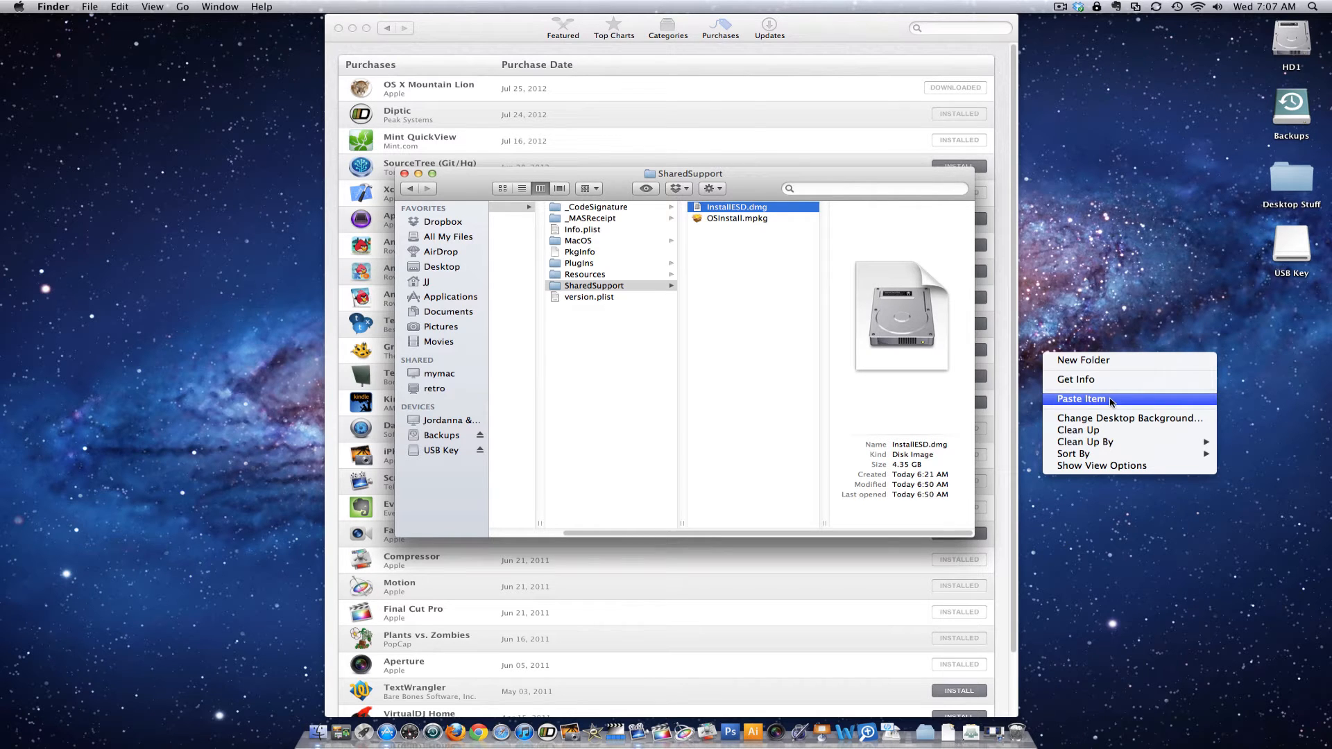
Step: Paste InstallESD.dmg onto the desktop and go to the Applications folder
left_click(1081, 398)
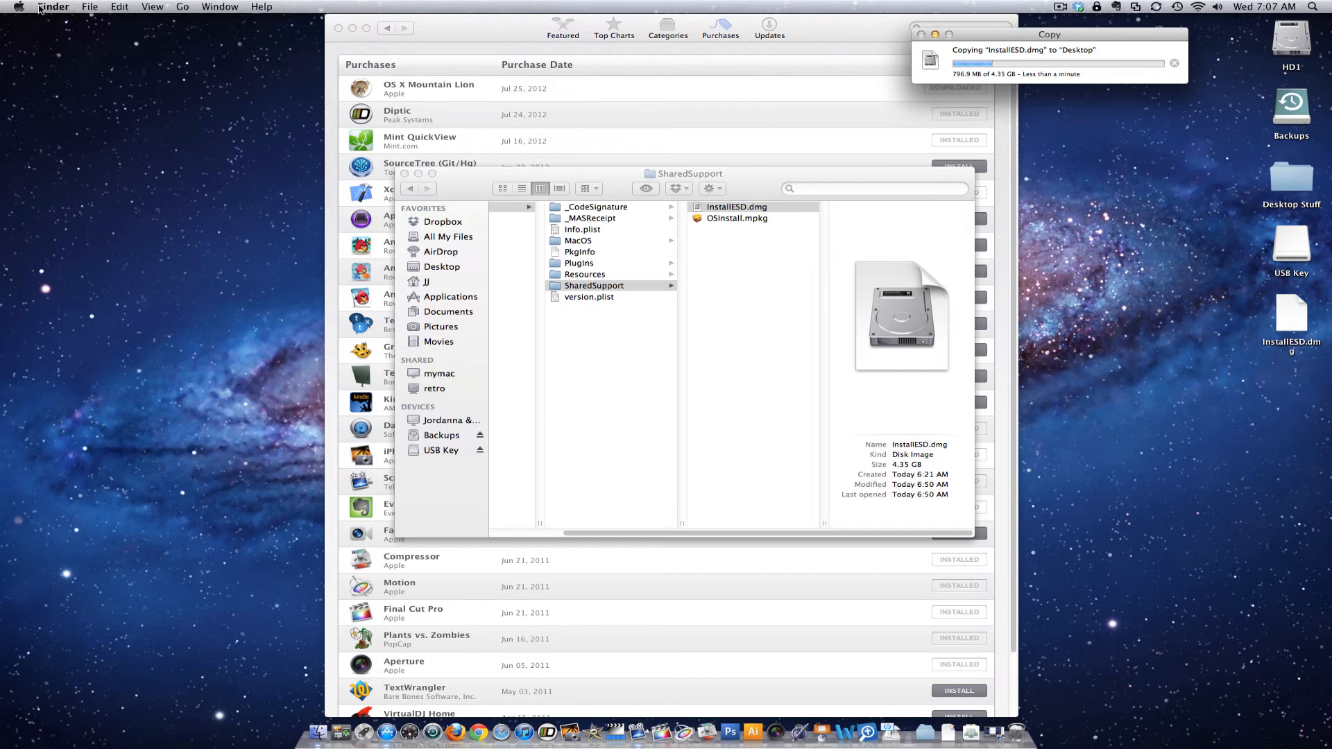
left_click(182, 7)
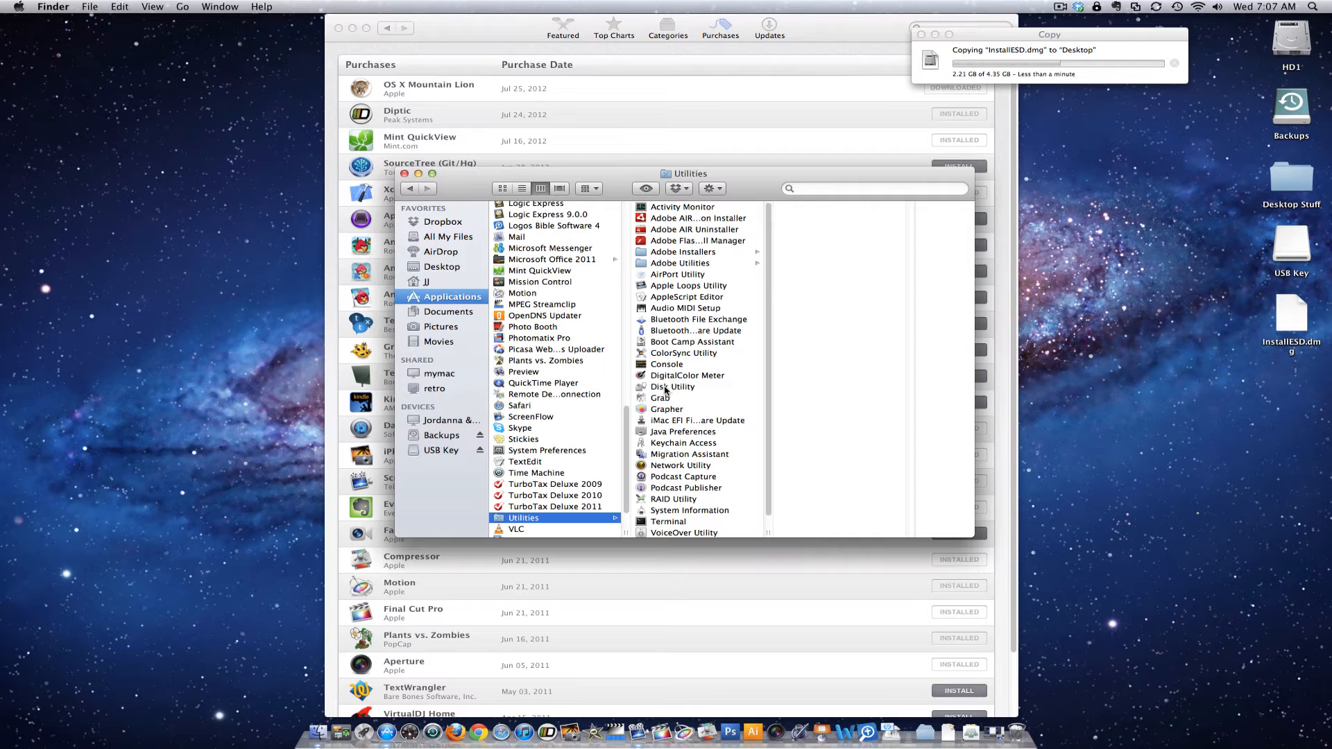
Step: Launch Disk Utility from Utilities, also searching 'disku' in Spotlight
left_click(672, 386)
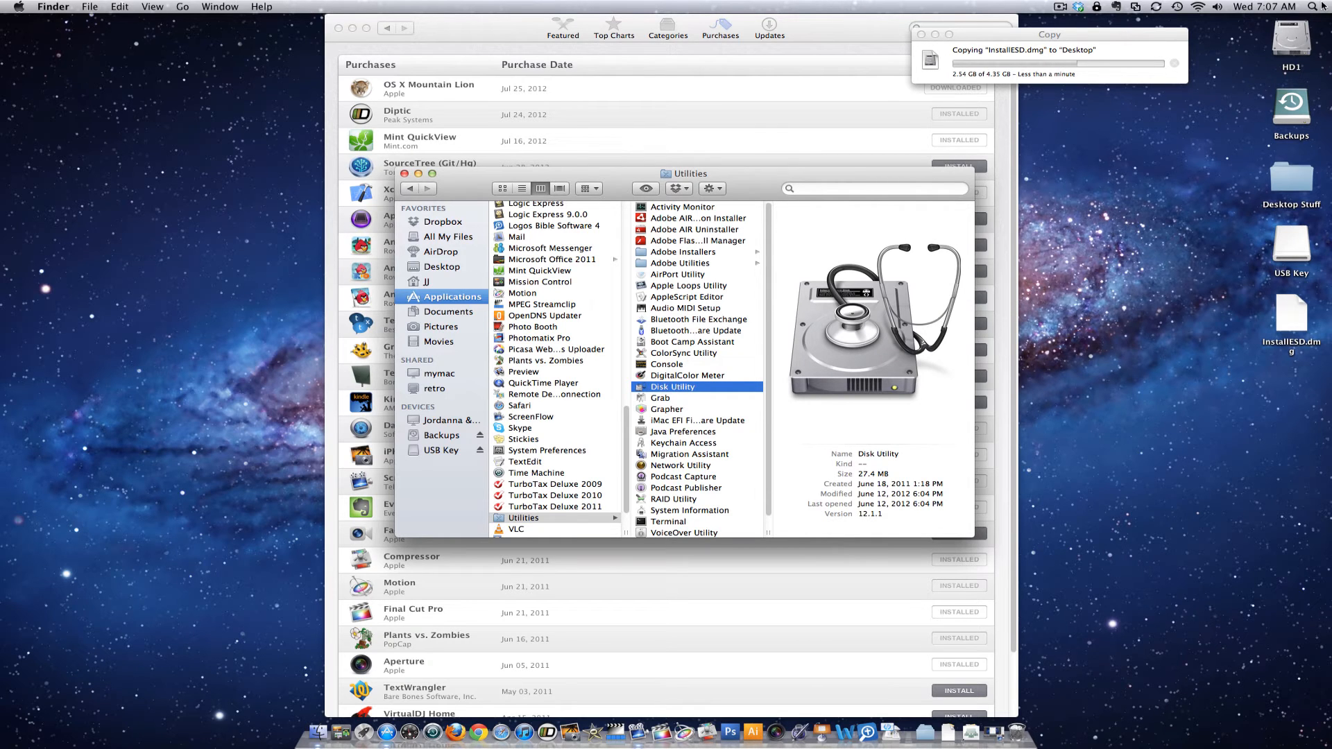
left_click(1321, 15)
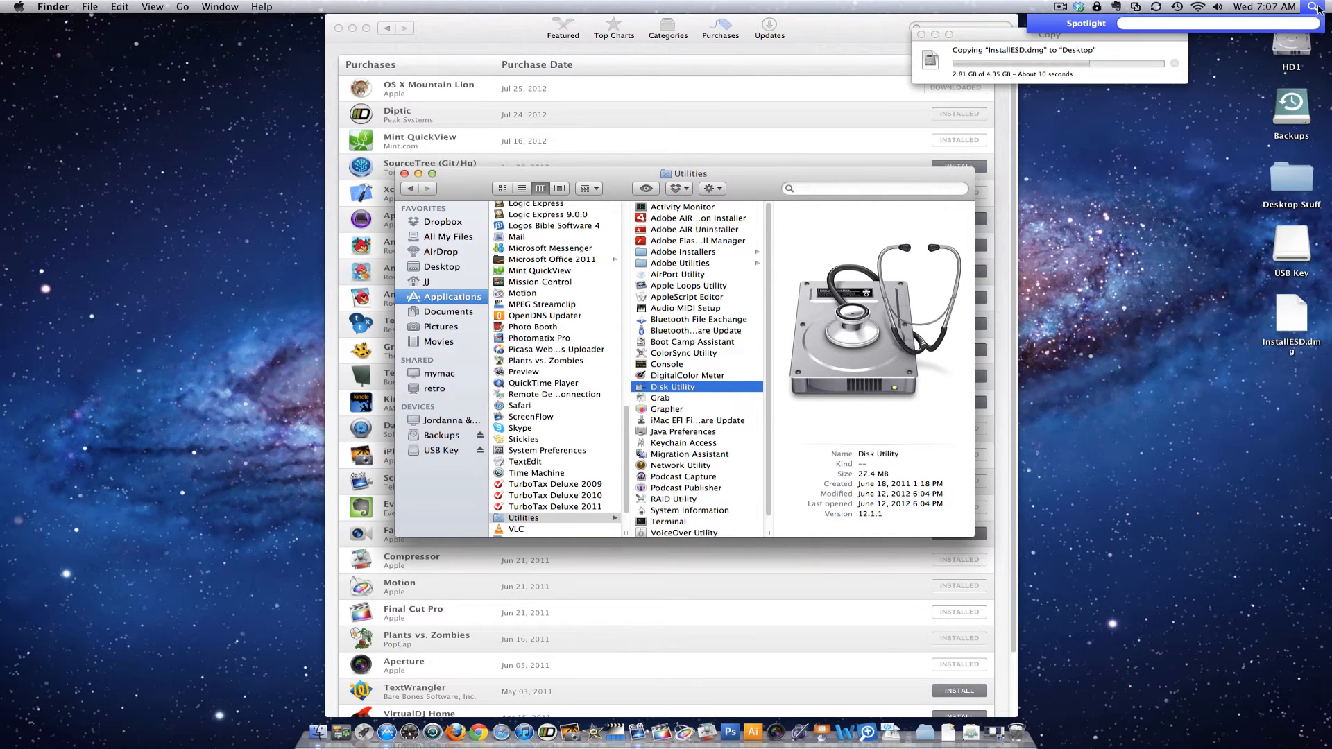
type("disk")
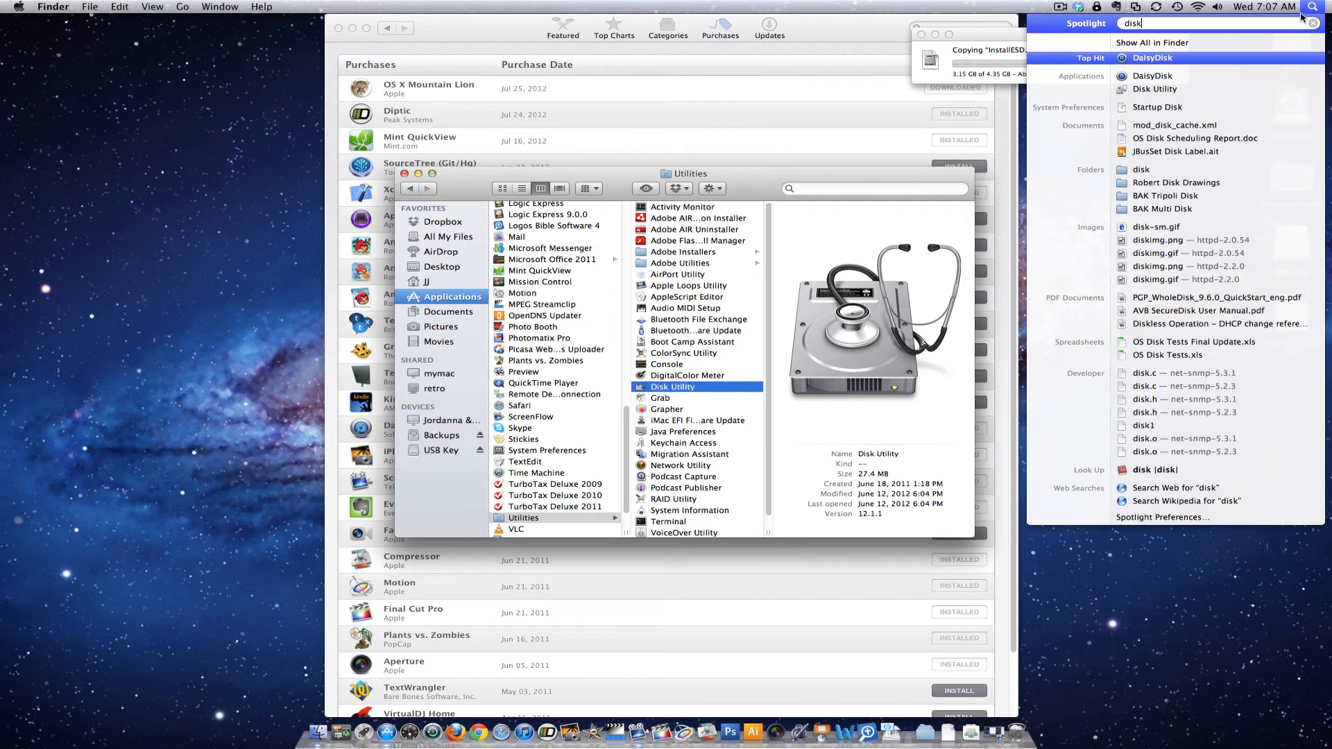
type("u")
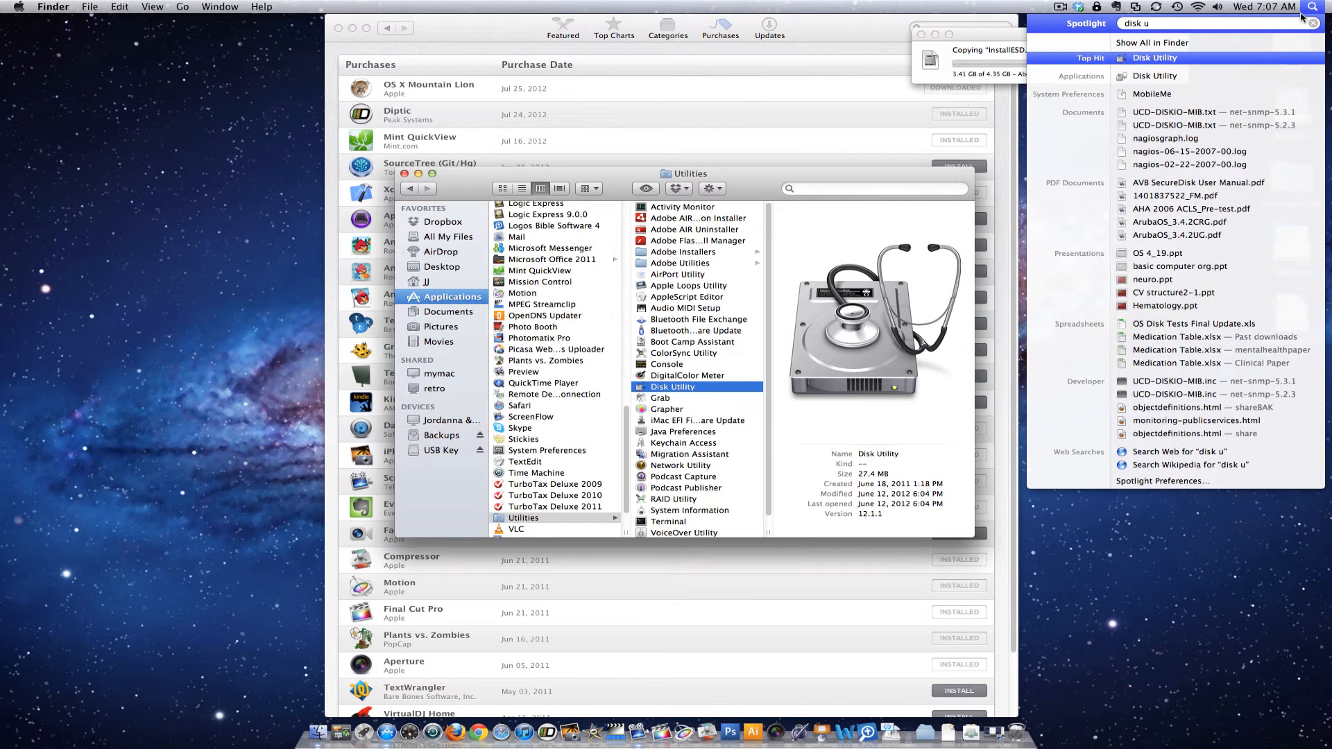
left_click(1155, 58)
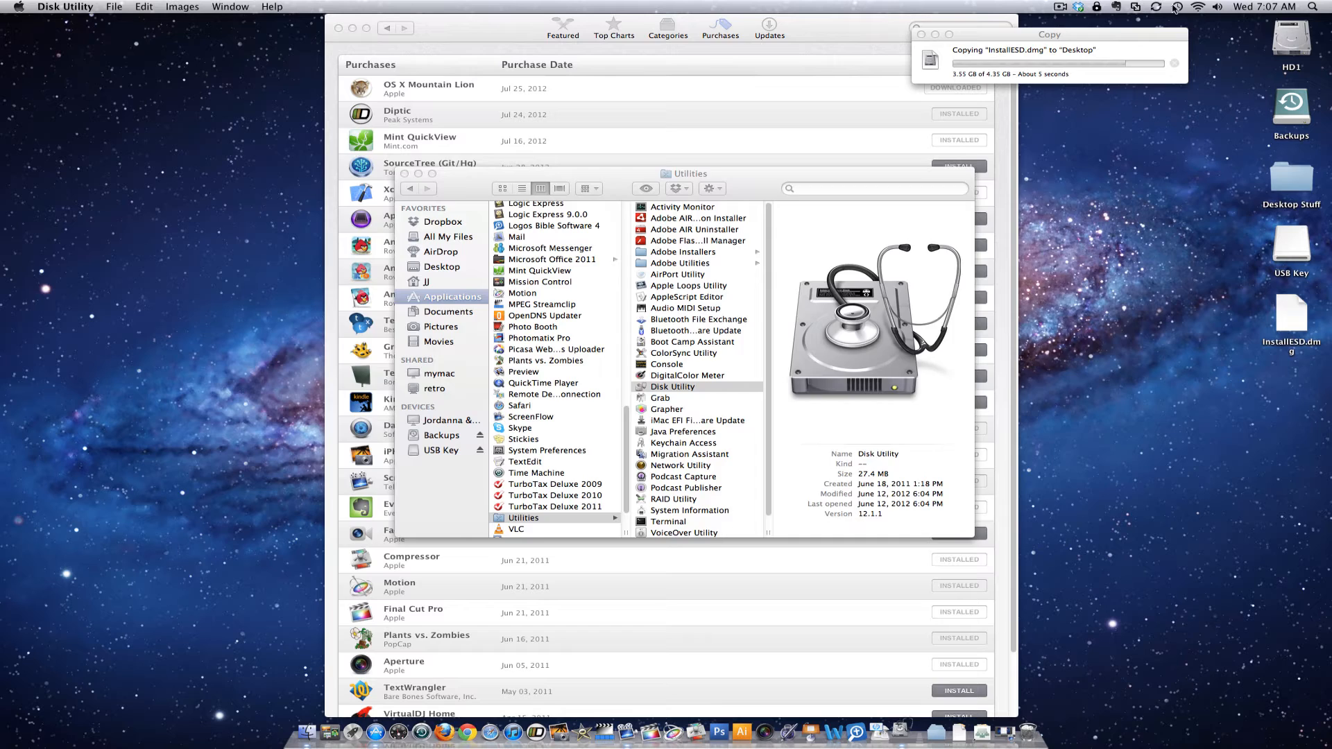
double_click(672, 386)
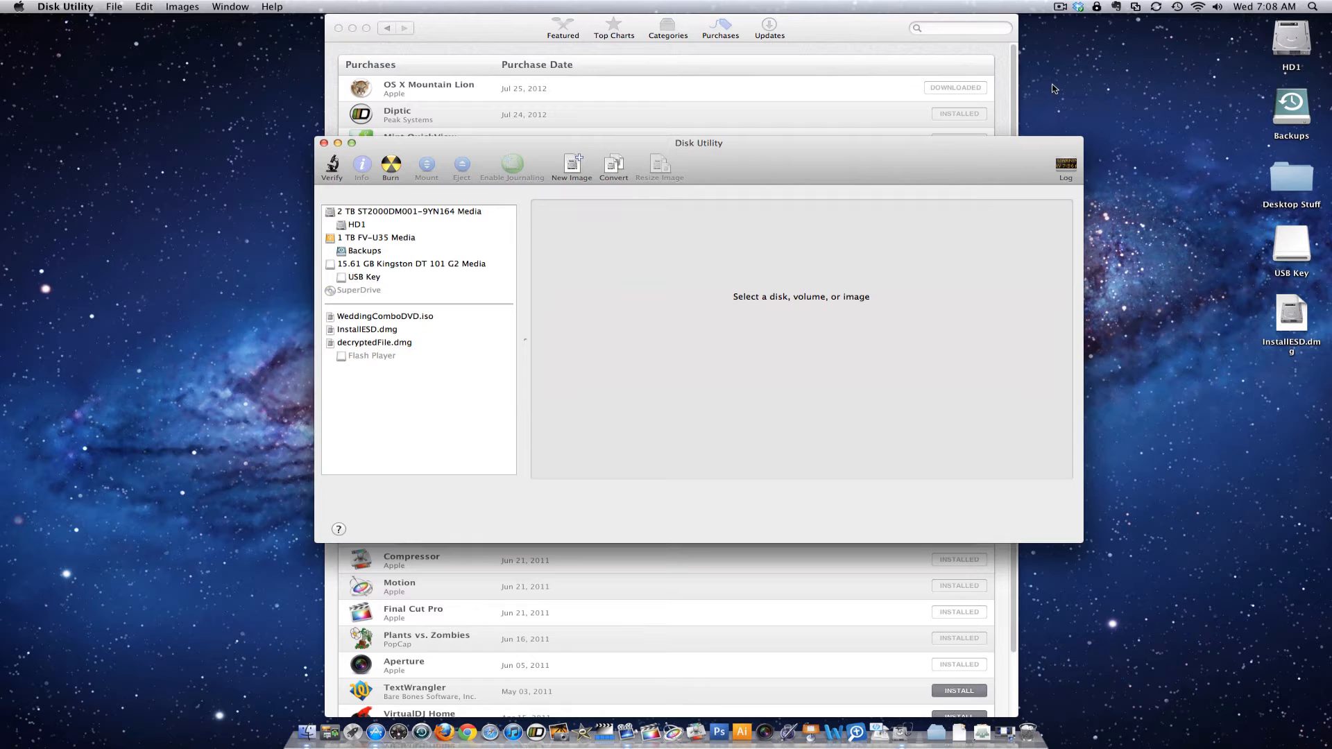
mouse_move(355, 329)
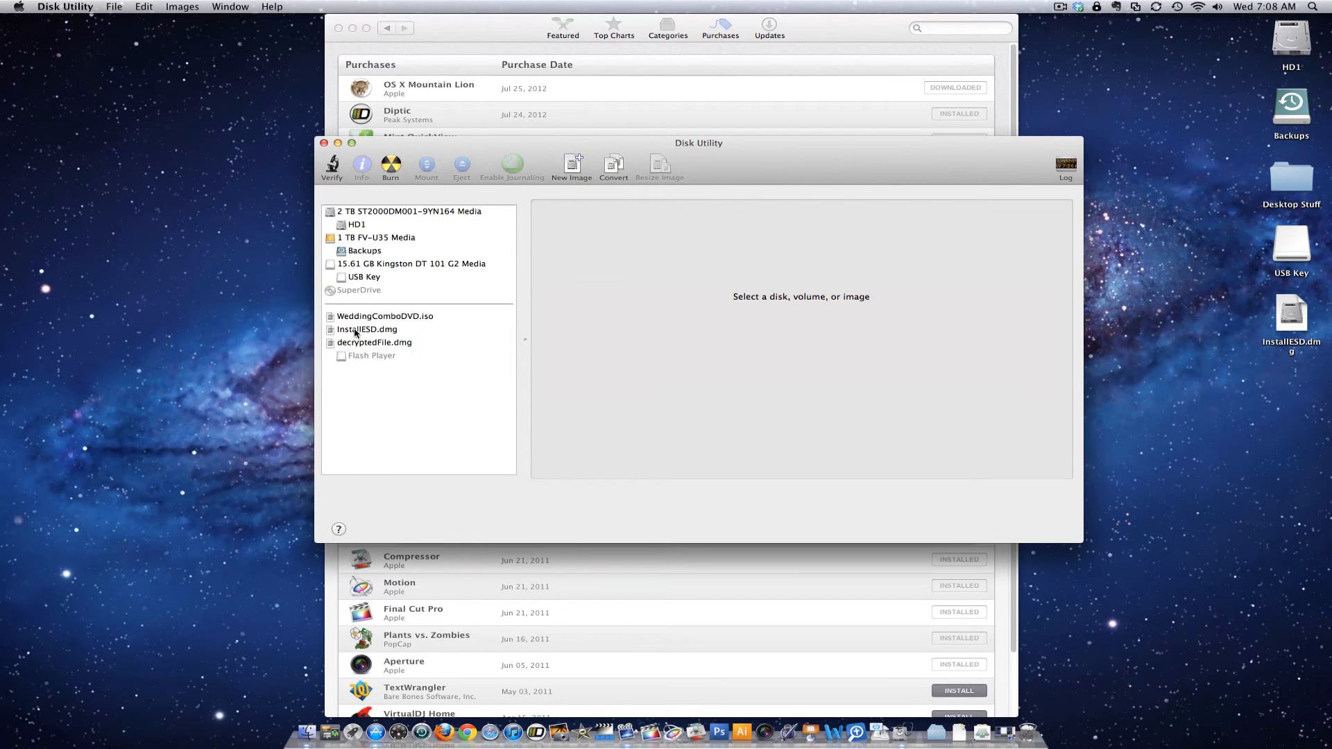
Step: Remove the old InstallESD.dmg entry from Disk Utility and select the desktop copy
right_click(367, 328)
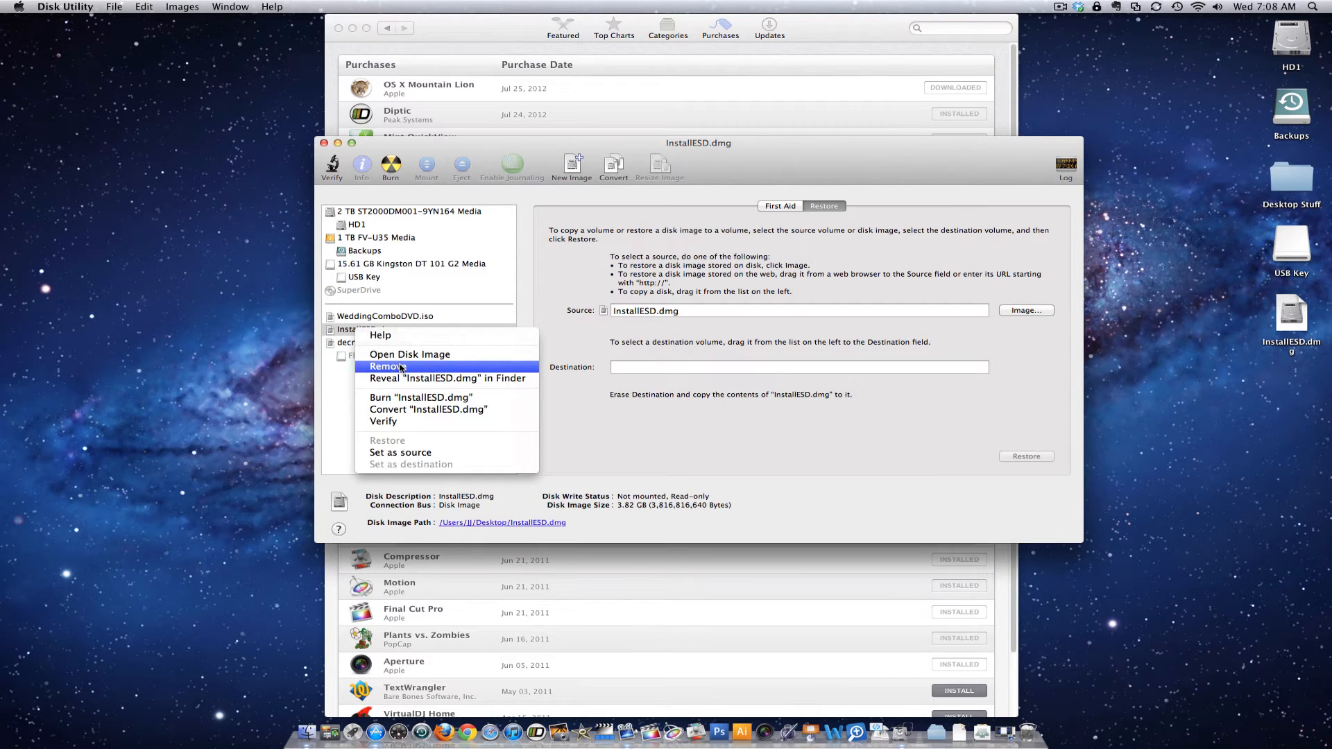
left_click(388, 366)
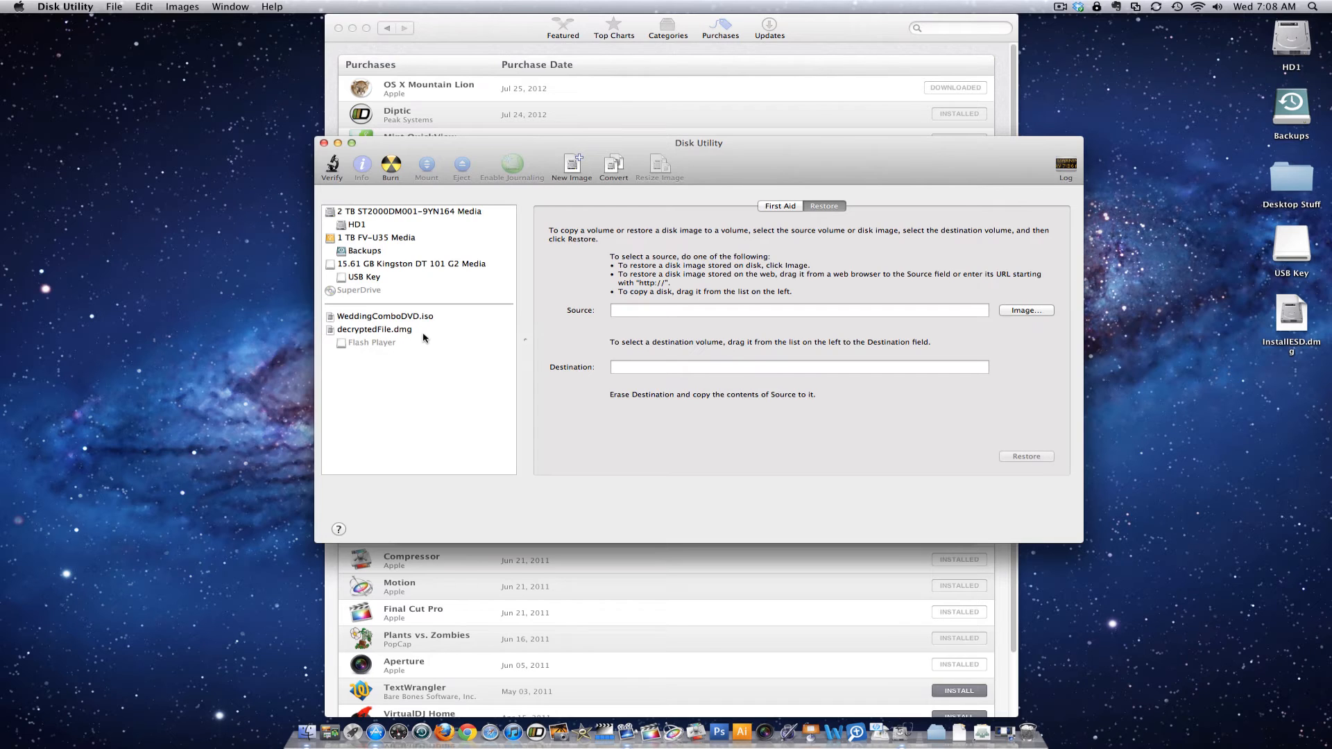
mouse_move(1280, 360)
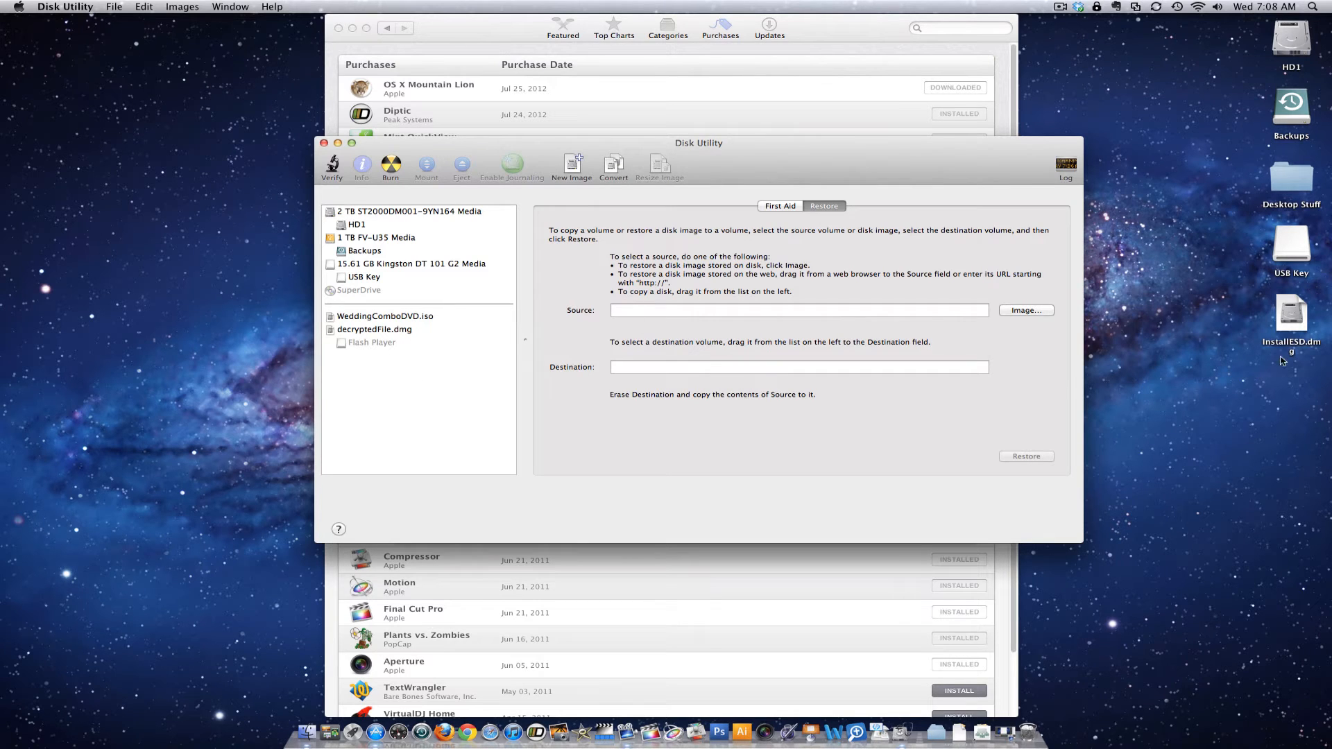
left_click(1290, 314)
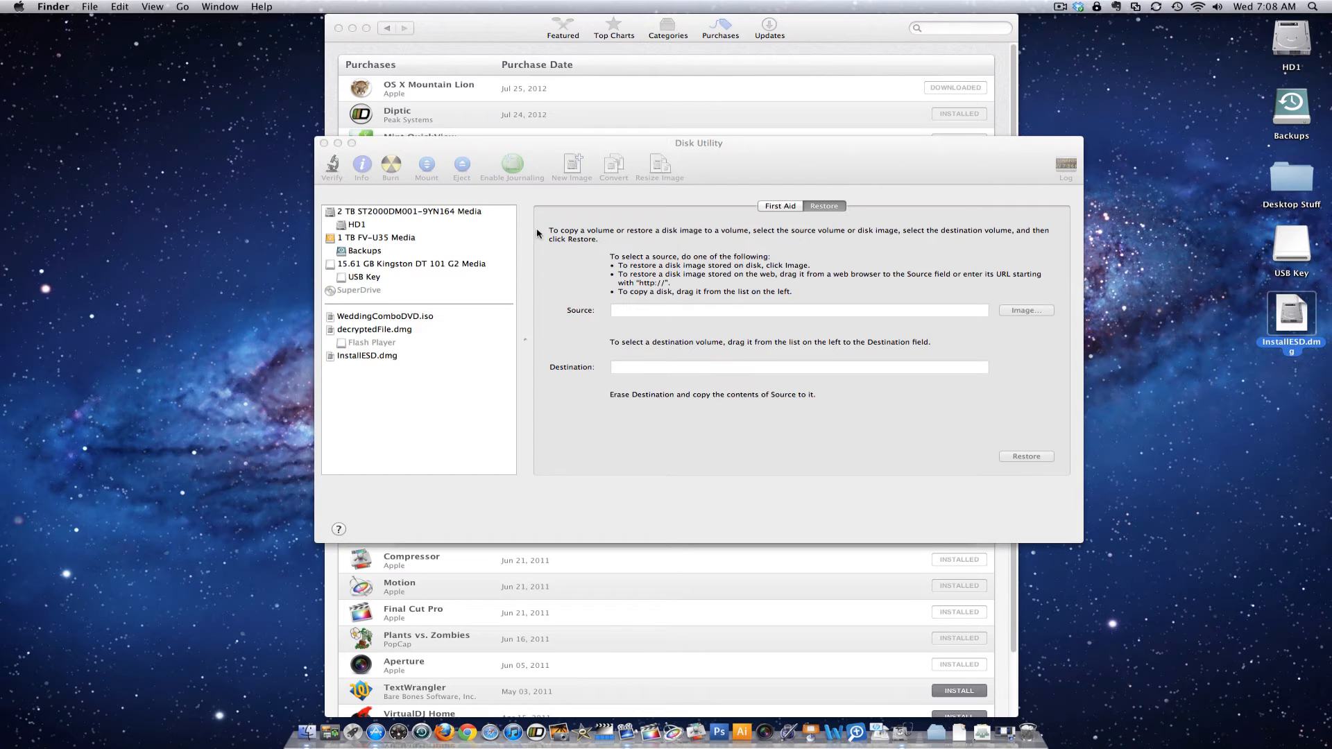
mouse_move(428, 314)
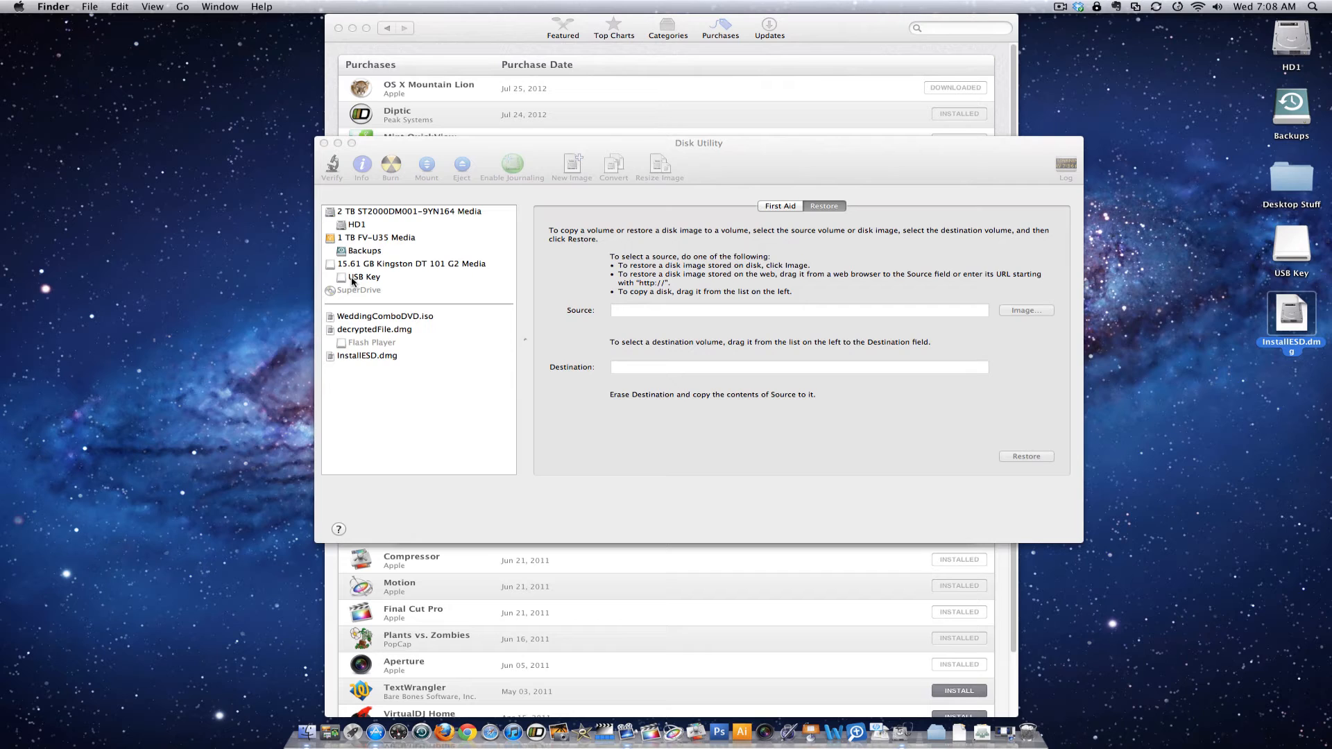
mouse_move(390, 281)
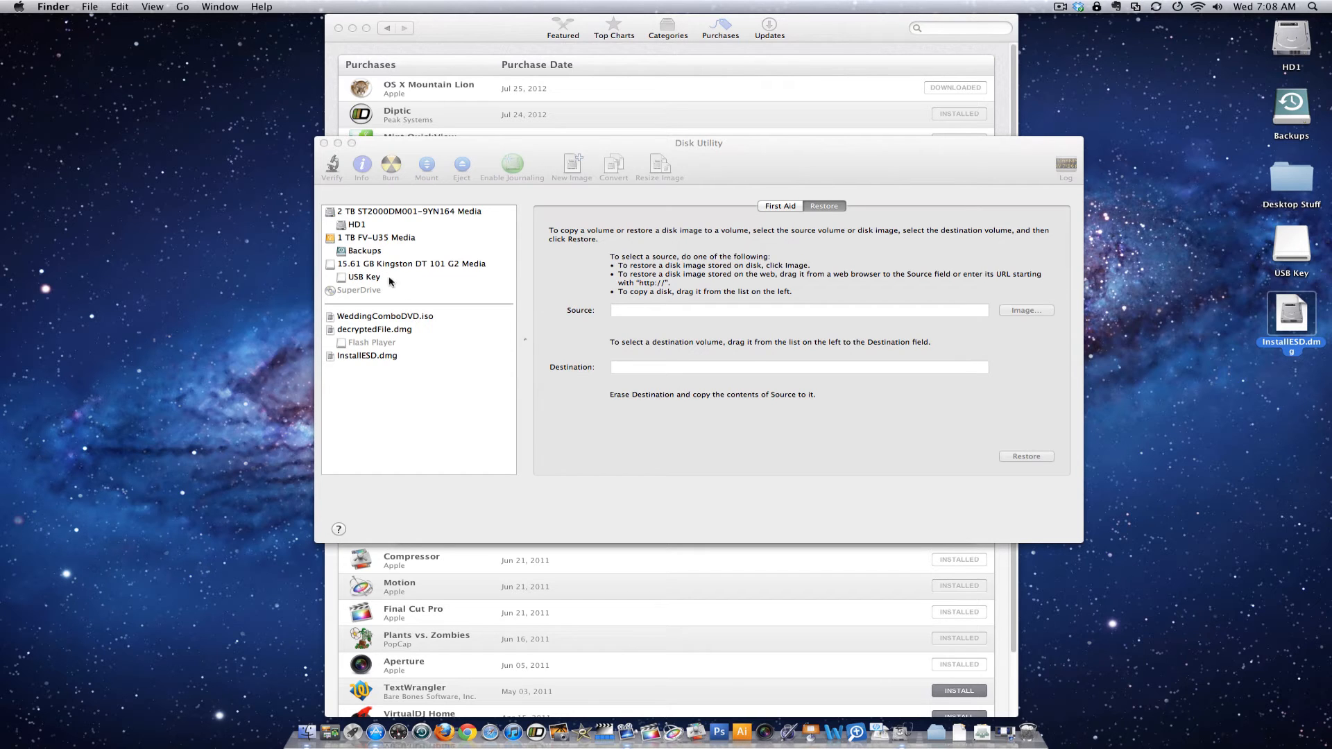
Step: Set USB Key as the restore destination and desktop InstallESD.dmg as the source
left_click(699, 143)
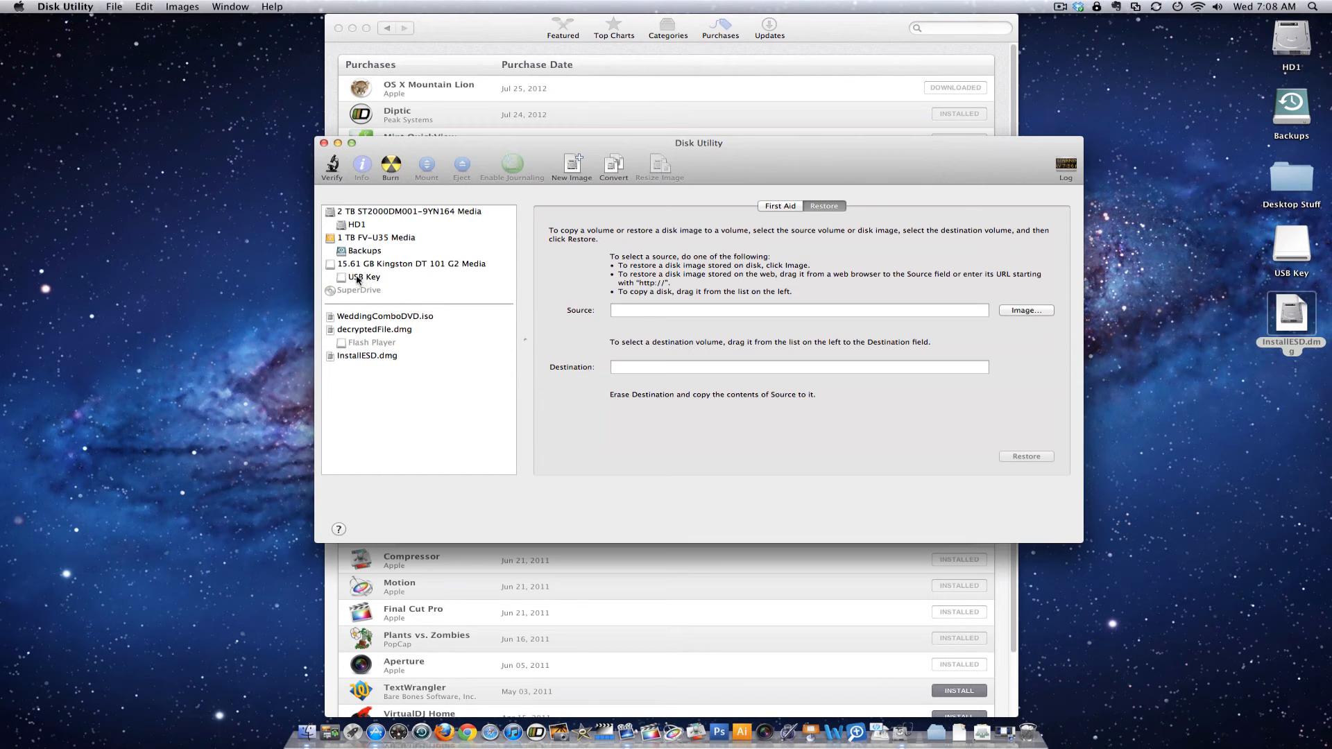
left_click(363, 276)
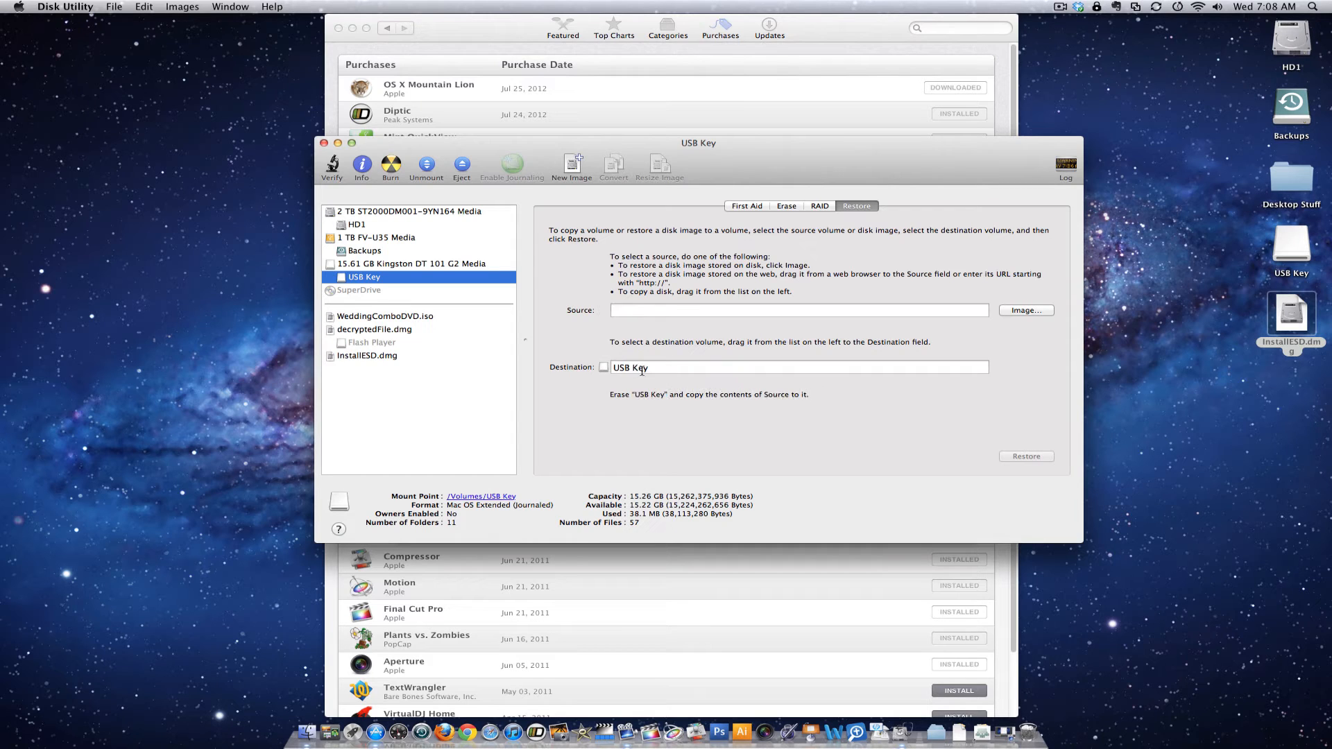
left_click(367, 355)
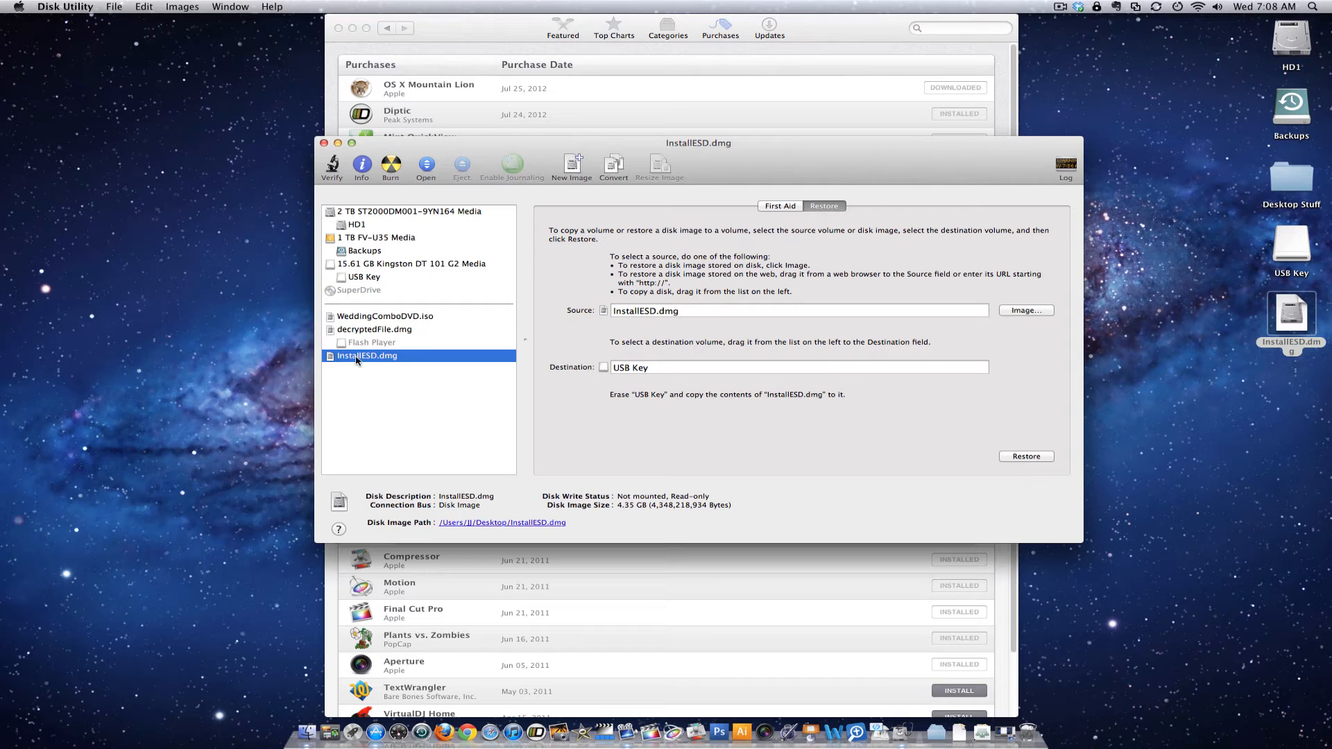
mouse_move(886, 330)
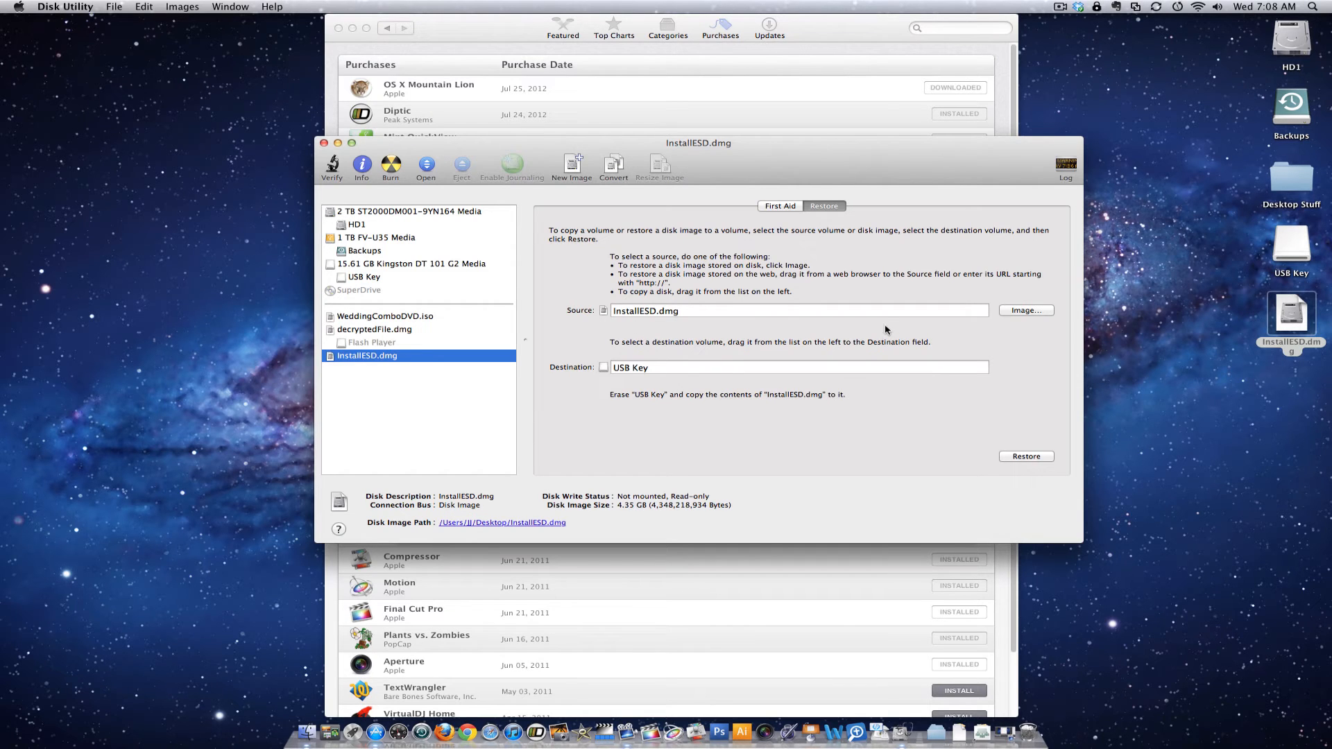
mouse_move(782, 321)
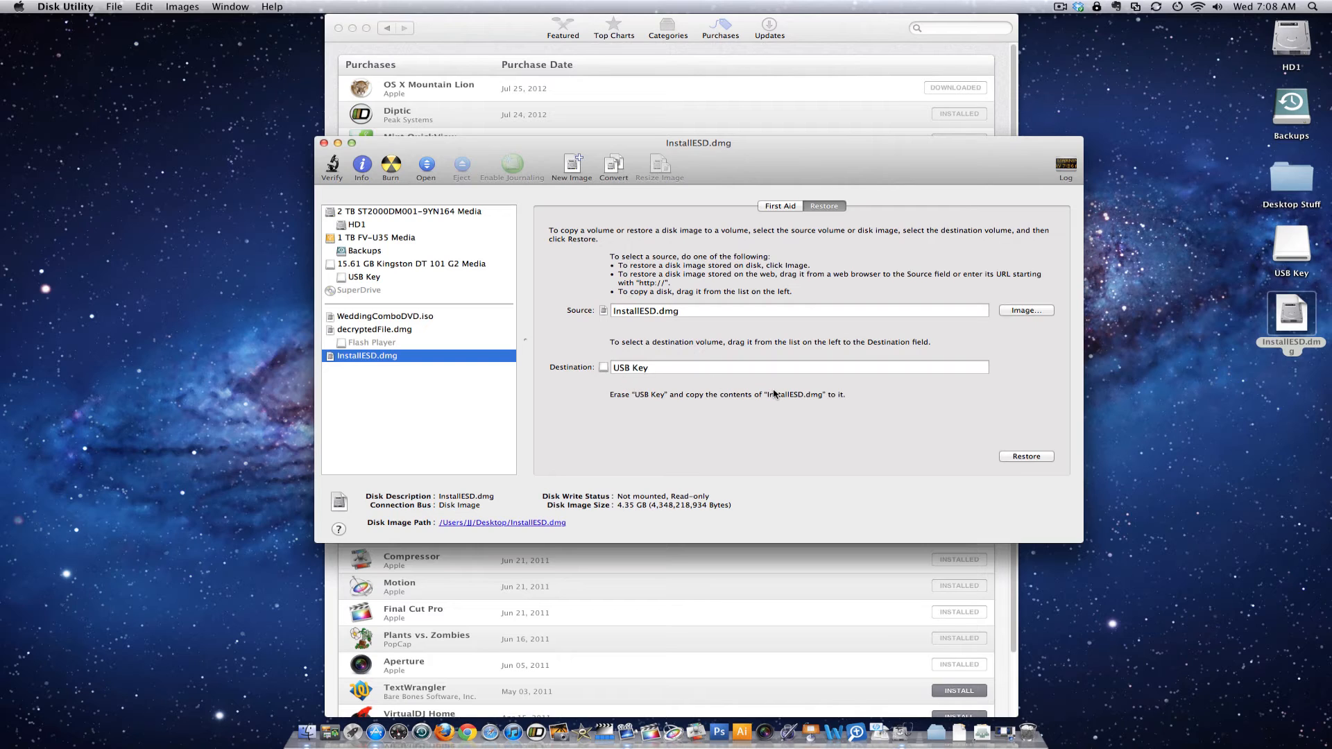
mouse_move(1030, 458)
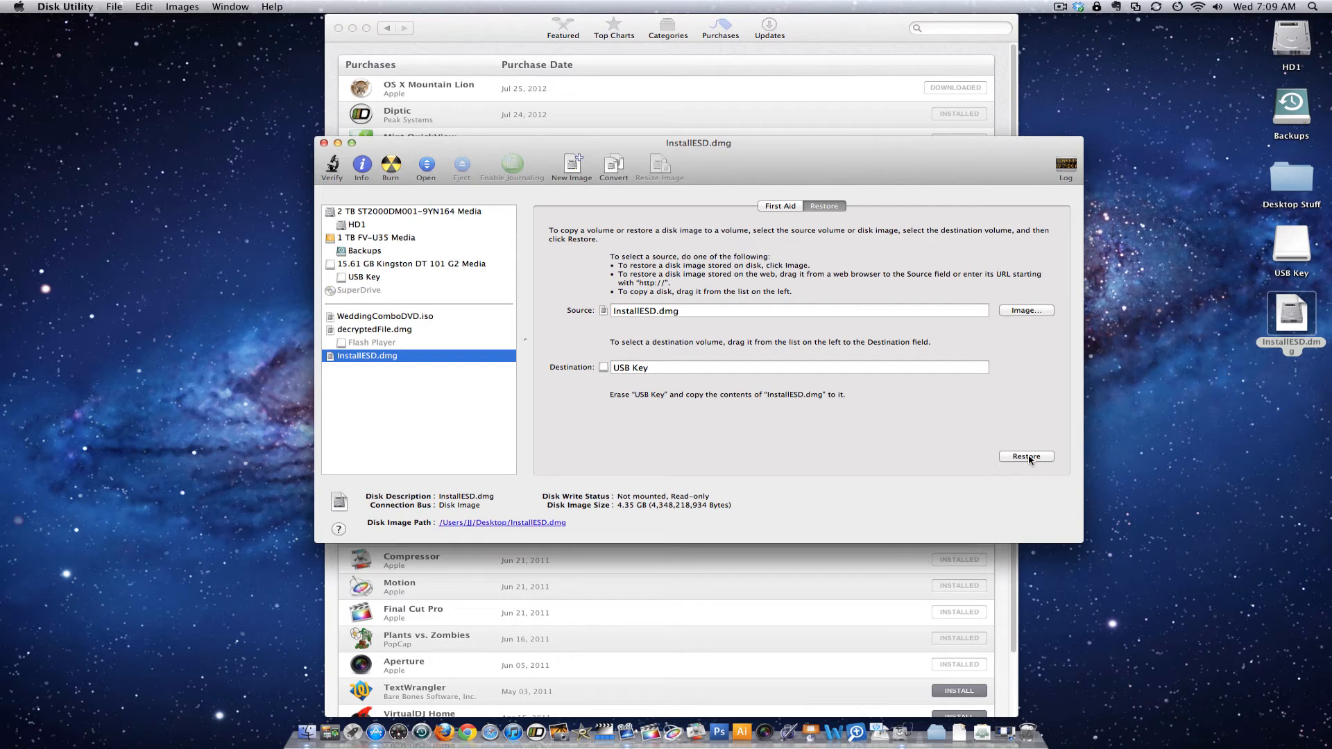
Step: Start the restore, confirm erasing USB Key, and authorize with the admin password
left_click(1025, 457)
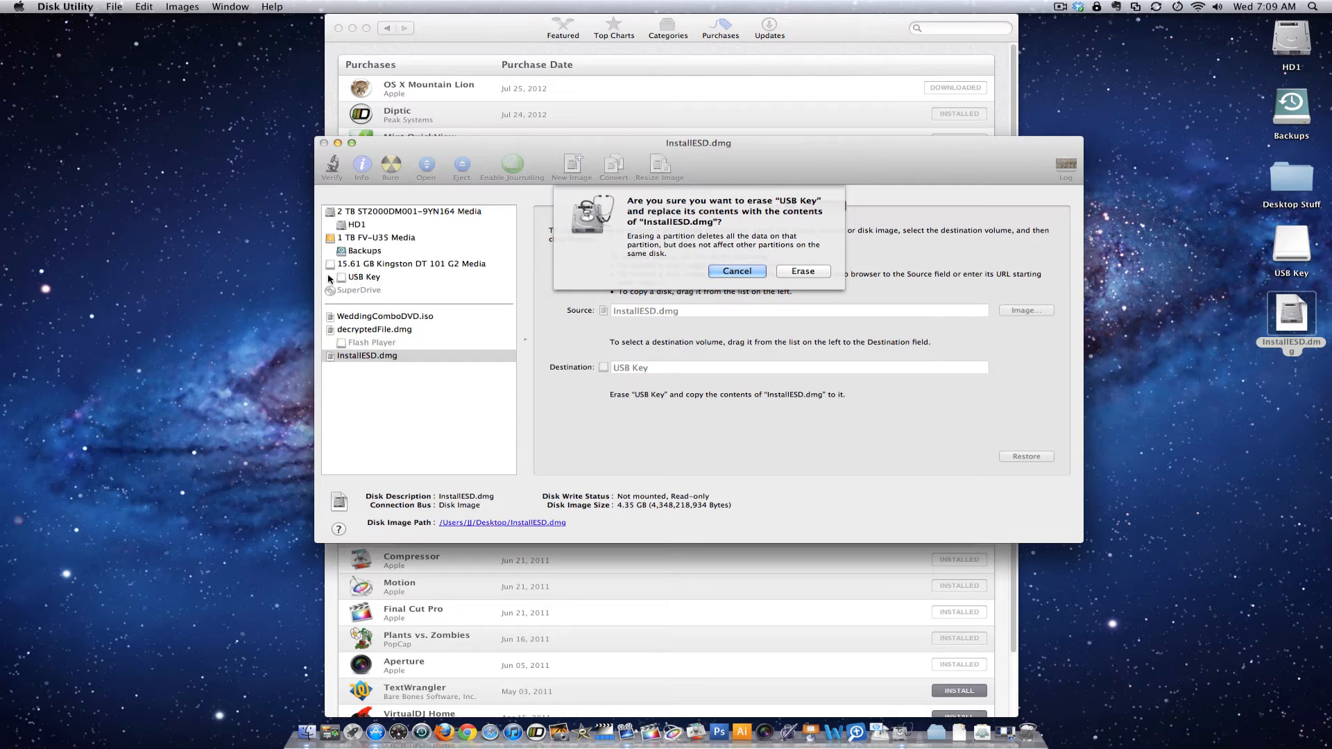
mouse_move(427, 272)
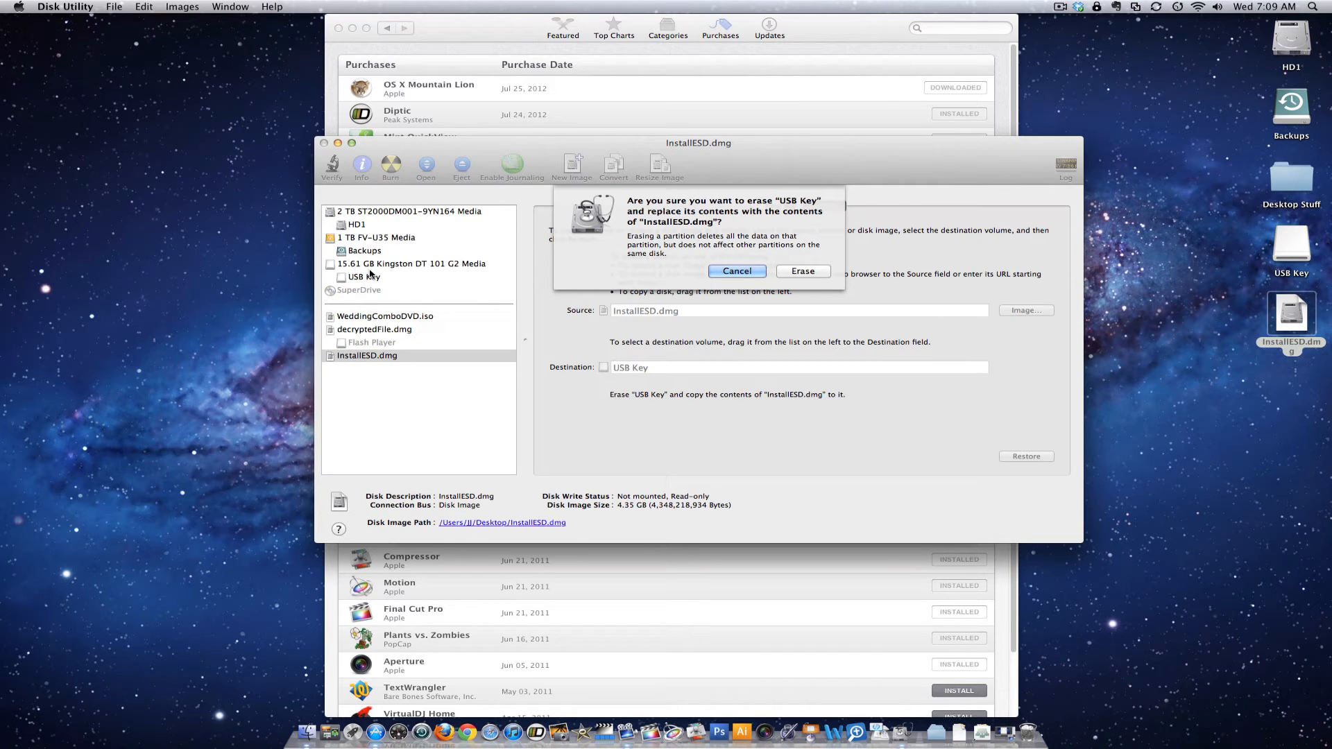
mouse_move(880, 242)
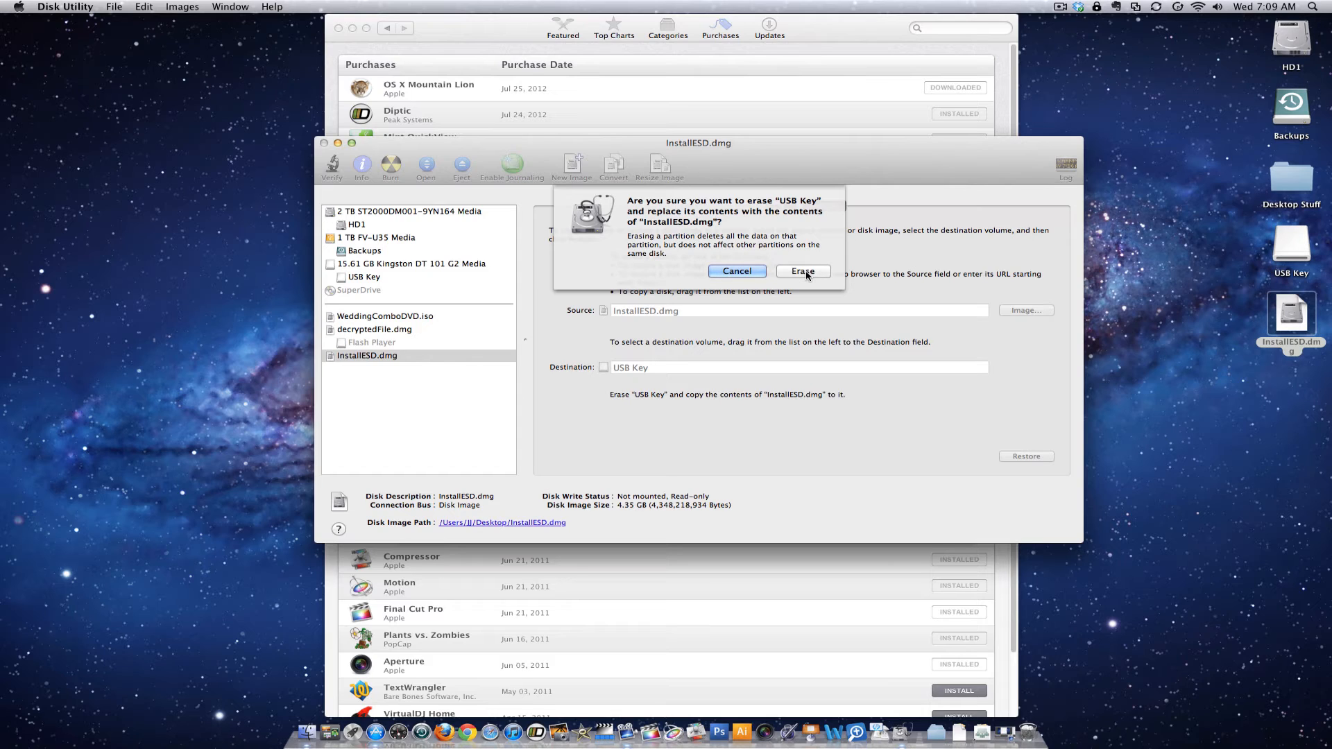
left_click(801, 271)
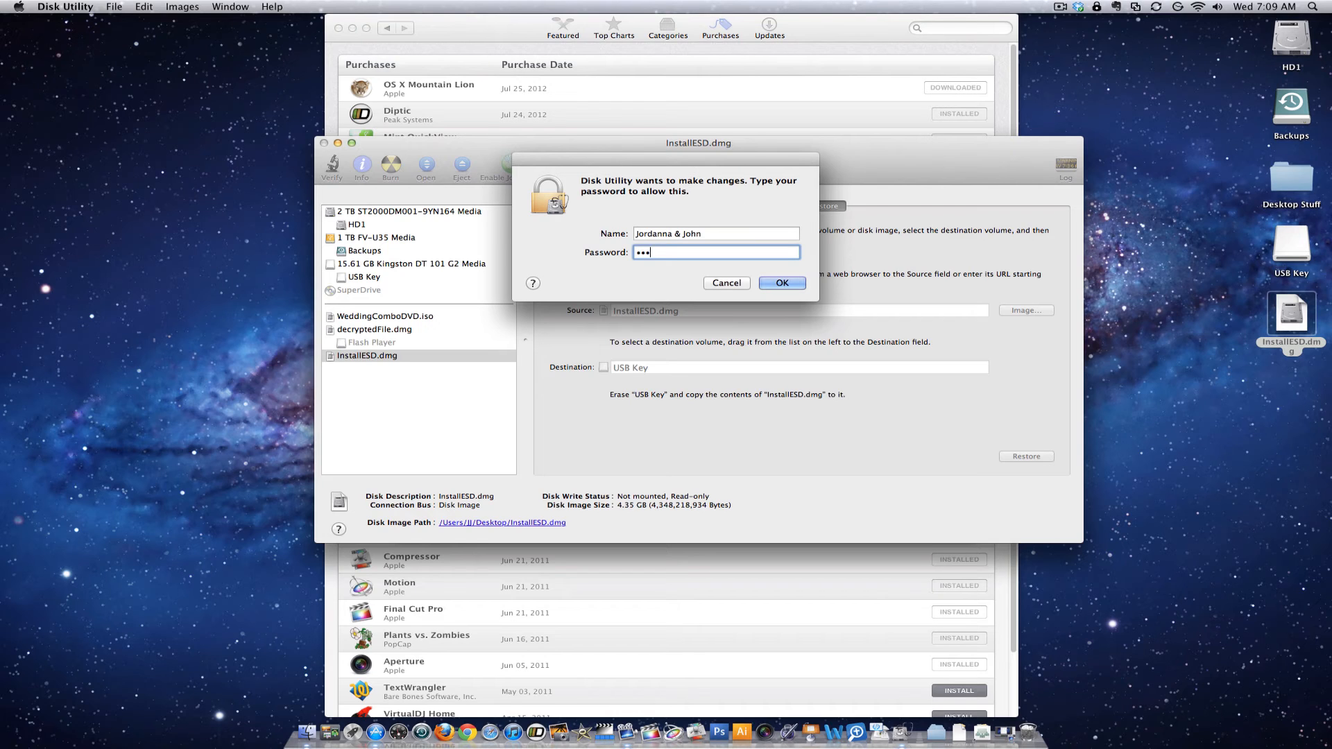
left_click(780, 282)
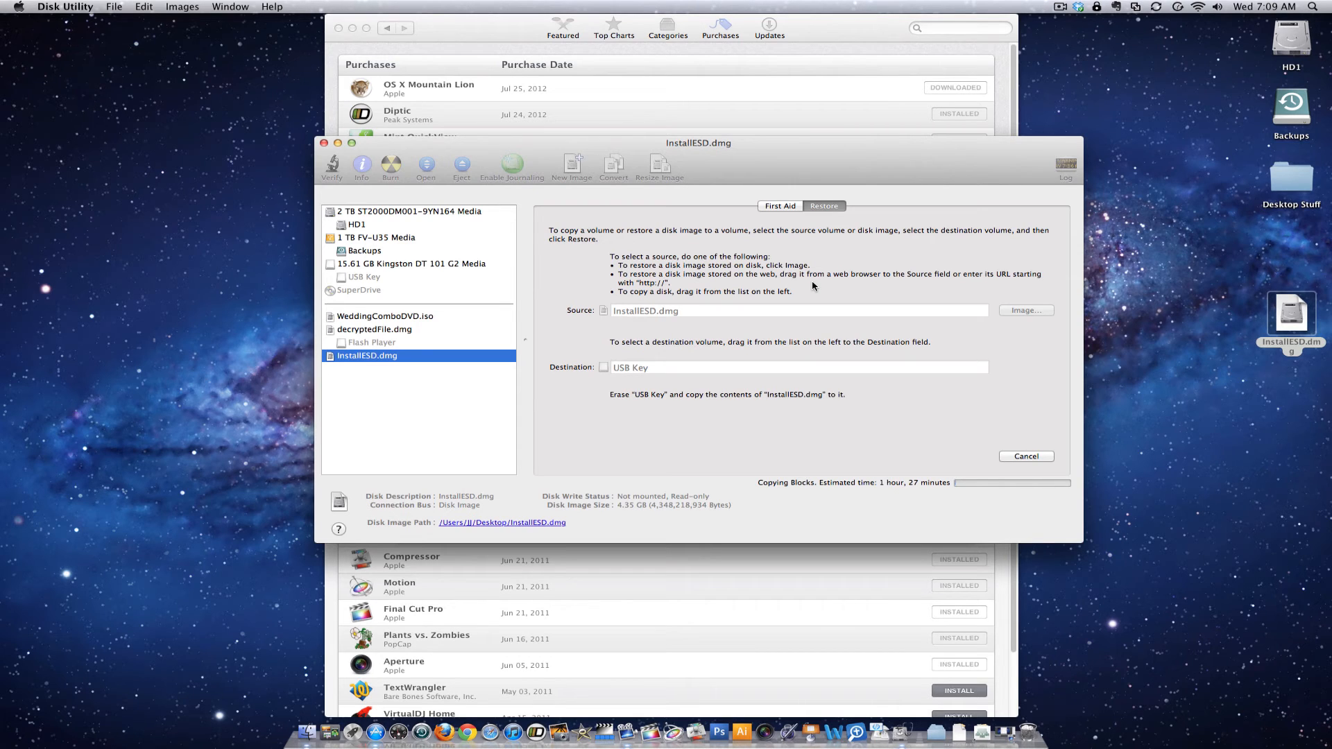
mouse_move(792, 340)
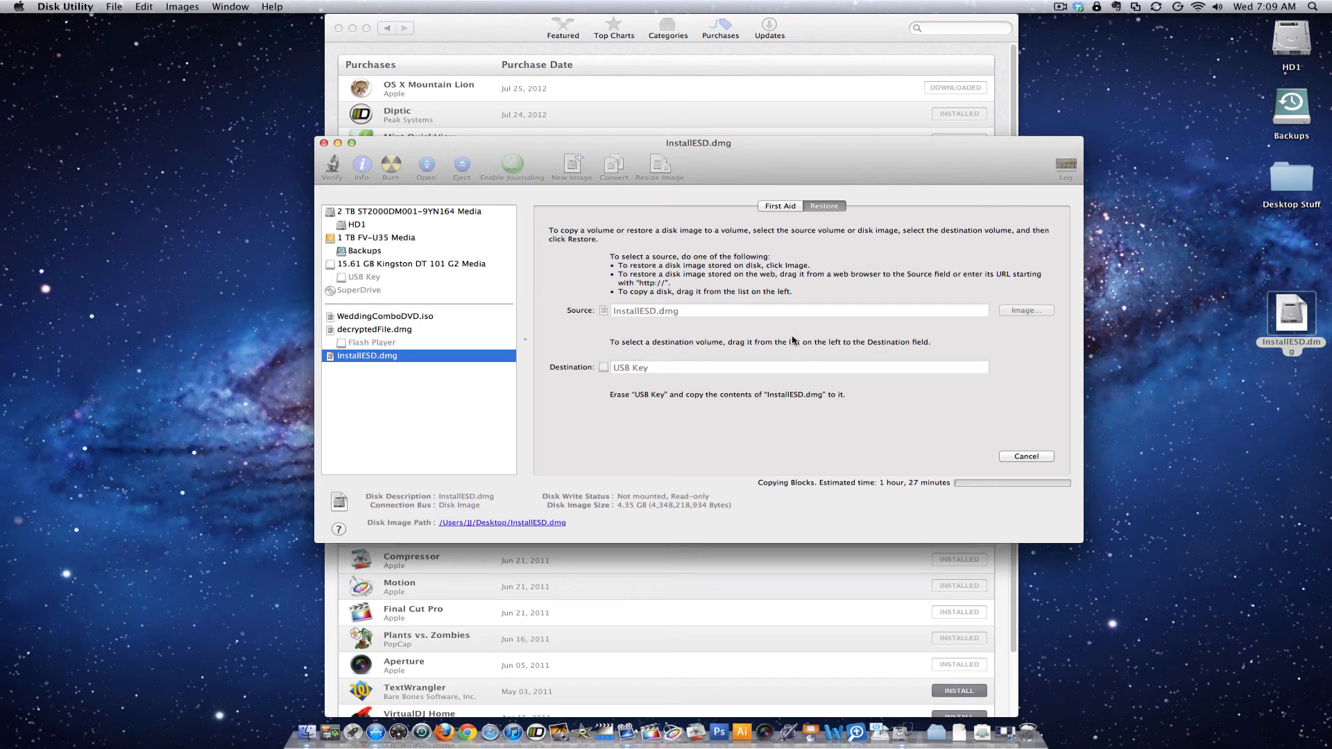
mouse_move(891, 427)
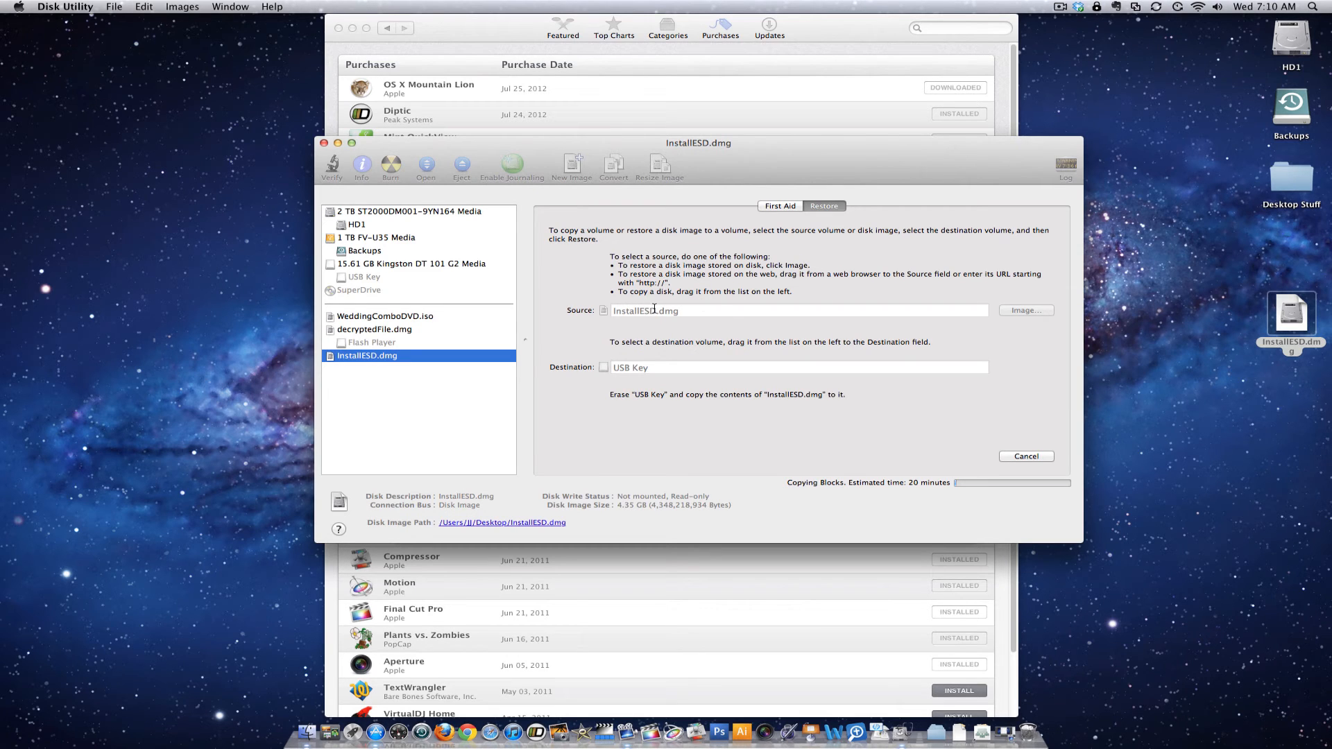
mouse_move(628, 364)
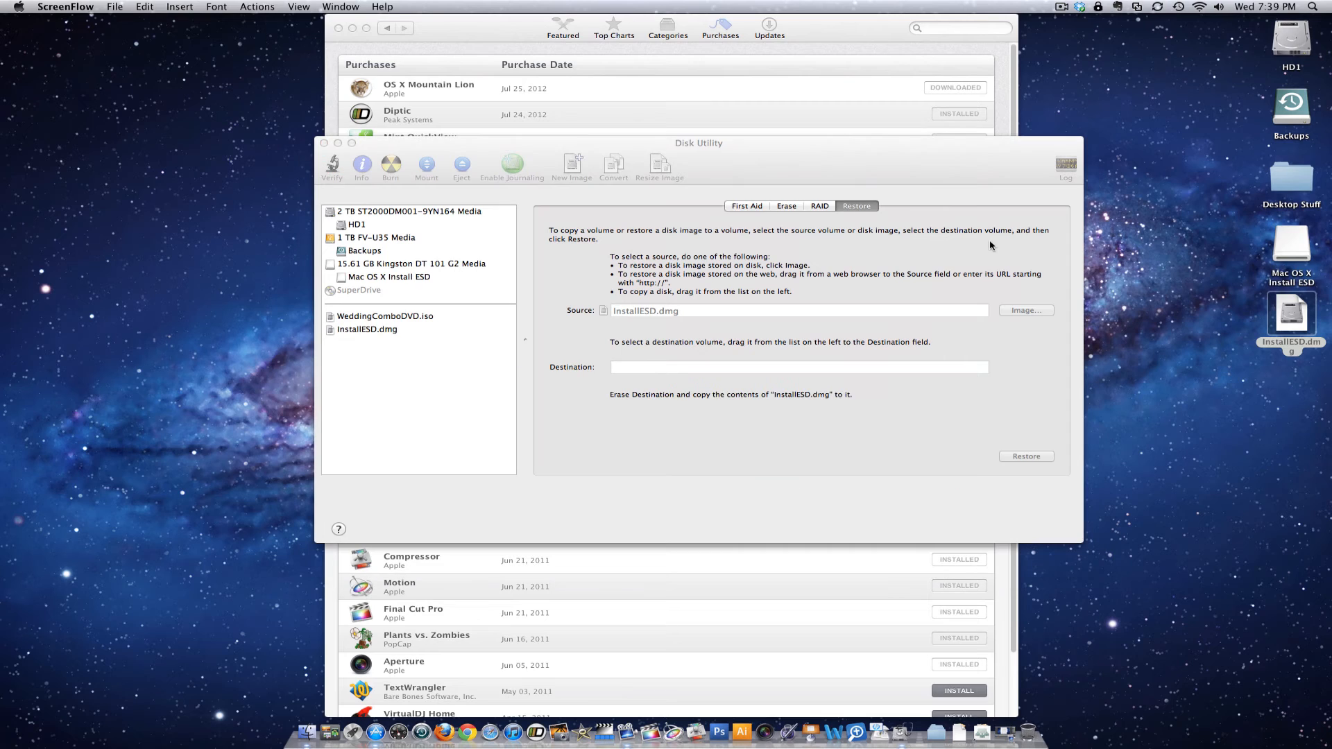
mouse_move(985, 252)
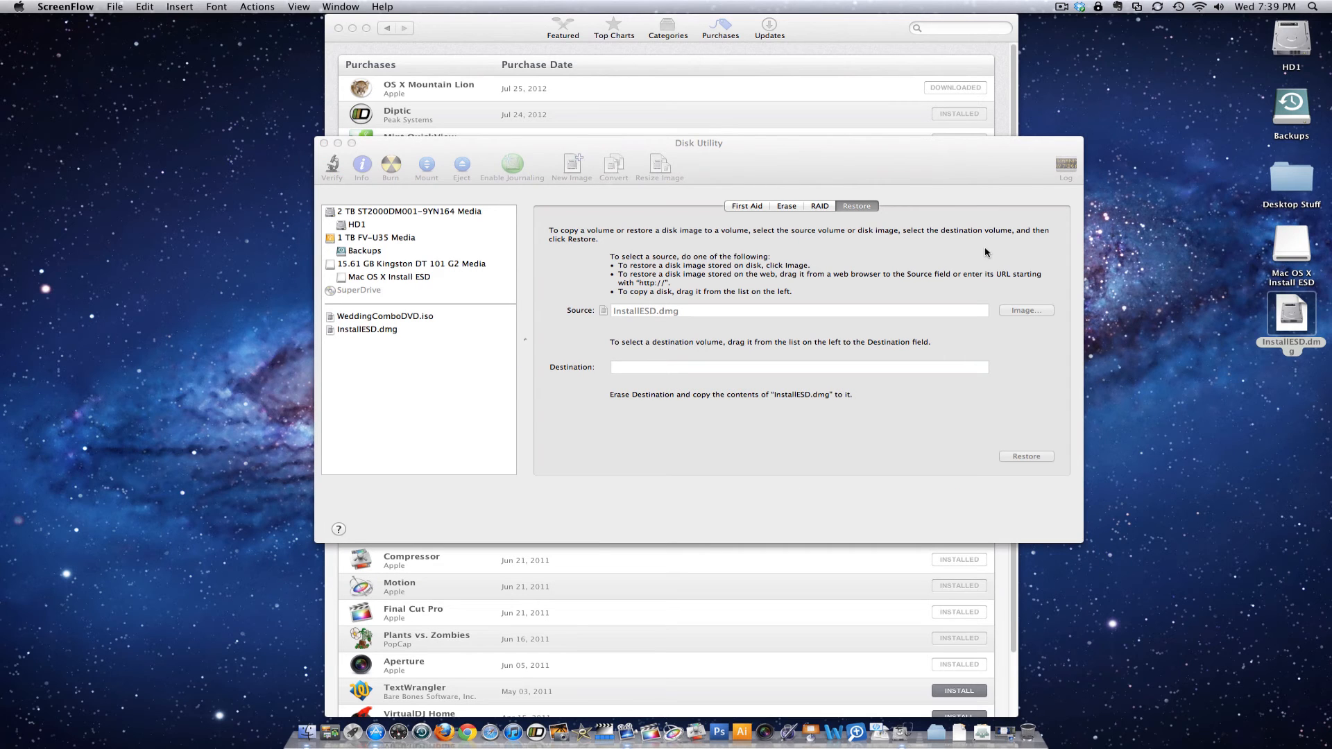
mouse_move(1044, 249)
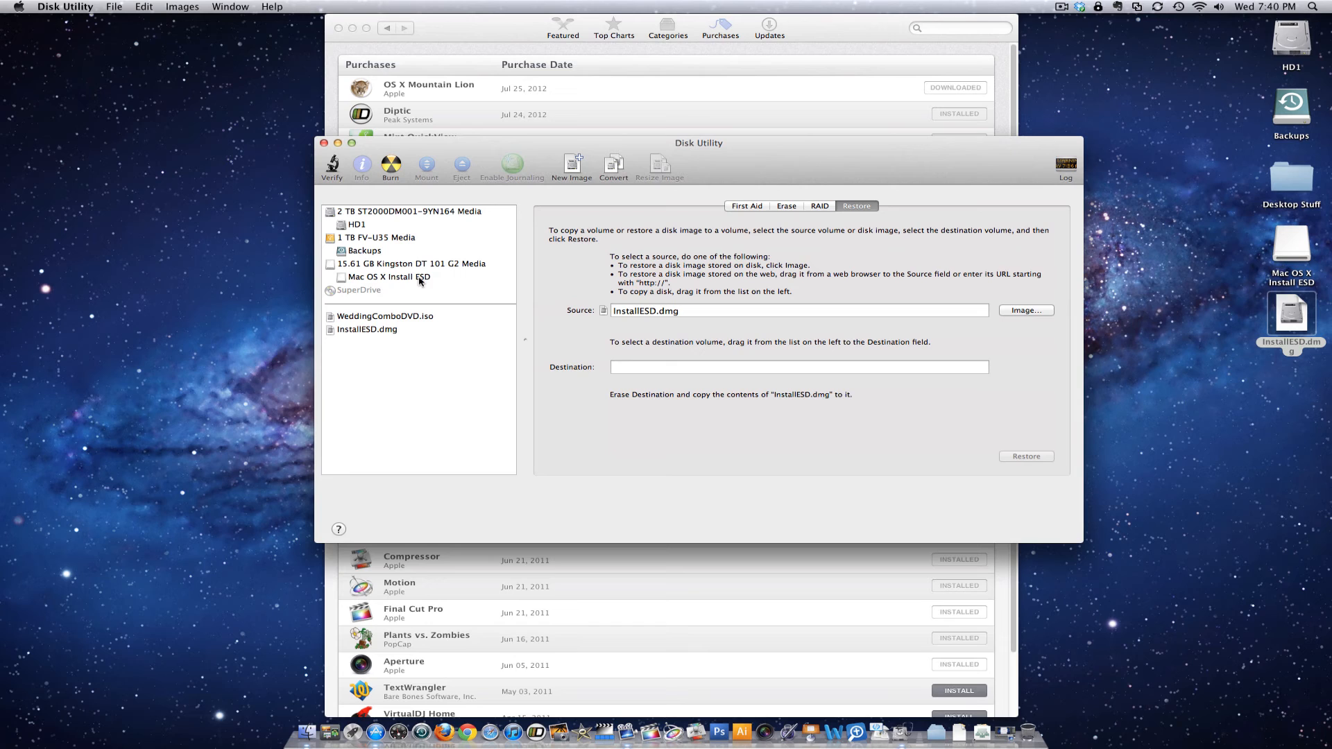
mouse_move(423, 285)
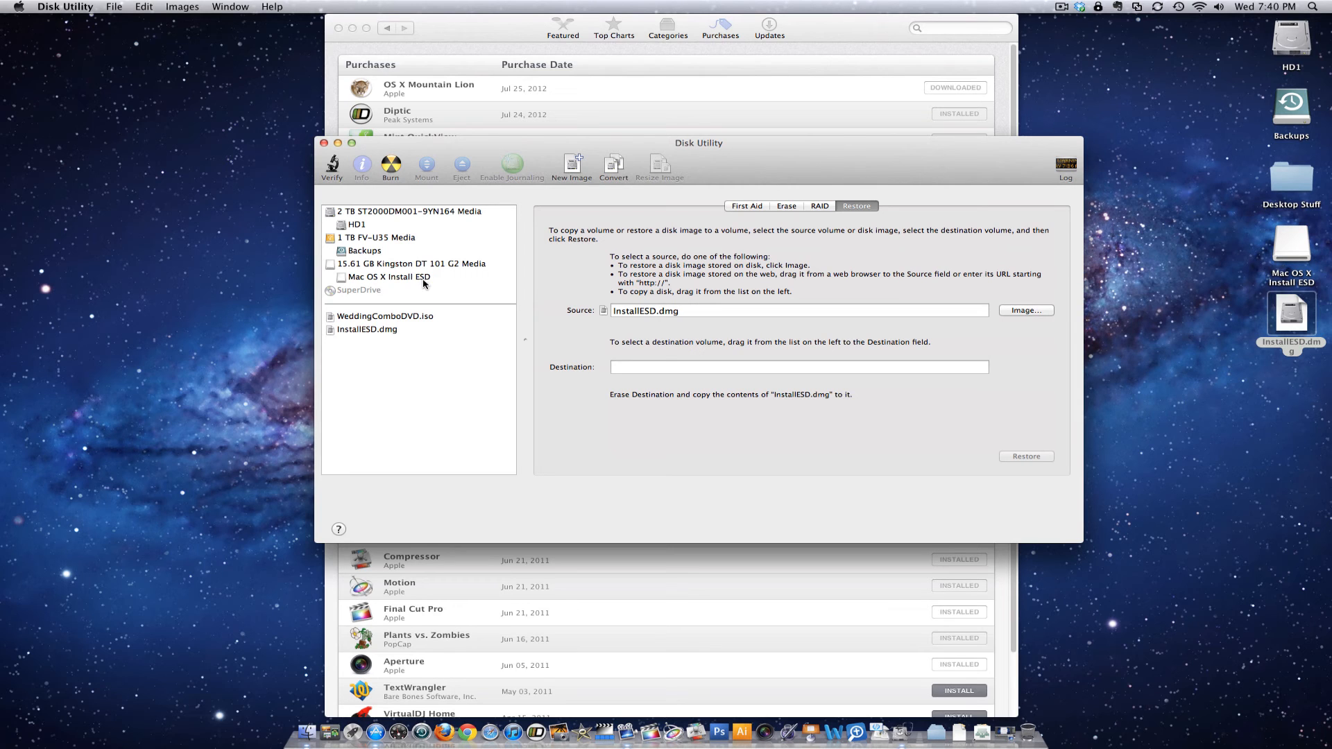
mouse_move(382, 278)
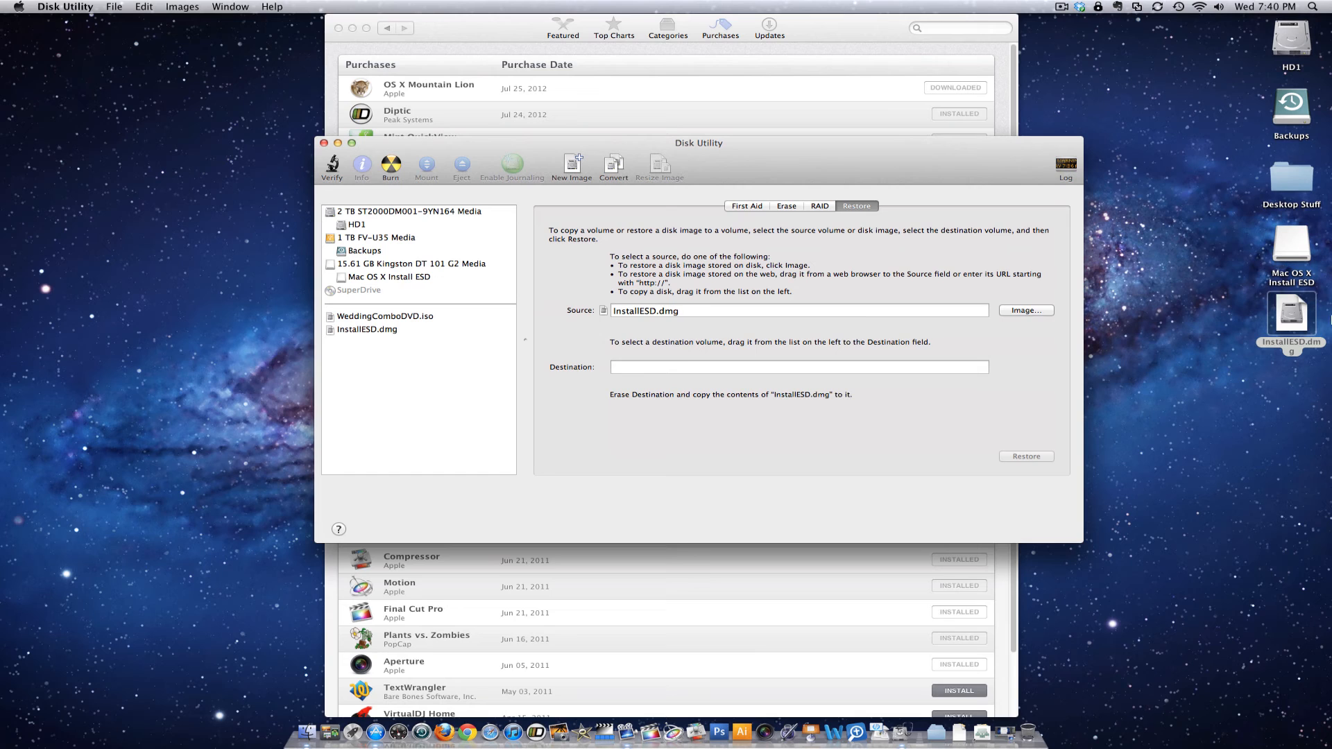
mouse_move(1299, 253)
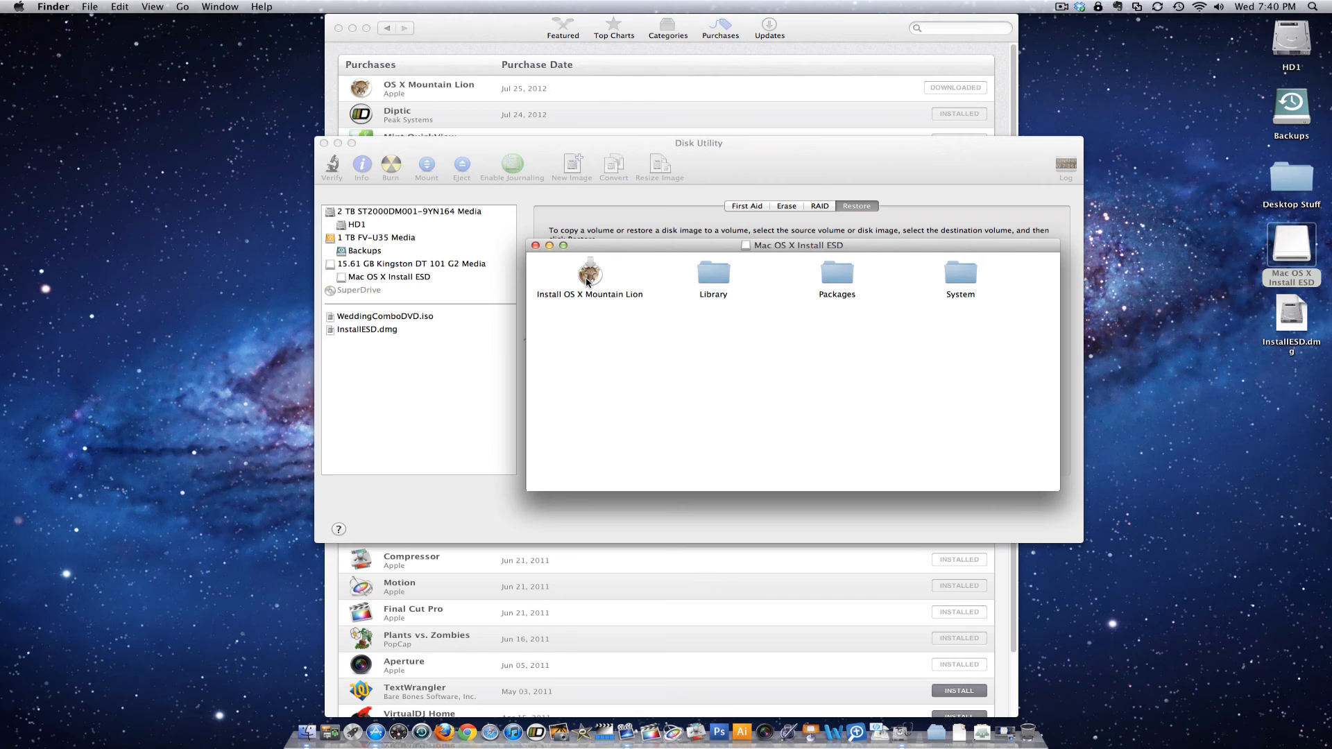
Step: Launch Install OS X Mountain Lion from the USB volume and open the volume's Info
left_click(589, 273)
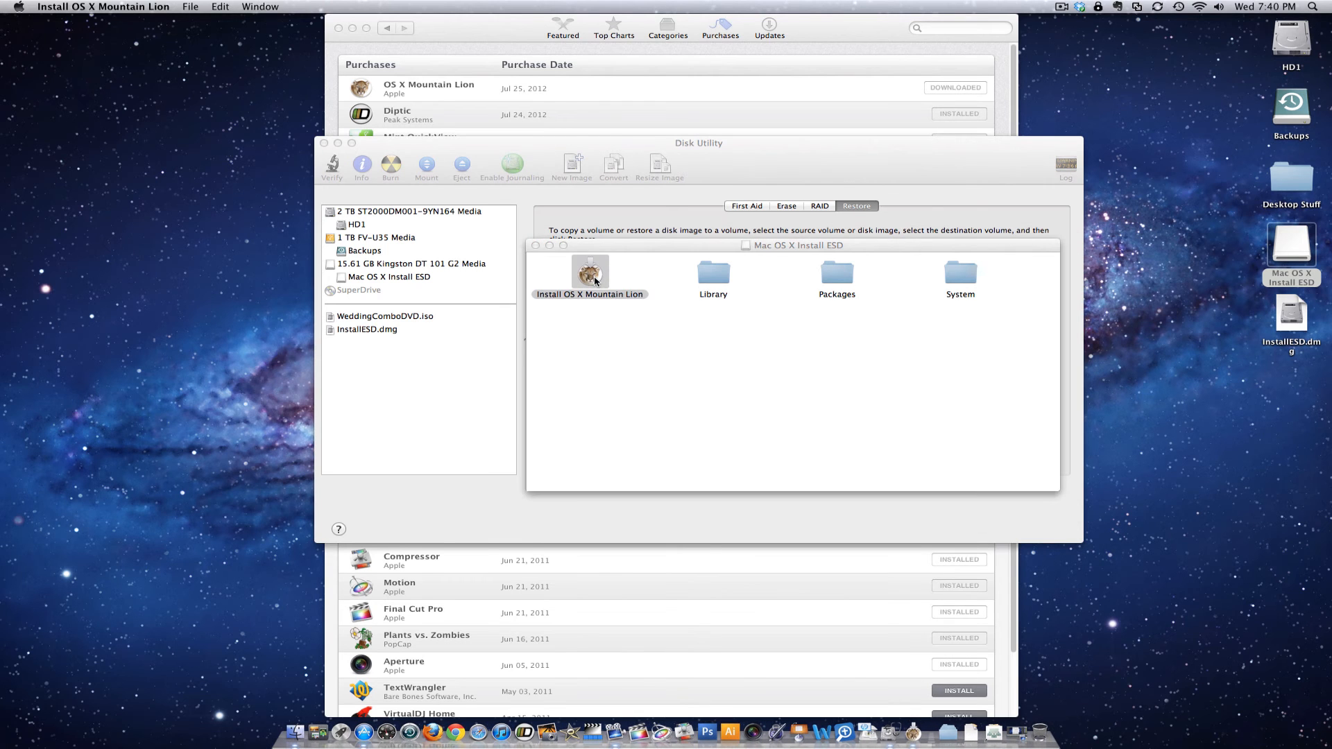
double_click(588, 271)
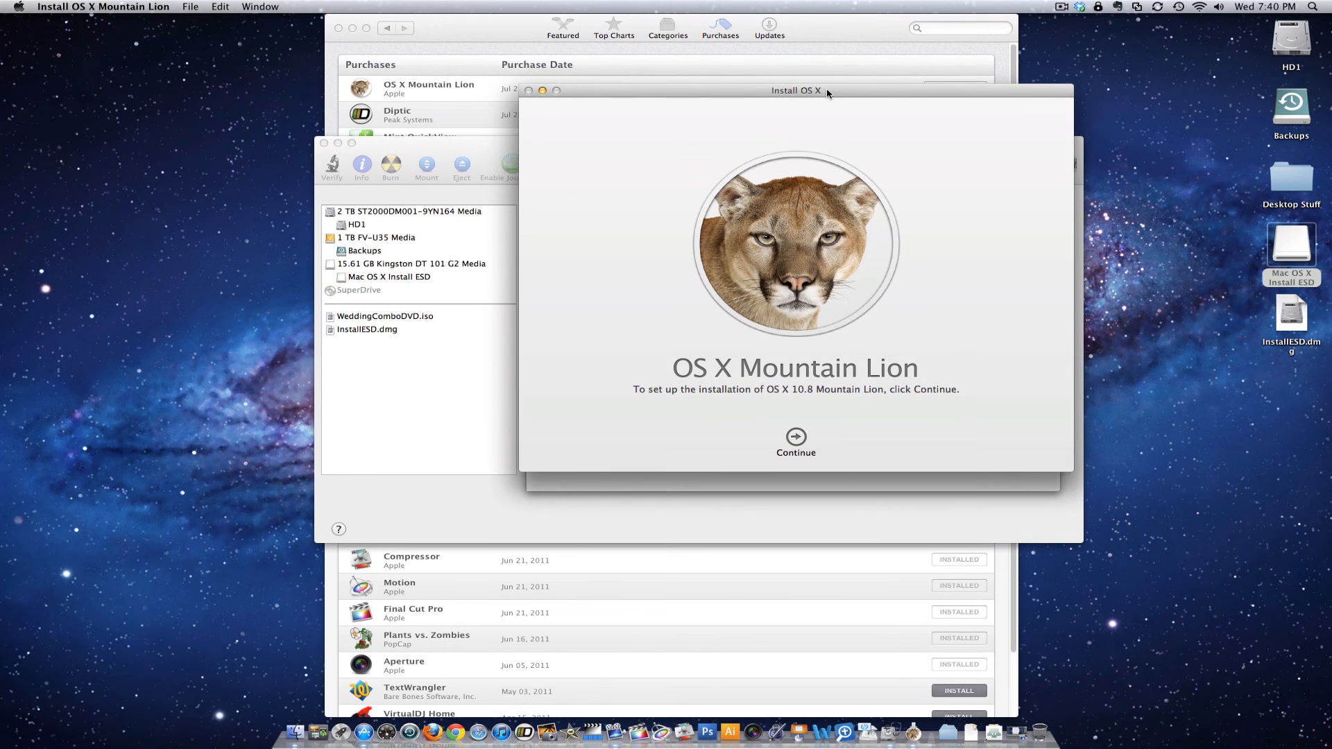
mouse_move(946, 162)
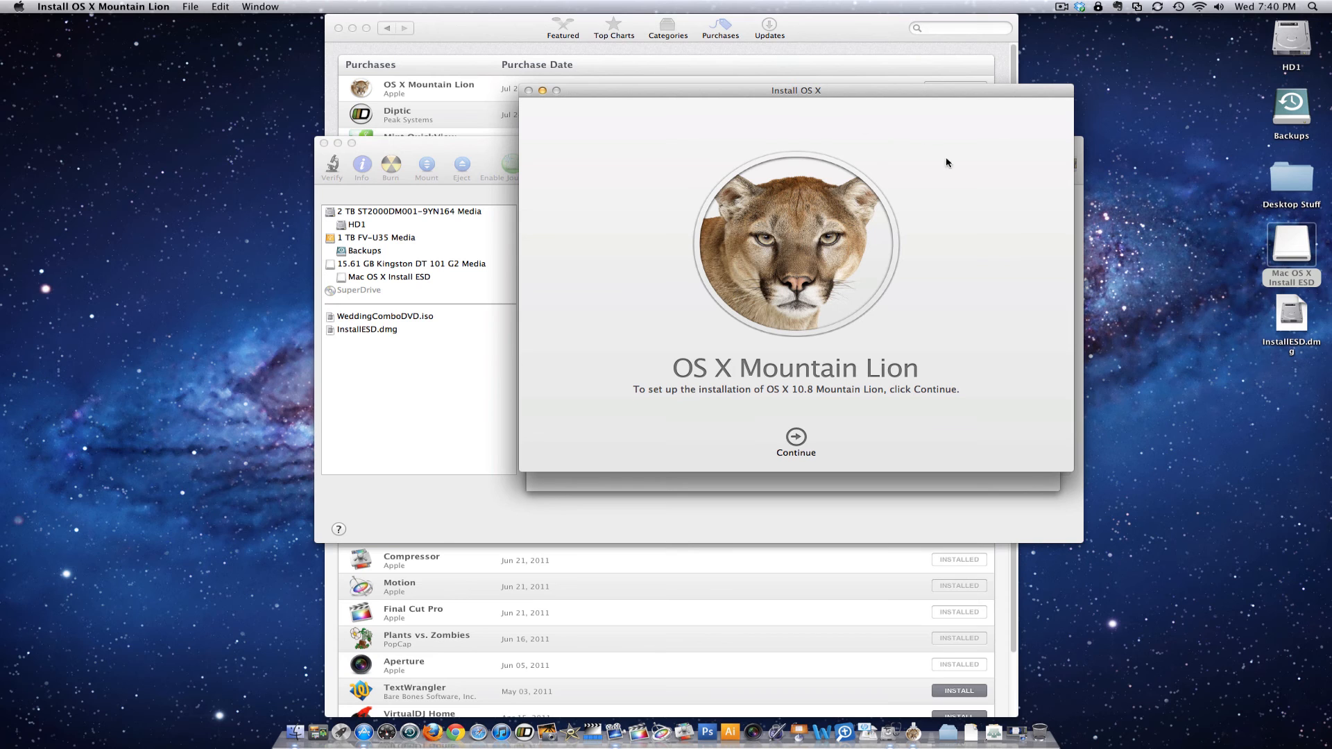
left_click(1290, 246)
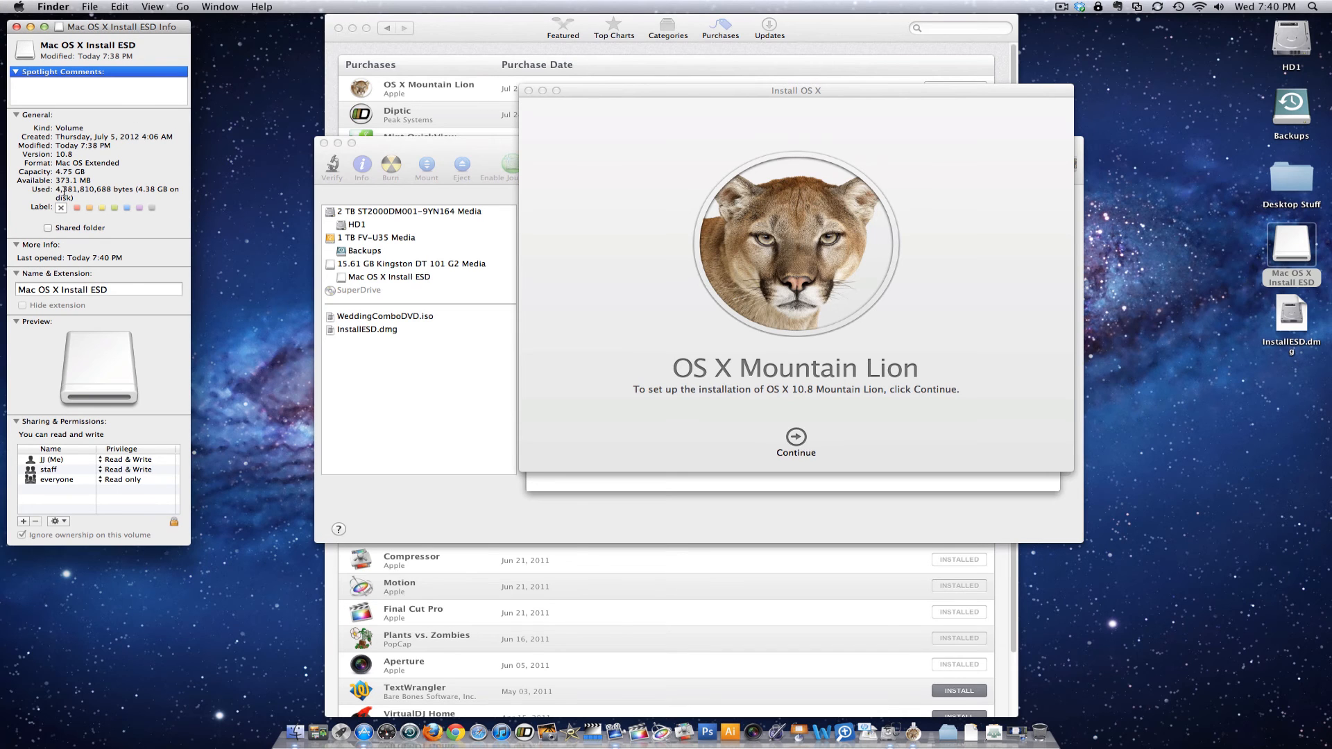
mouse_move(156, 189)
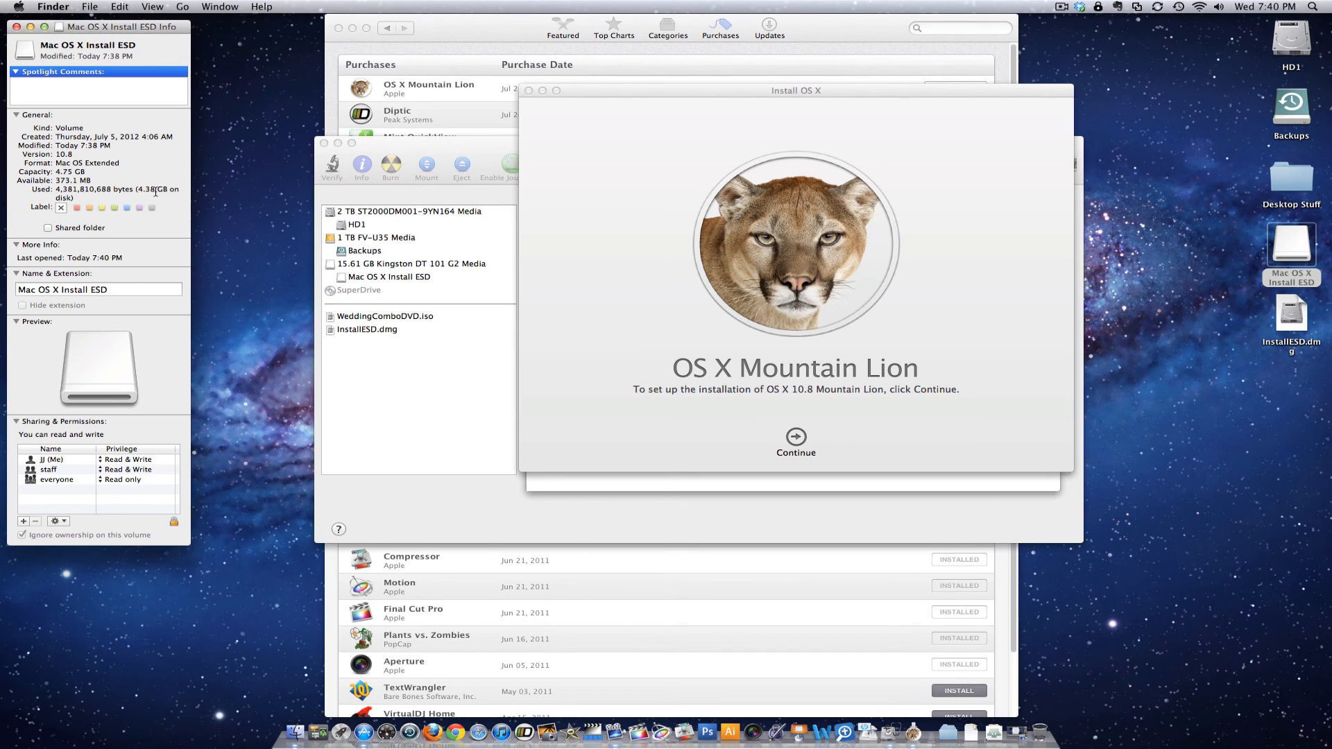
mouse_move(132, 190)
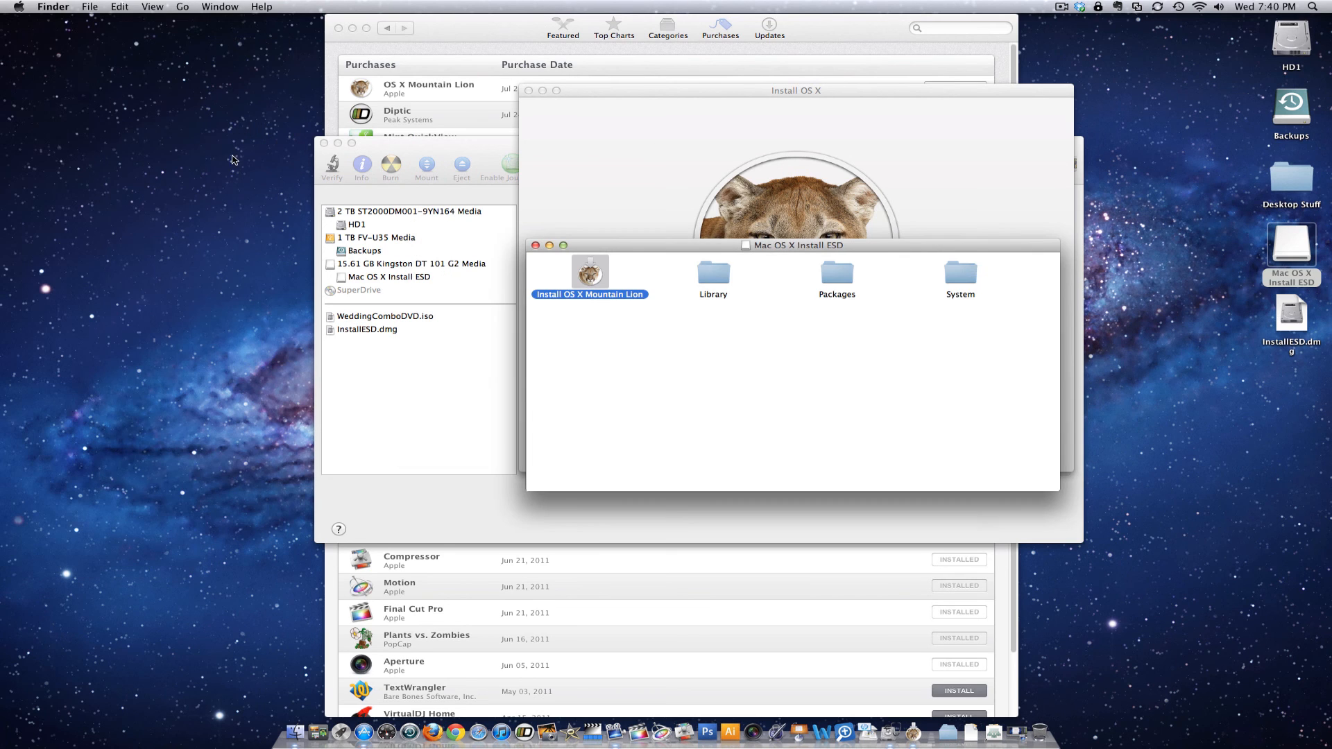
mouse_move(227, 733)
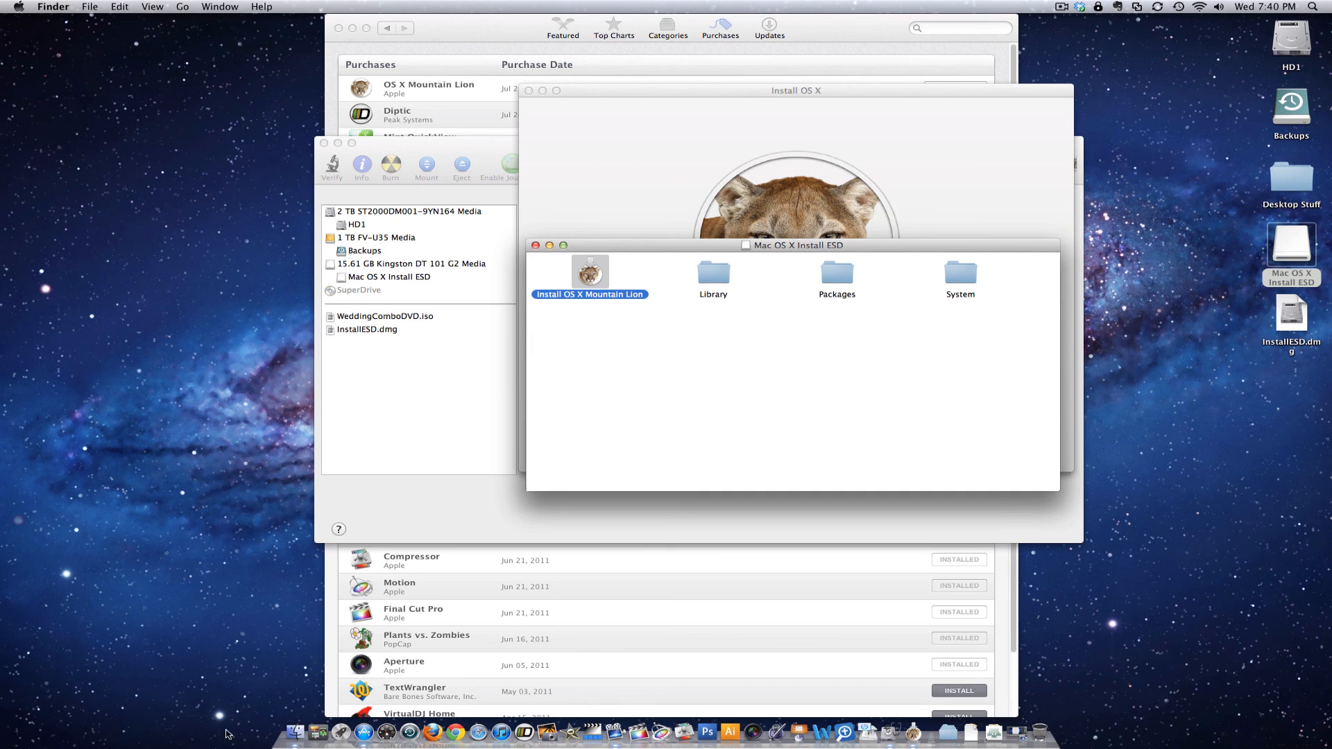
mouse_move(294, 732)
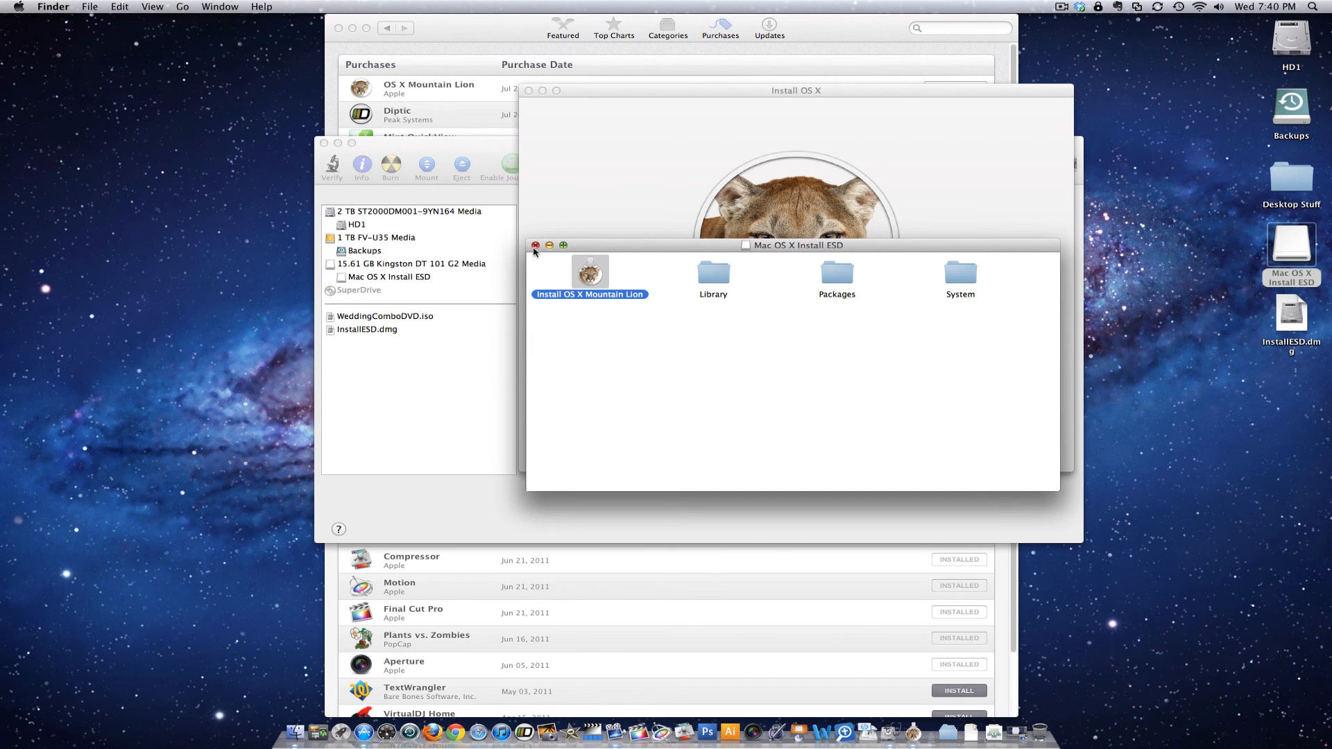
Step: Close the USB volume window and select Install OS X Mountain Lion in Applications
left_click(534, 245)
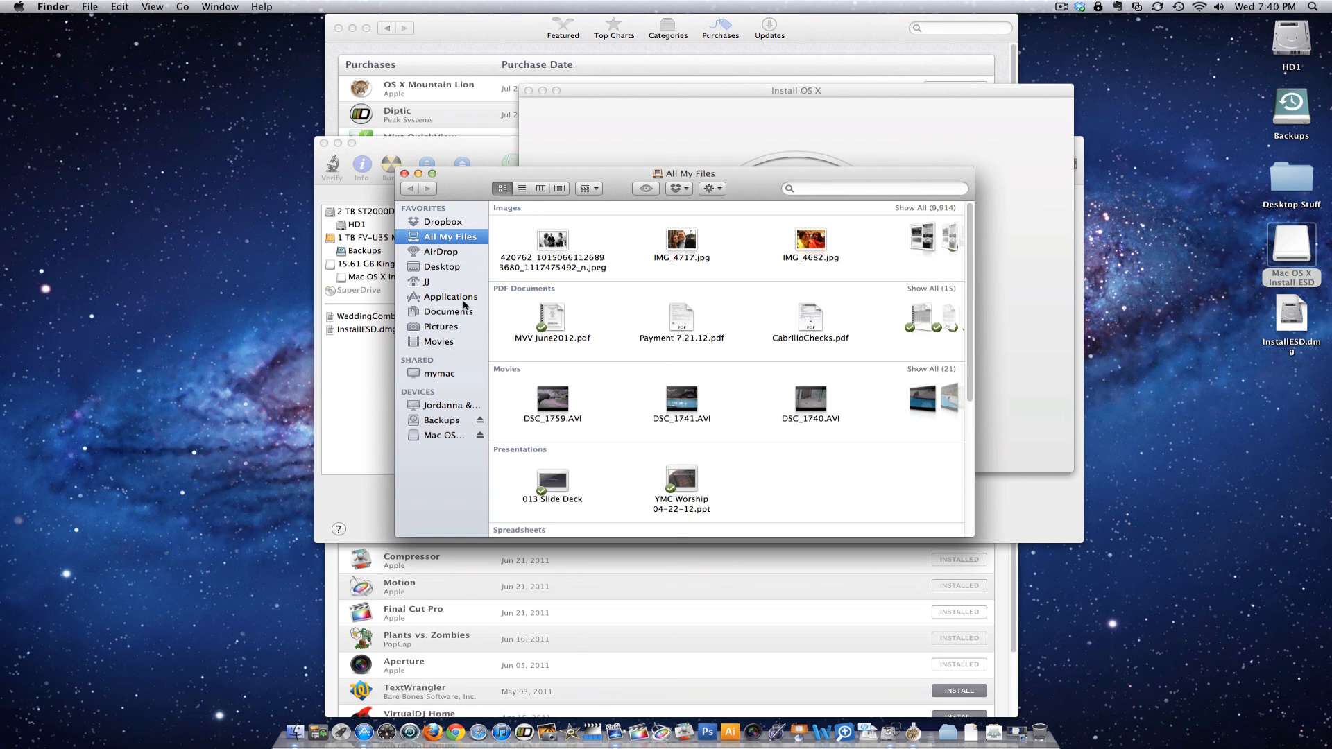
left_click(451, 296)
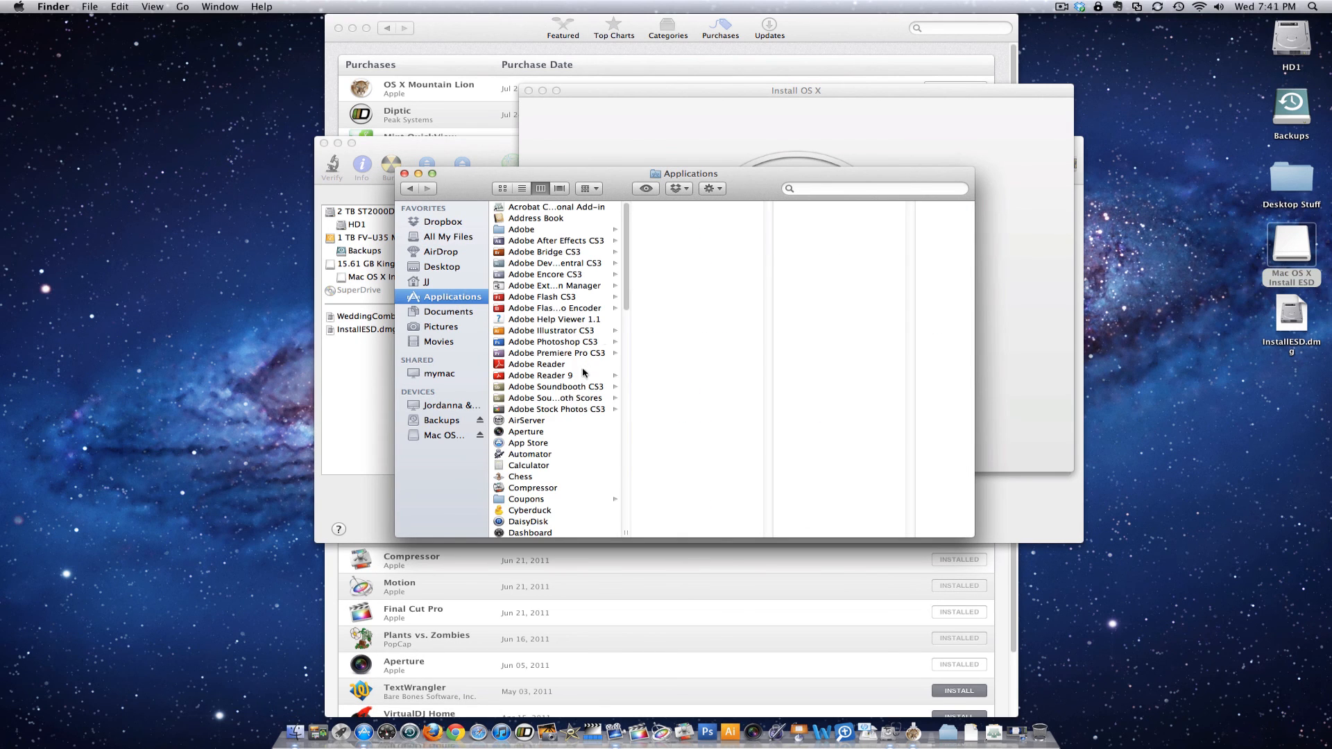
scroll("down", 3)
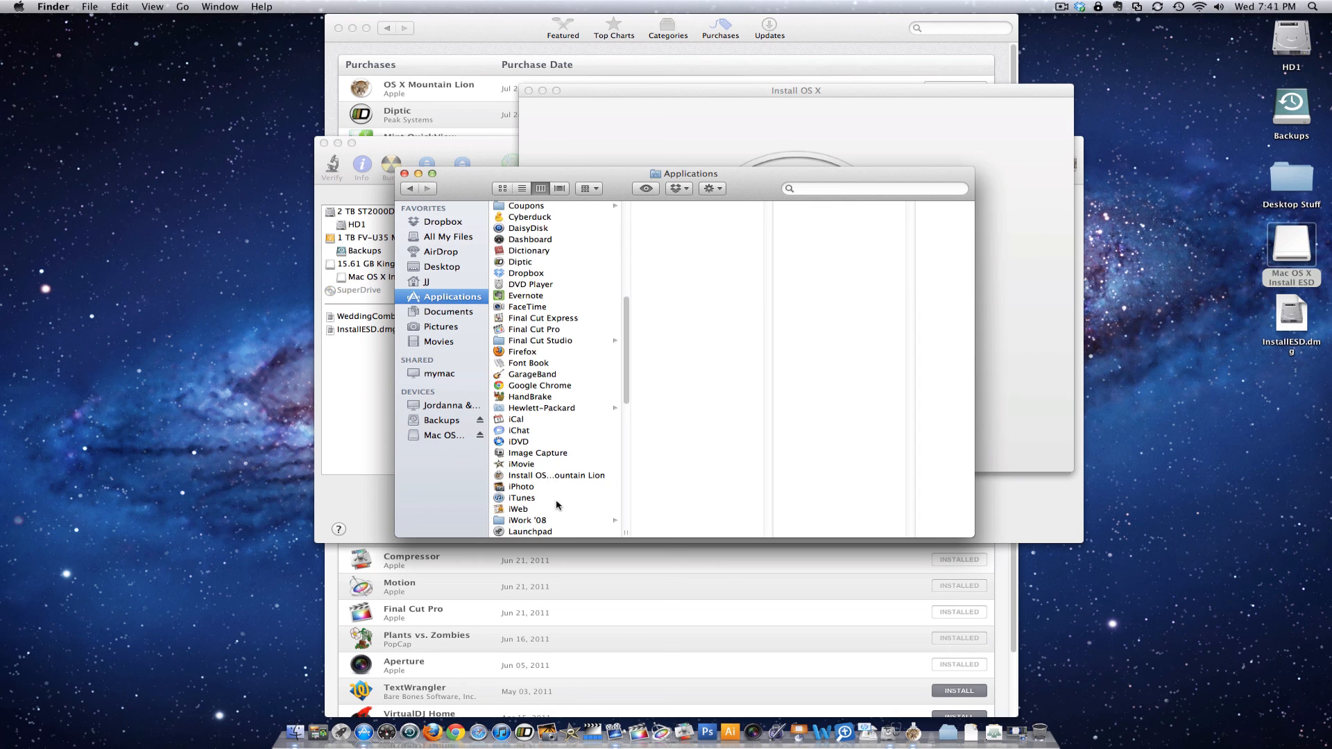
left_click(556, 475)
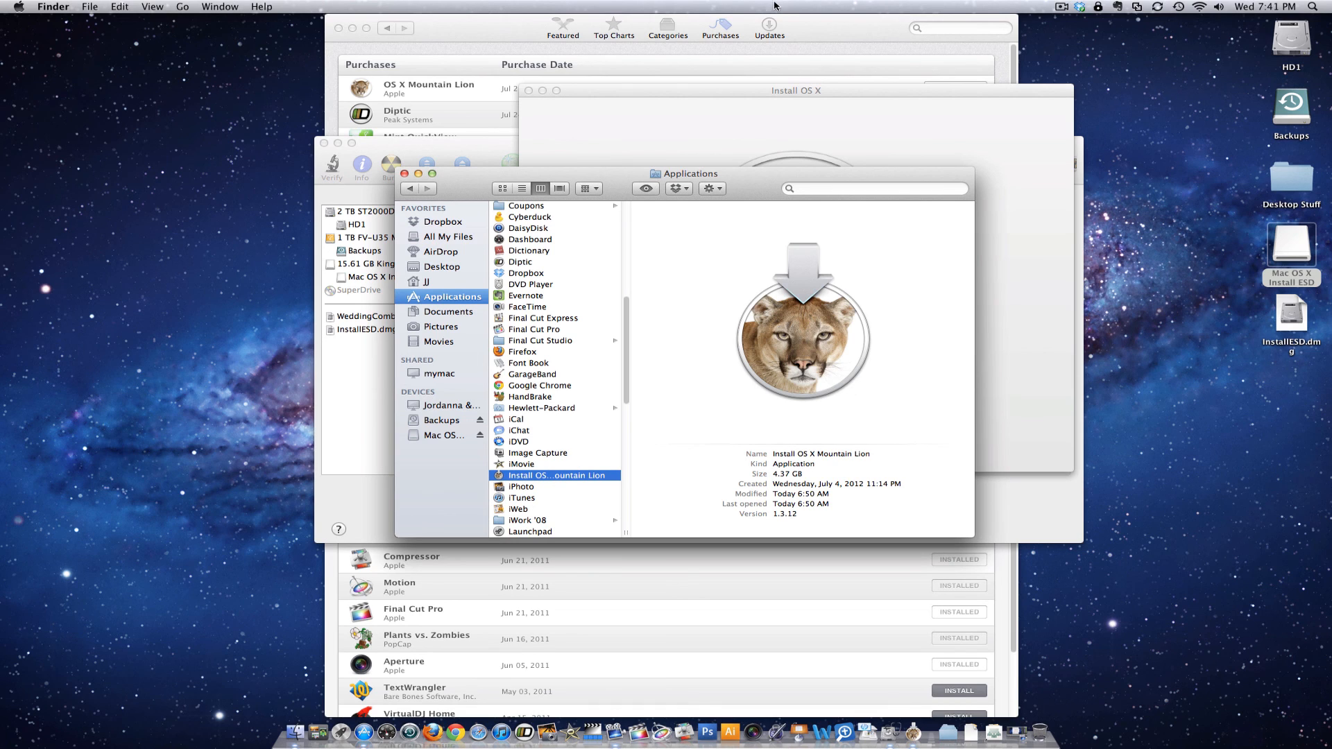
Step: Show the installer's package contents and select InstallESD.dmg in SharedSupport
left_click(707, 188)
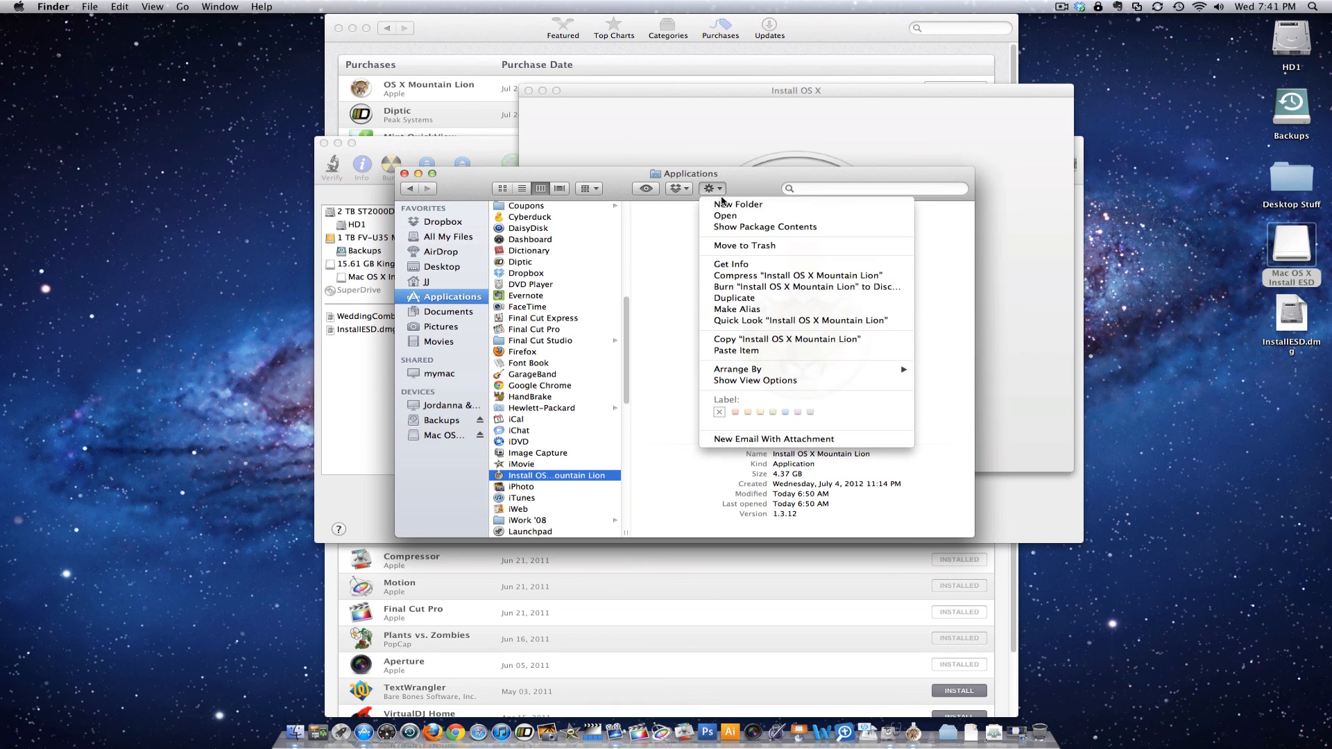
left_click(732, 242)
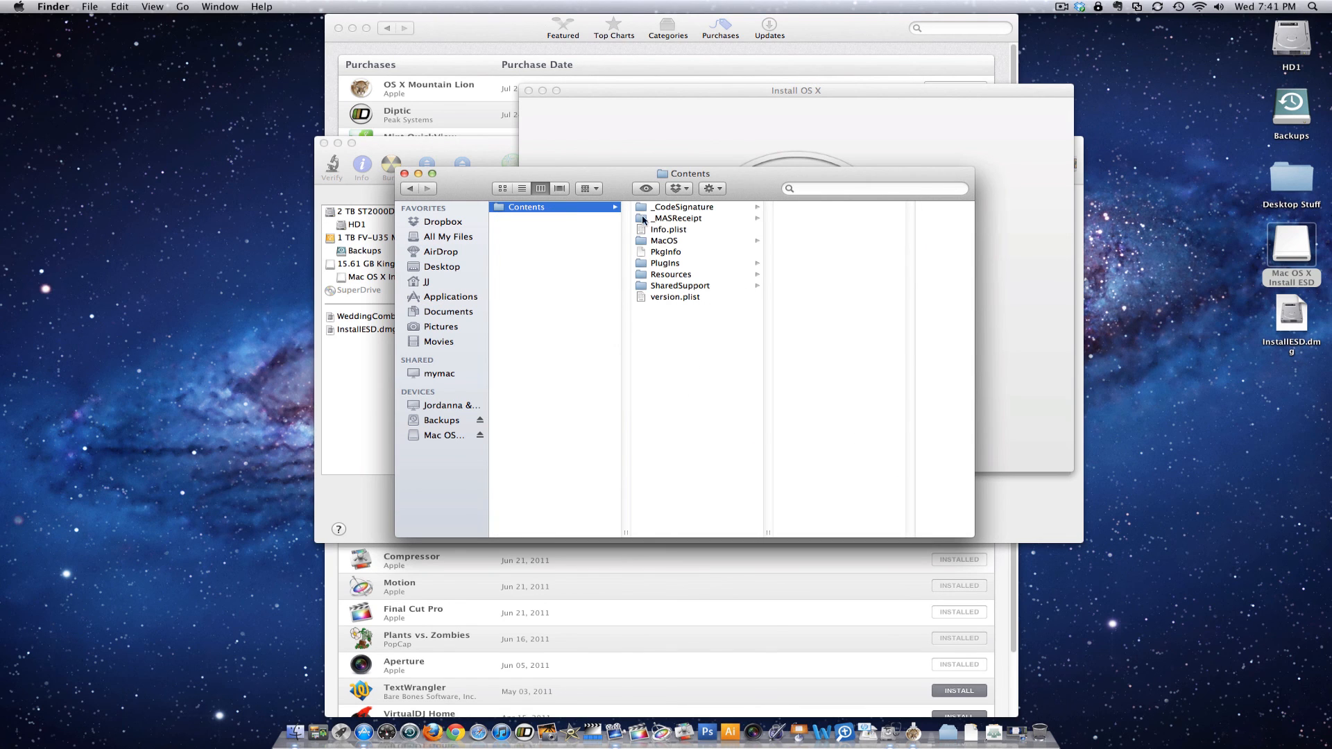
left_click(680, 285)
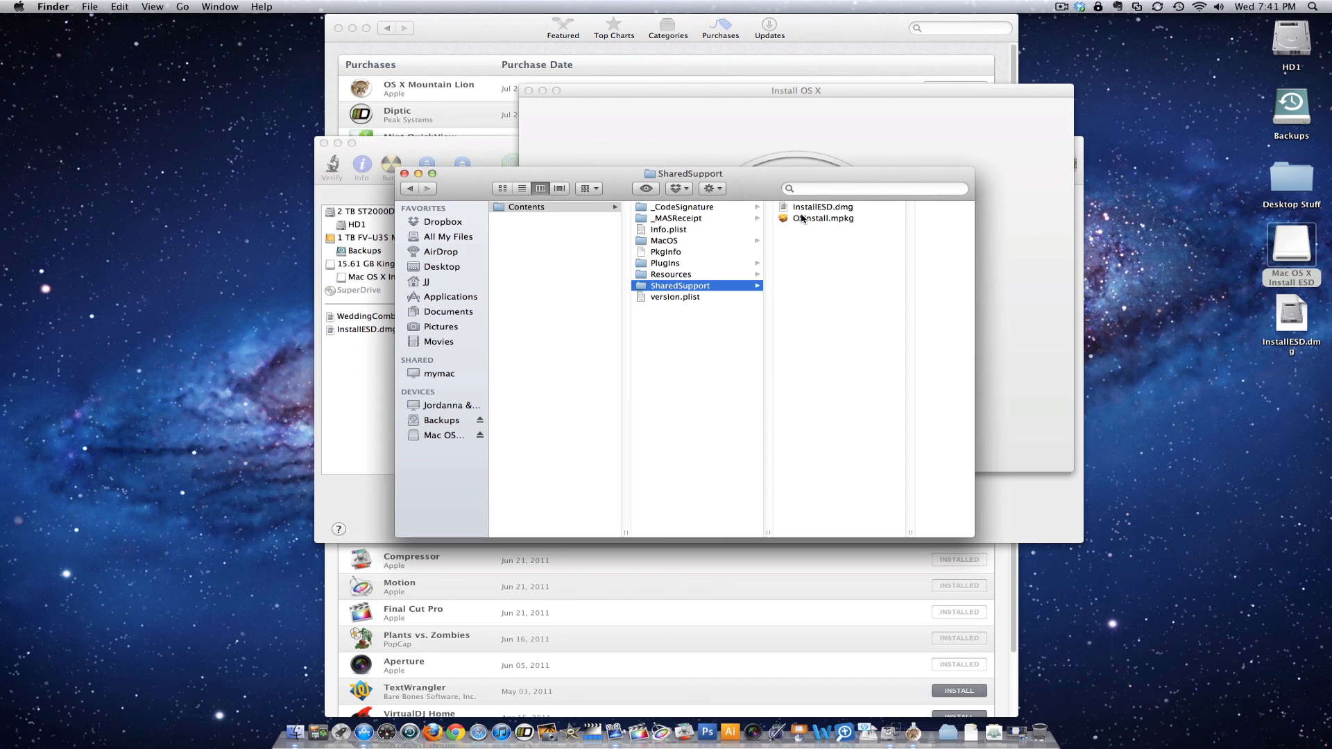
left_click(820, 206)
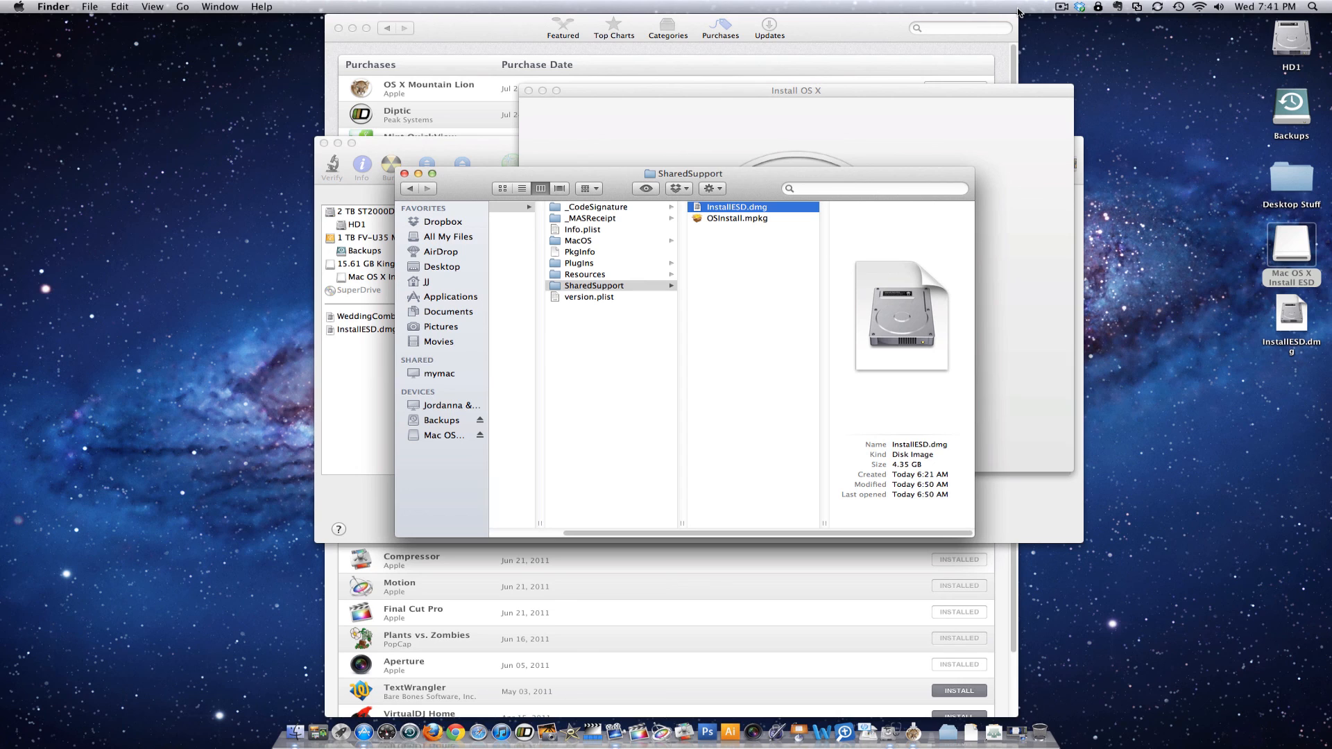
left_click(1063, 7)
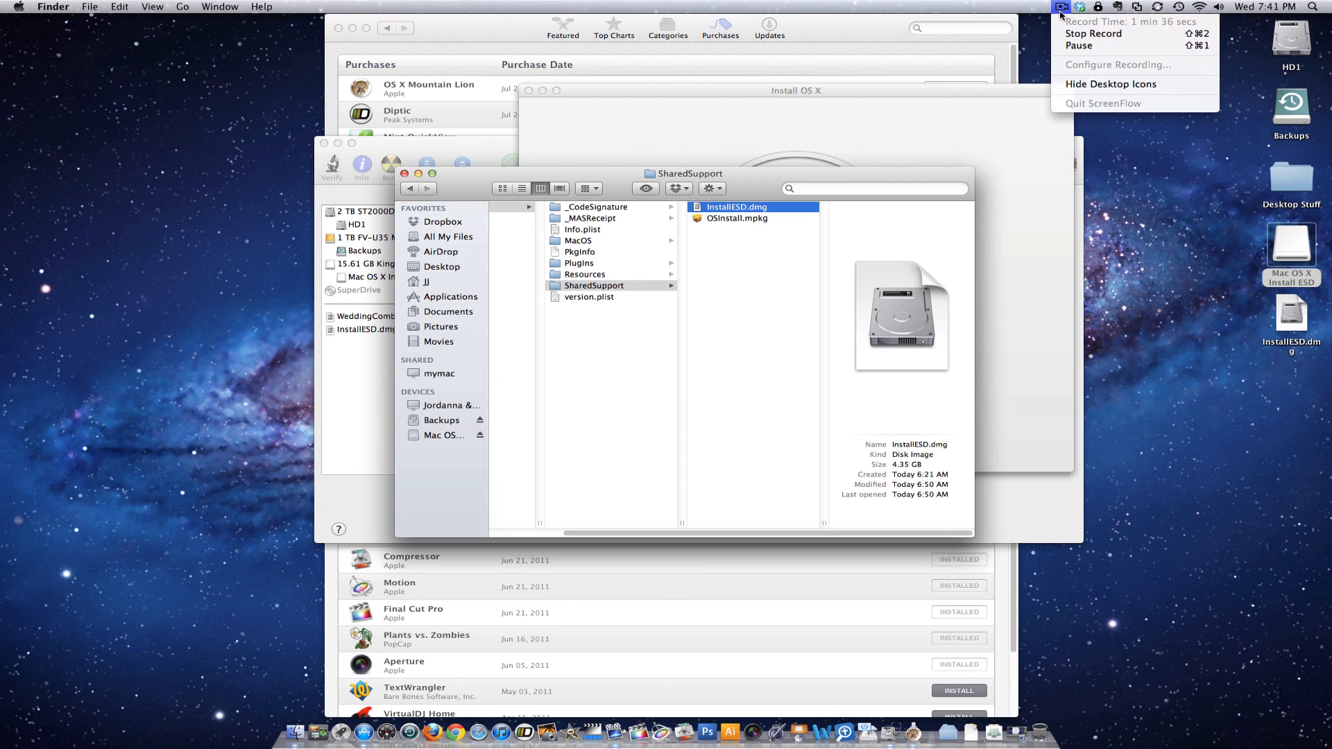